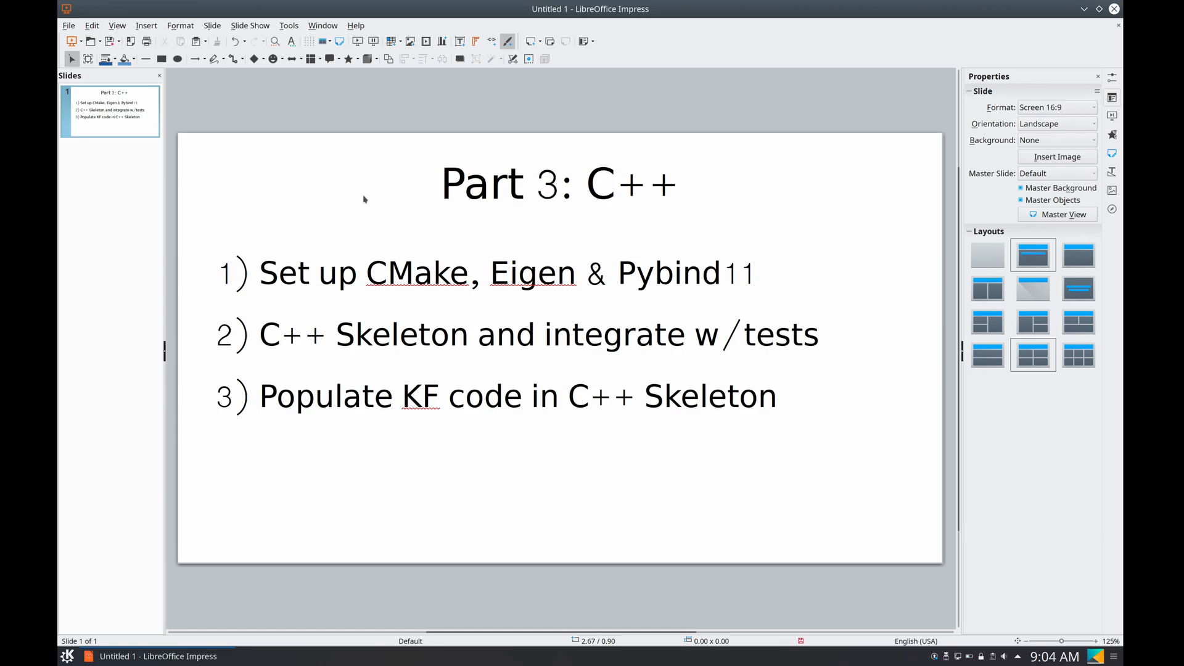
pyautogui.moveTo(275, 263)
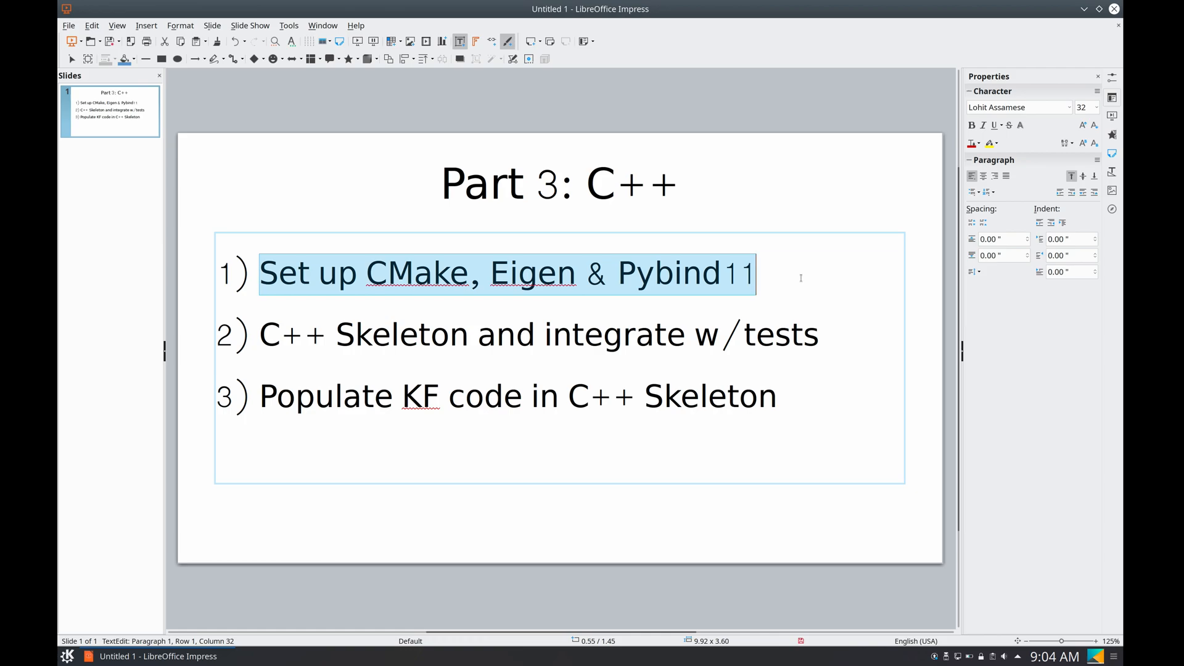
# Review the tutorial steps, highlighting and clearing the Pybind11 item
pyautogui.doubleClick(532, 272)
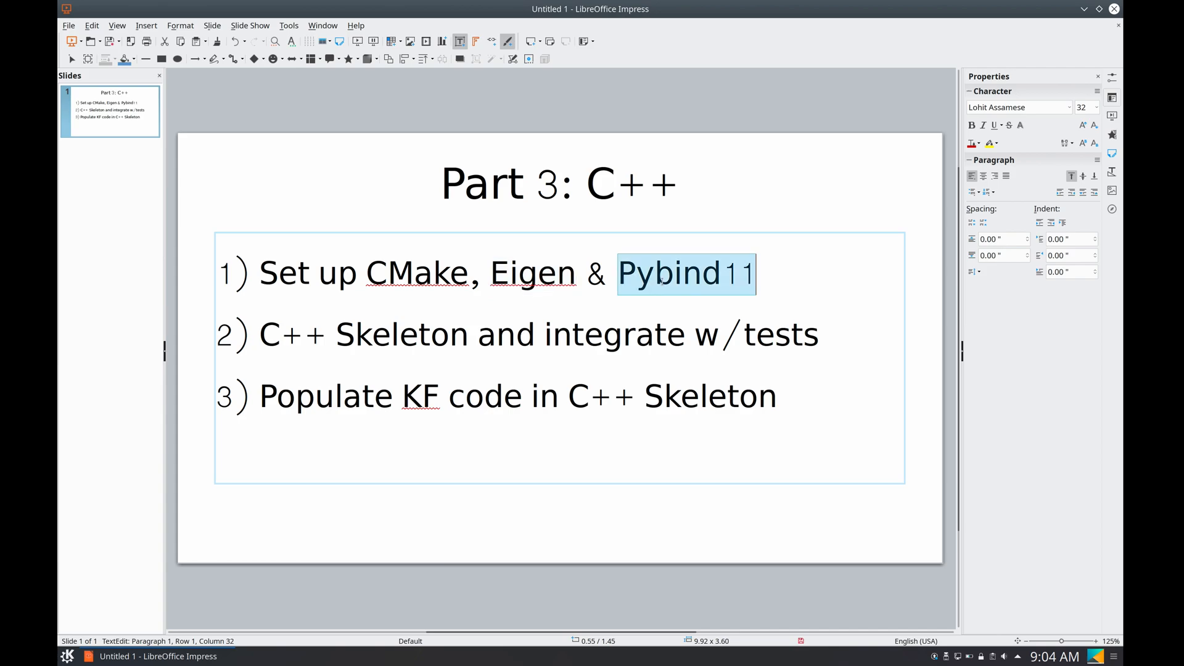
pyautogui.click(264, 334)
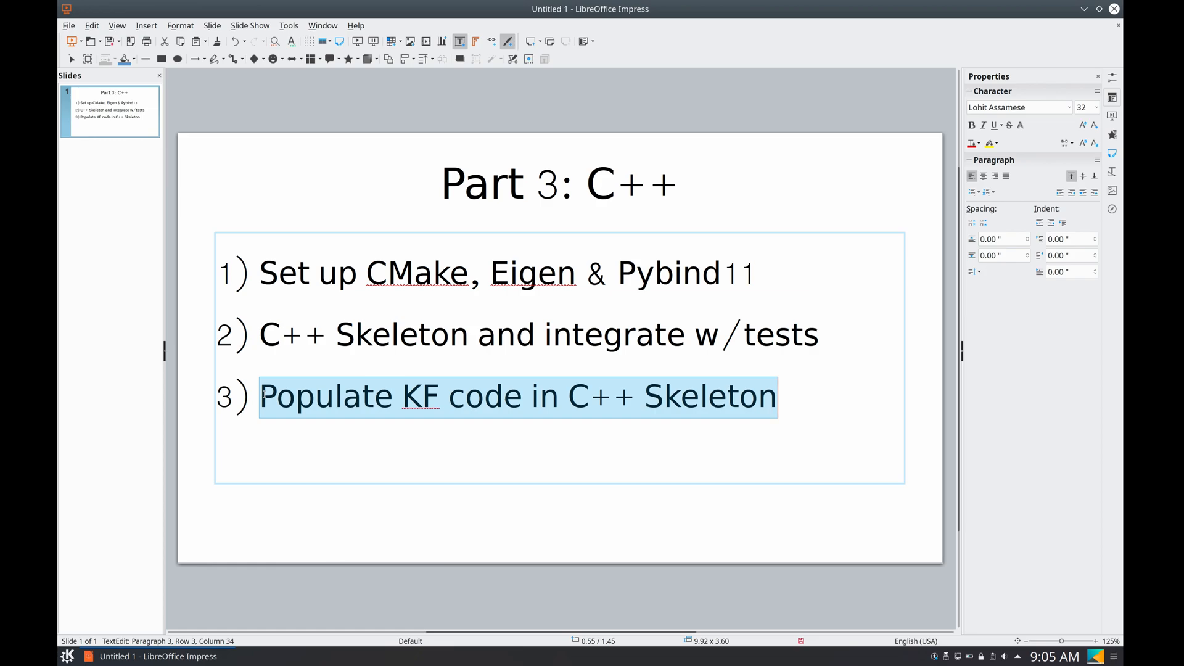
pyautogui.click(804, 335)
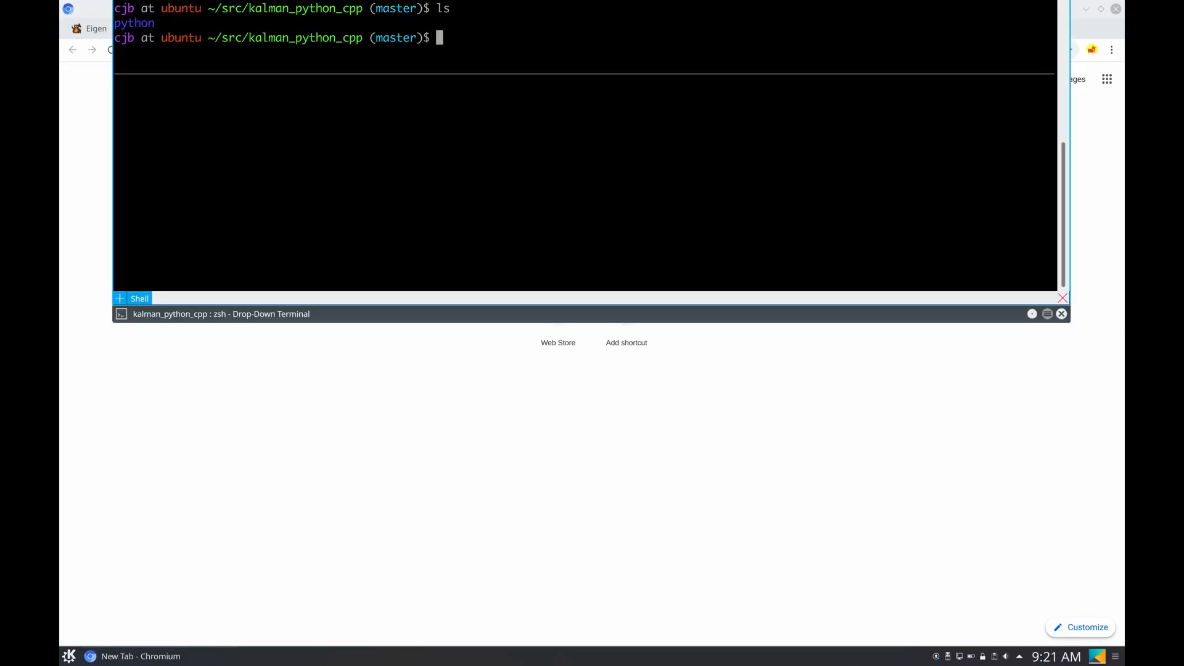
# Create the cpp folder with an empty CMakeLists.txt in the terminal
pyautogui.write('m')
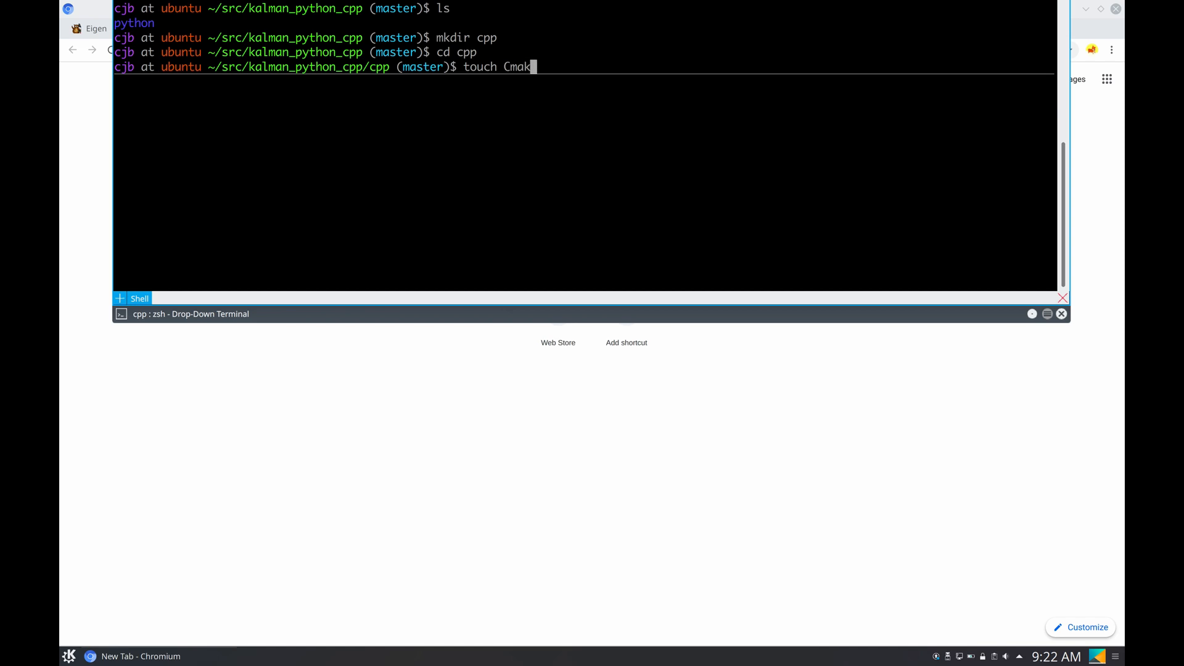
pyautogui.write('eLists')
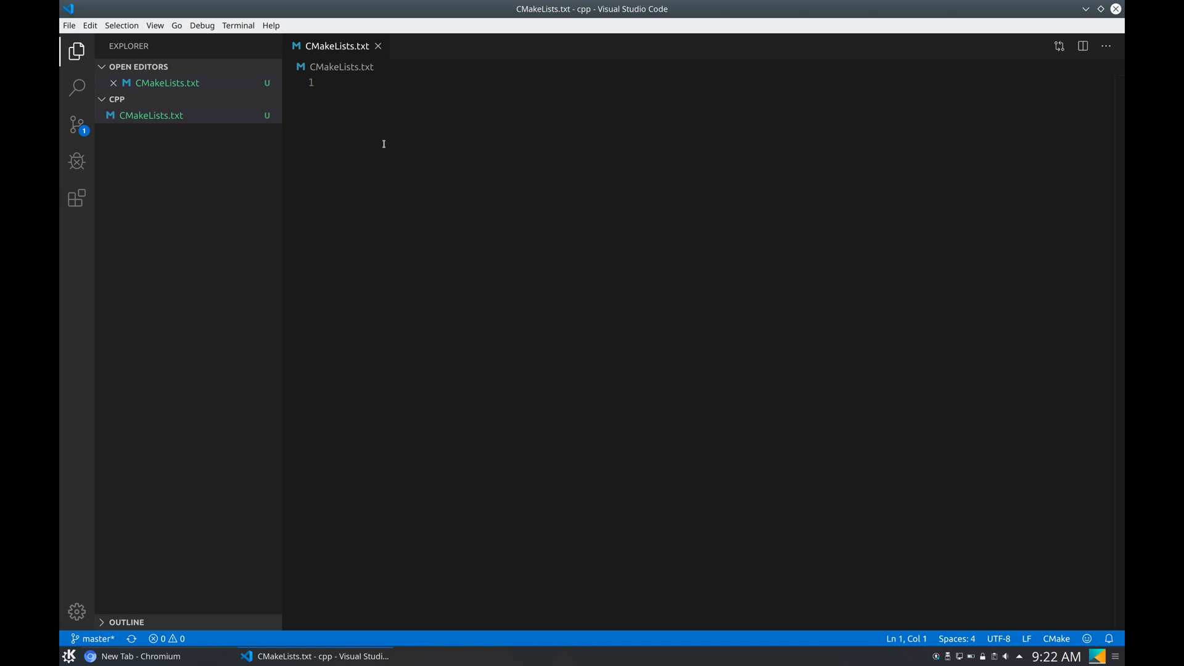
# Declare project kf_code with cmake_minimum_required VERSION 3.10, then bring Chromium forward
pyautogui.write('project(kf_cod')
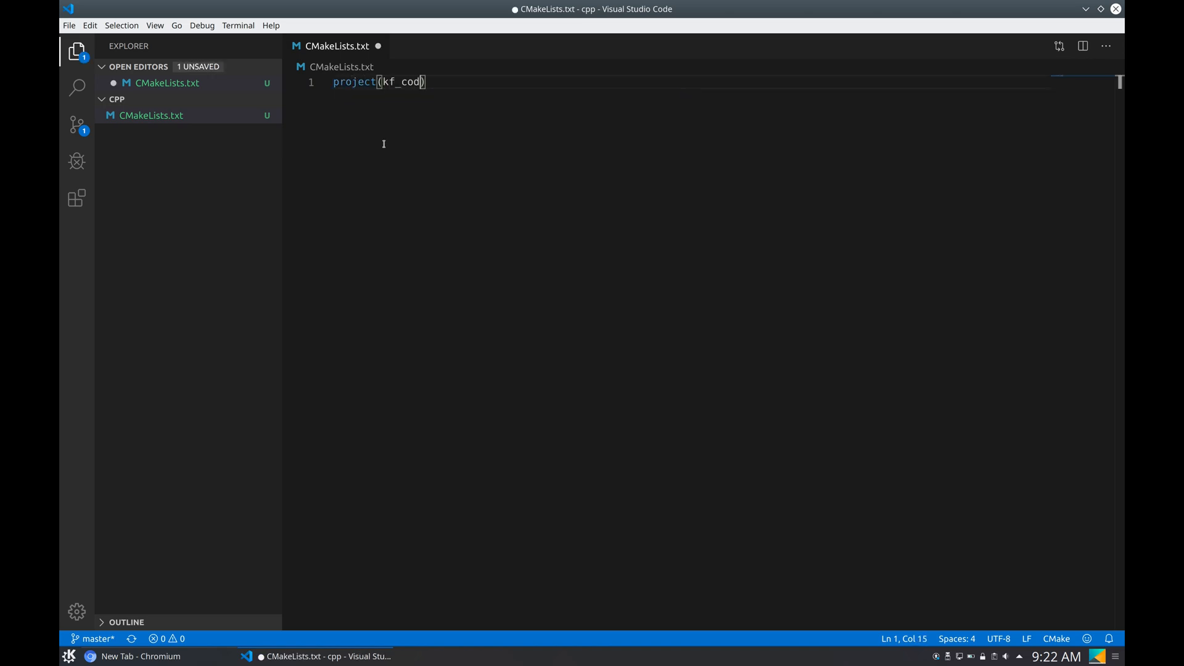
pyautogui.write('cmake_minimum_required(')
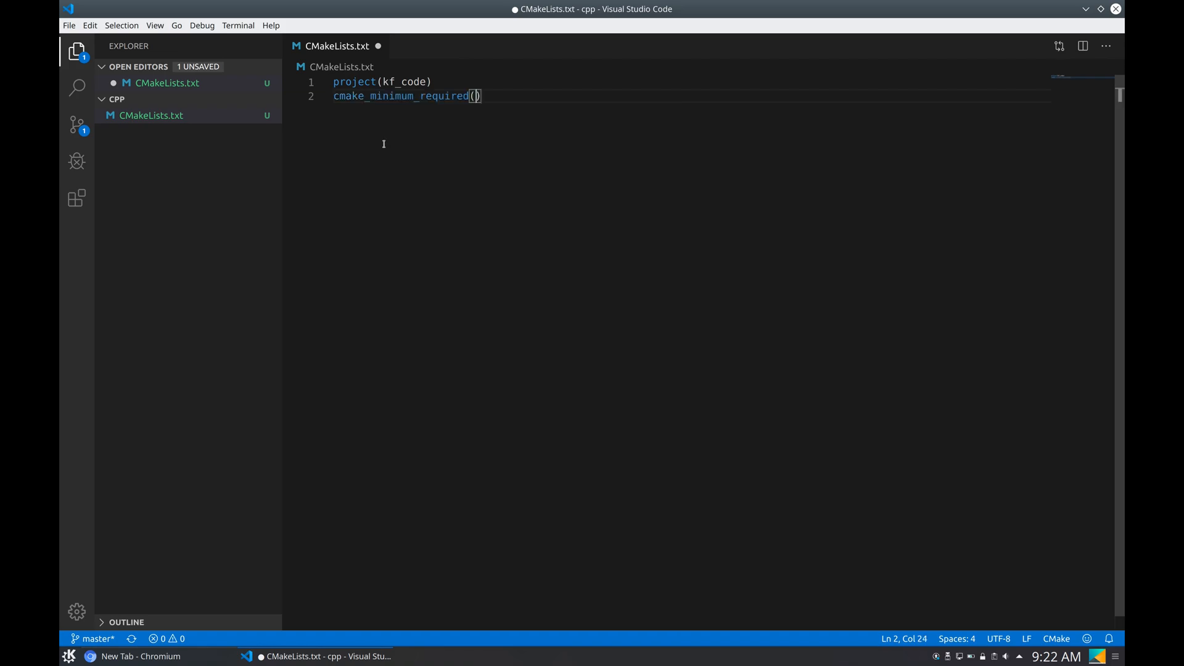
pyautogui.write('VERSION 3.10')
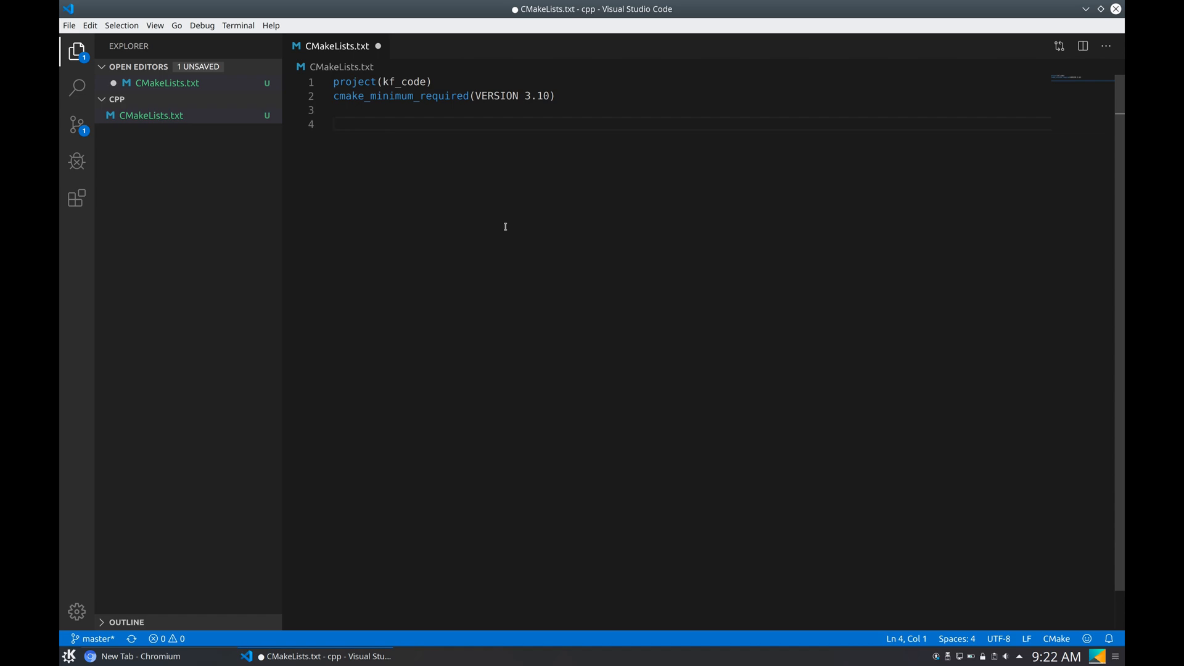
pyautogui.moveTo(486, 233)
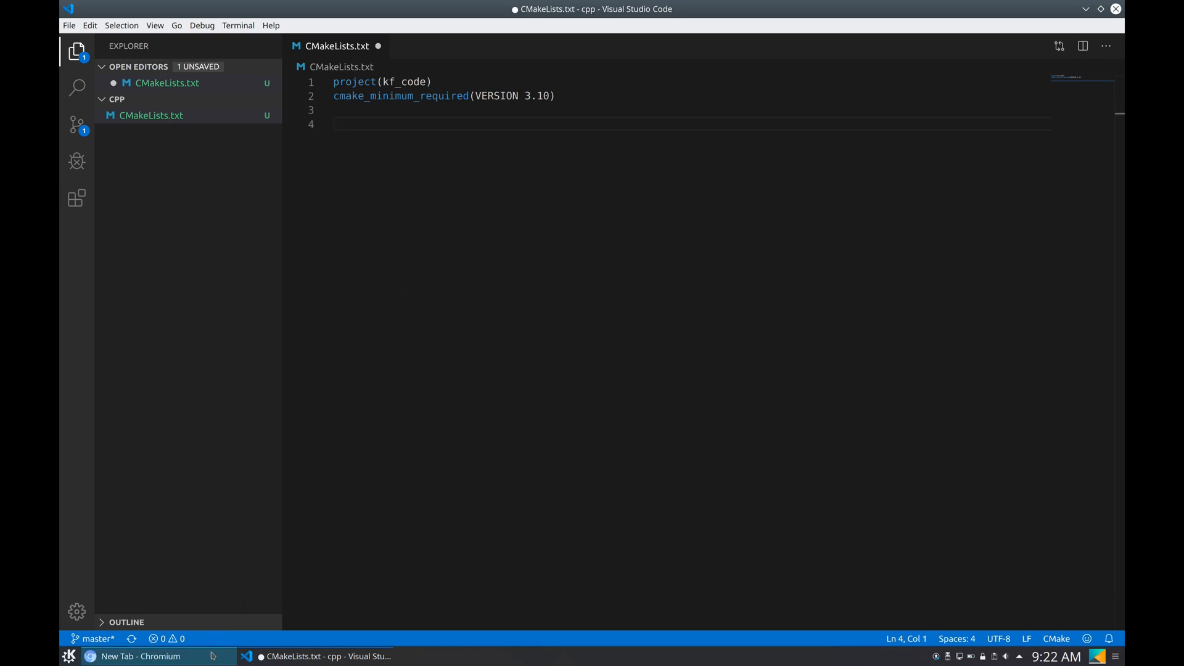
pyautogui.click(139, 655)
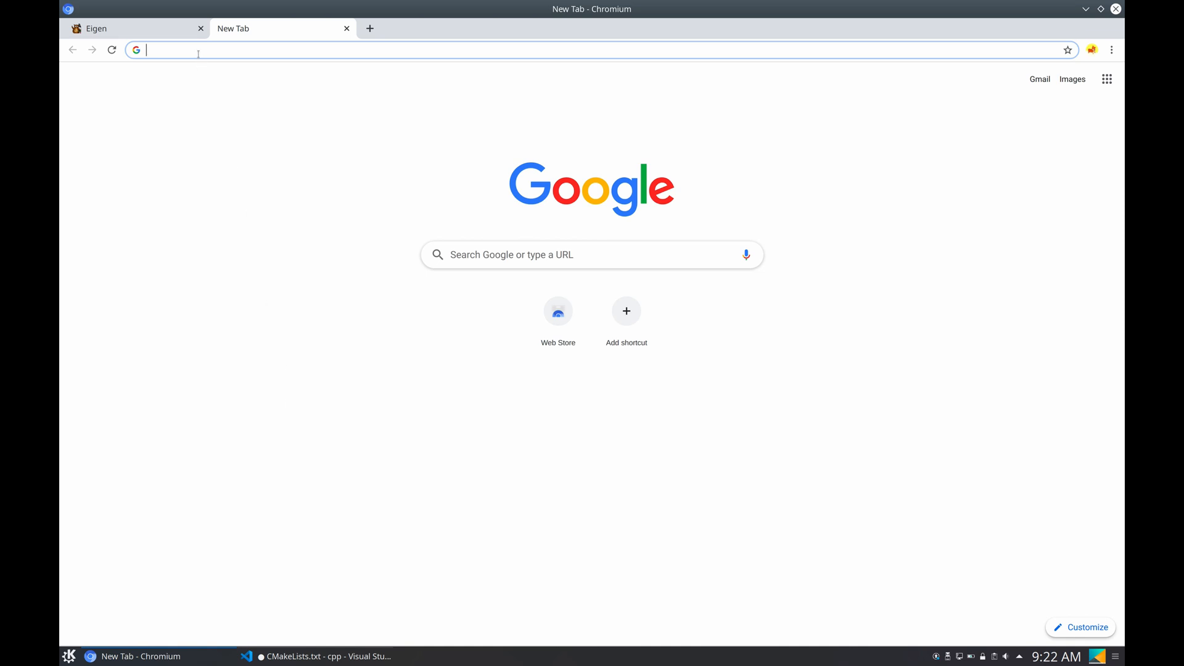
# Copy the Eigen 3.3.7 tar.bz2 link and make a thirdparty folder to download it into
pyautogui.click(136, 28)
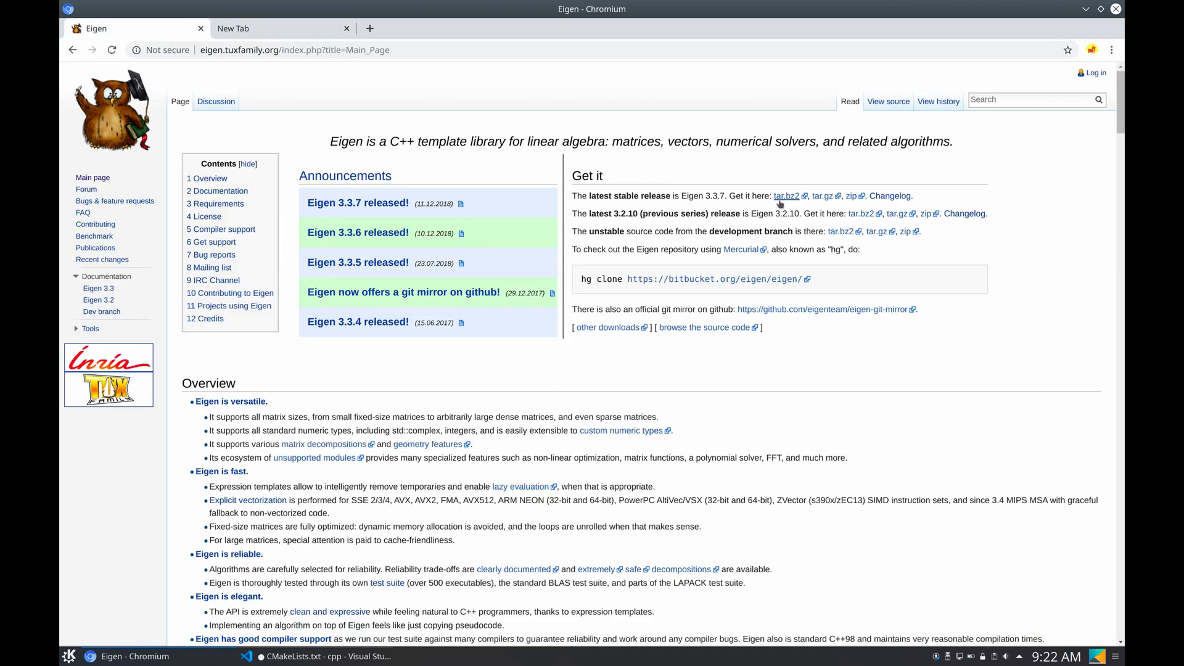
pyautogui.rightClick(786, 196)
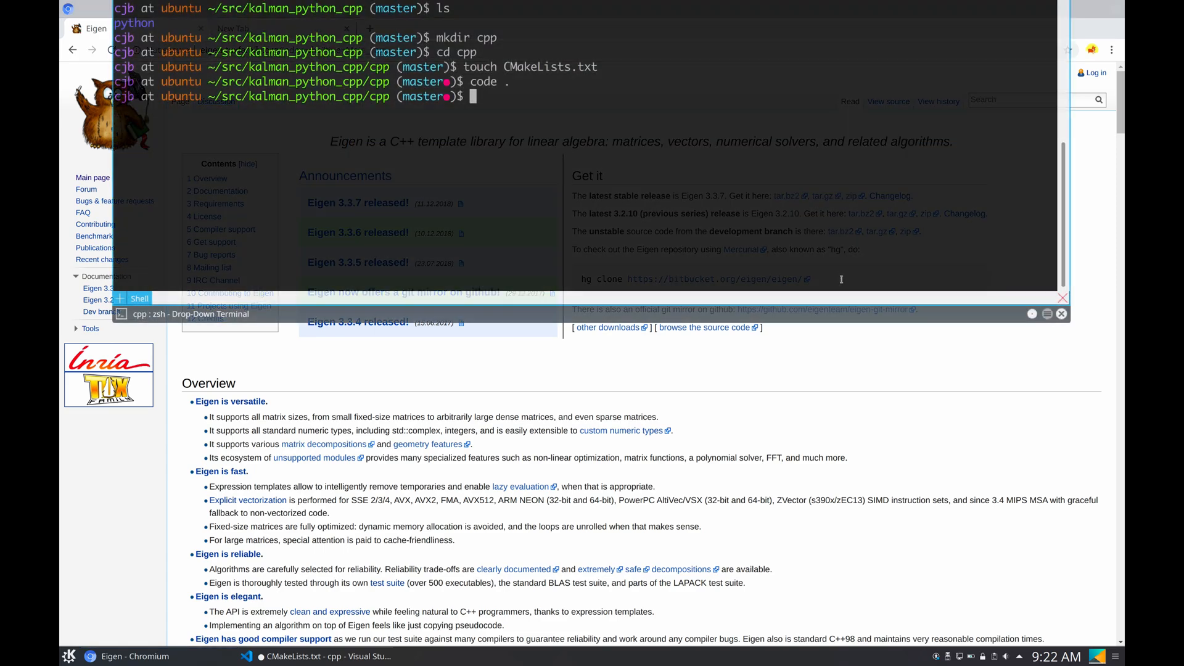
pyautogui.write('mkdir thirdparty')
pyautogui.write('cd thirdparty')
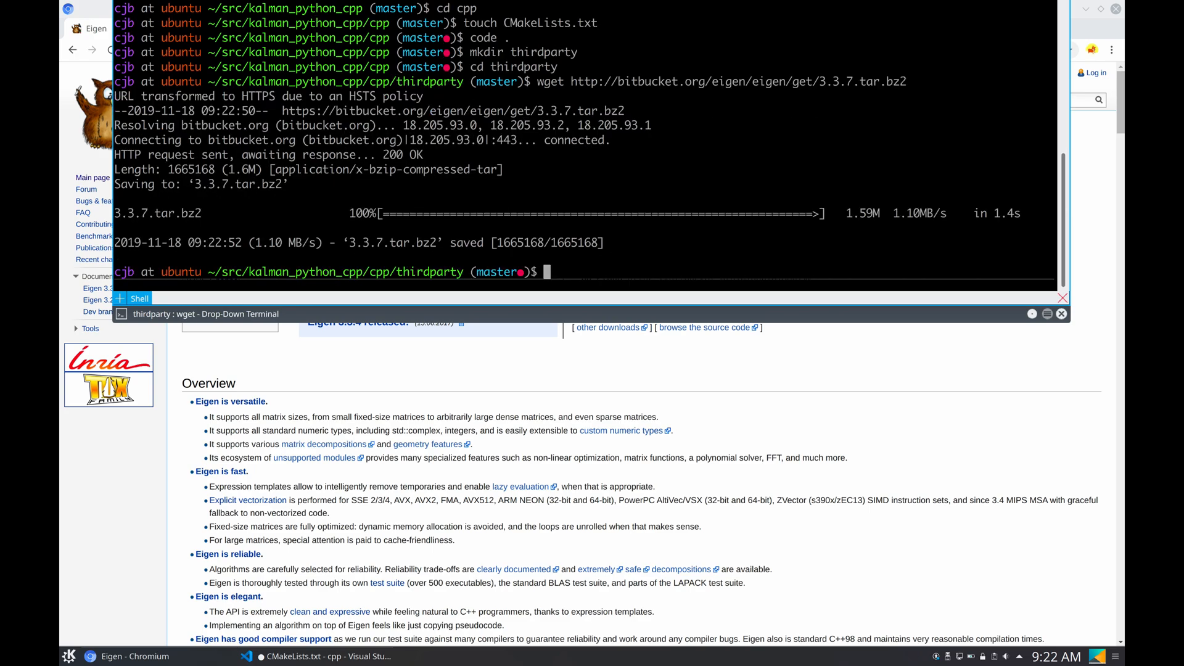
# Extract the archive, rename the folder to eigen, remove 3.3.7.tar.bz2 and clear the terminal
pyautogui.write('tar xvf 3')
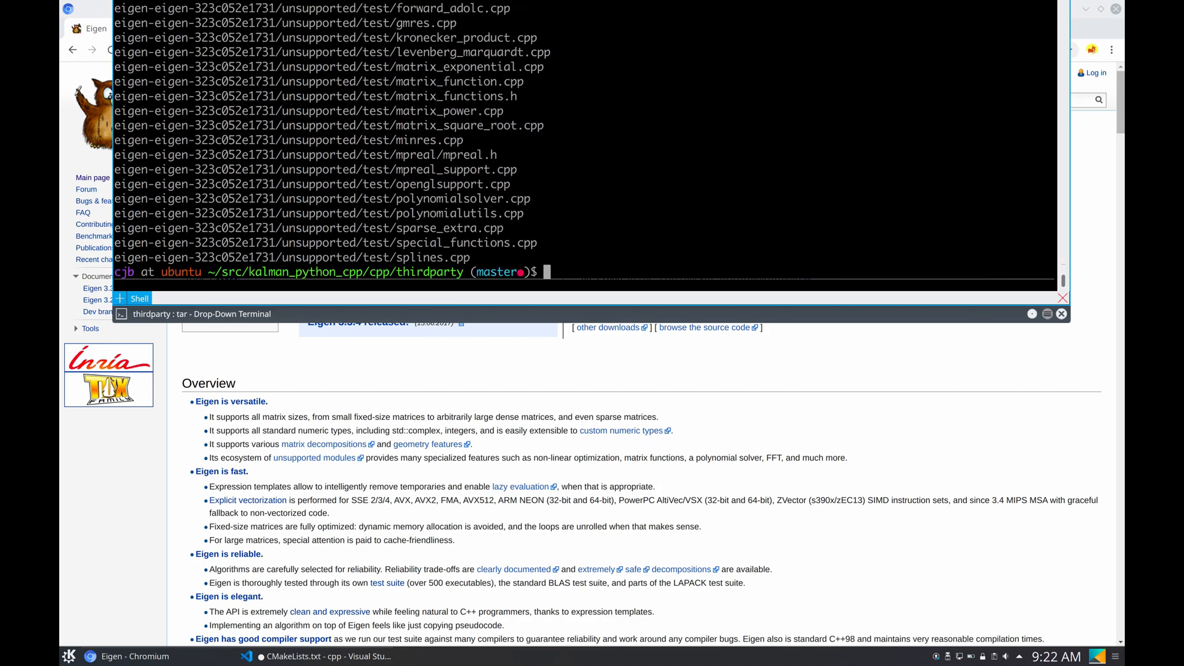
pyautogui.write('mv eigen-eigen-323c052e1731 eigen')
pyautogui.write('ls')
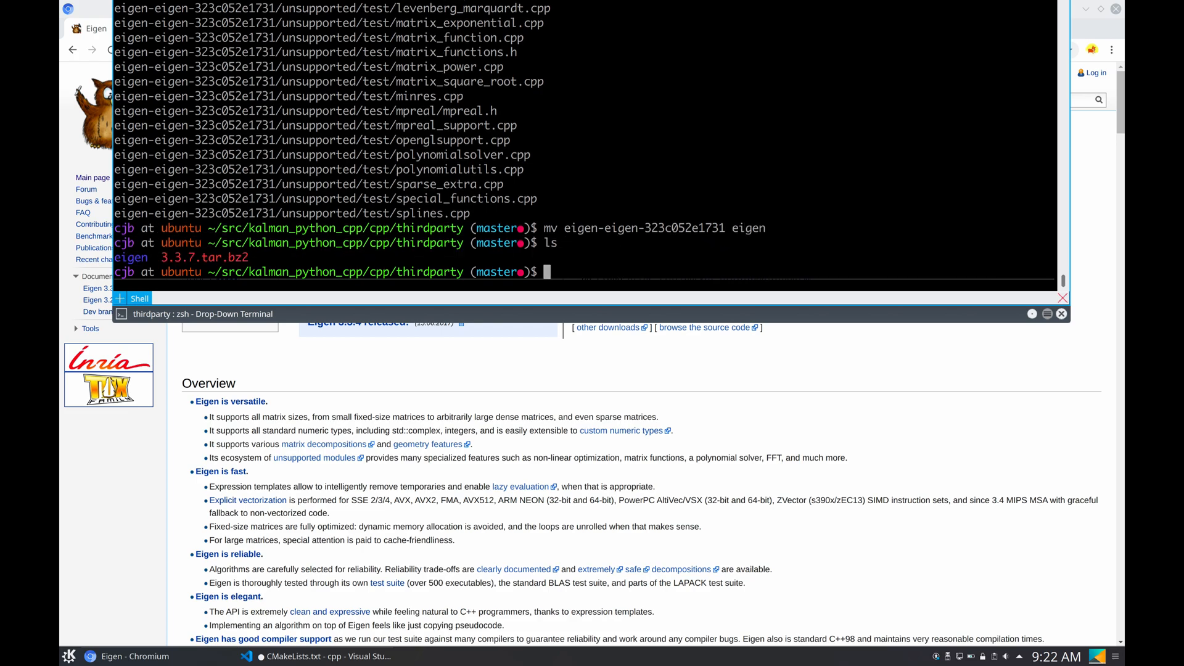
pyautogui.write('rm 3.3.7.tar.bz2')
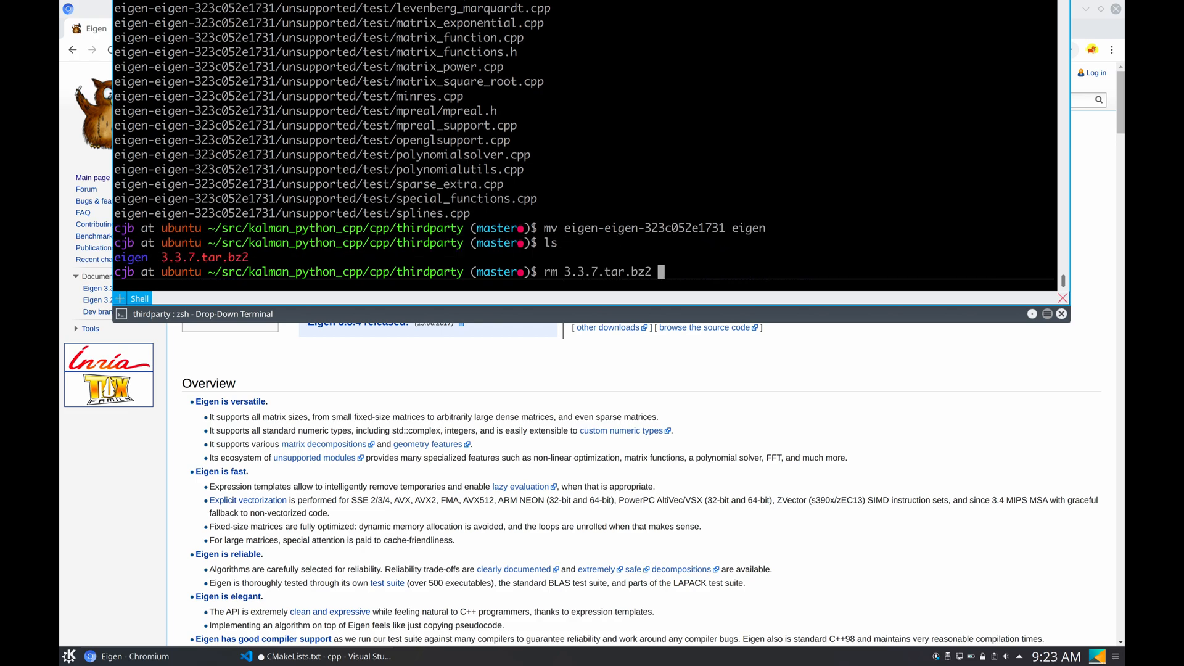
pyautogui.write('clear')
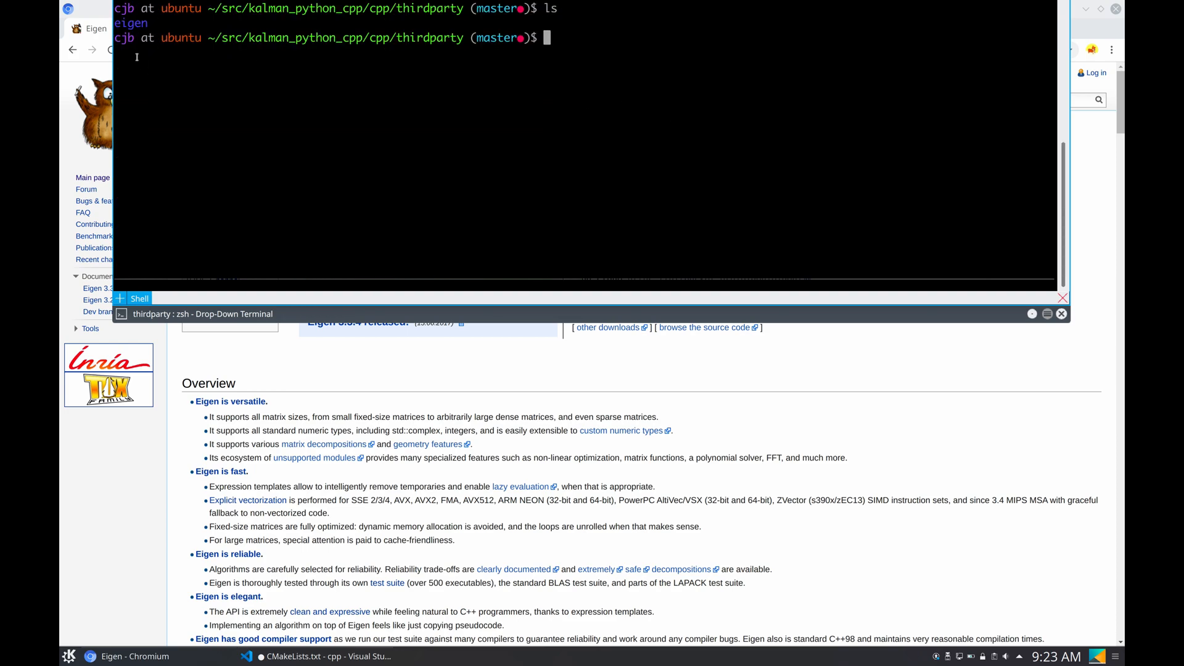
pyautogui.moveTo(464, 71)
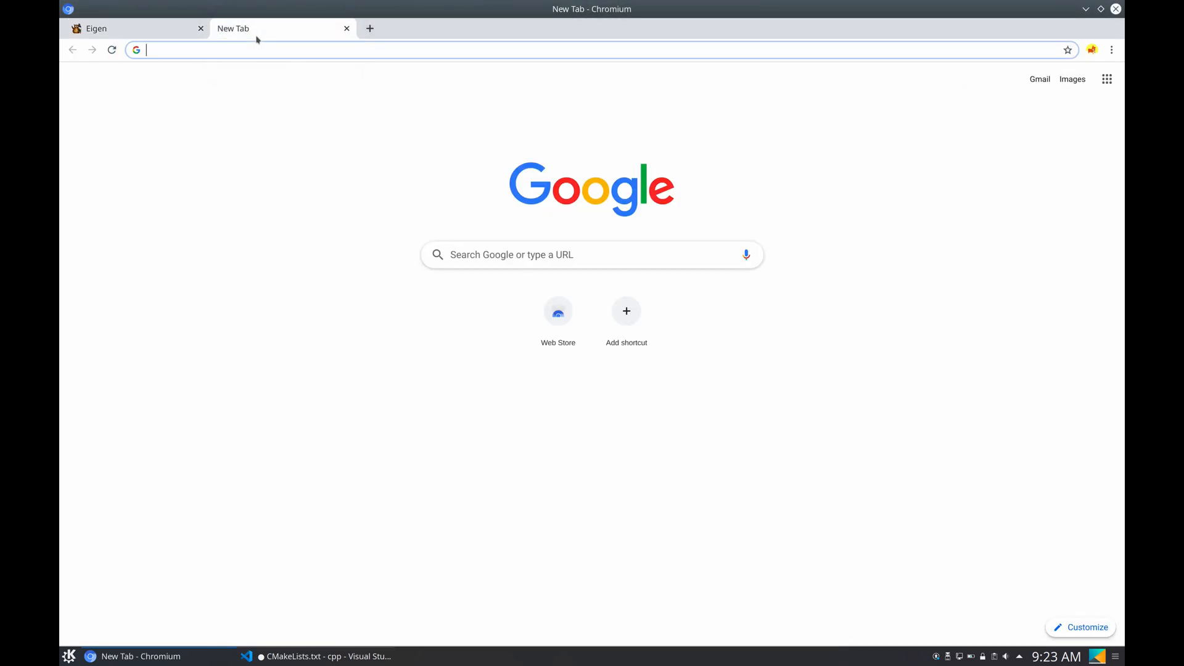
# Find the pybind11 GitHub repository and reveal its clone address
pyautogui.write('pybind11')
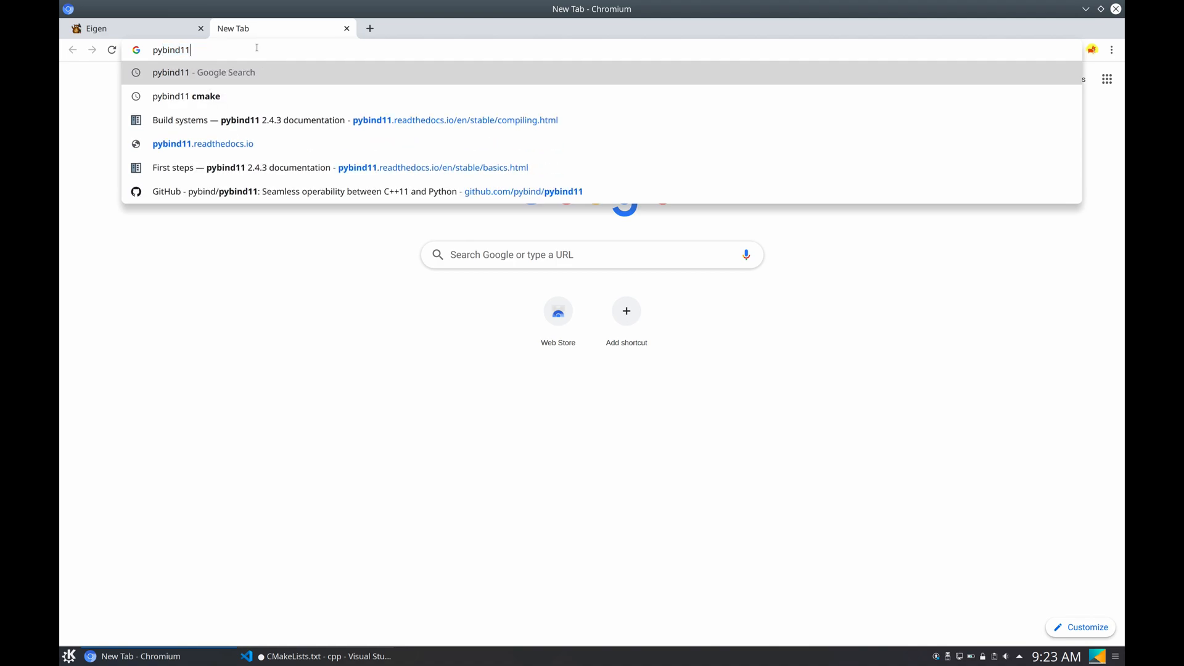
pyautogui.press('Return')
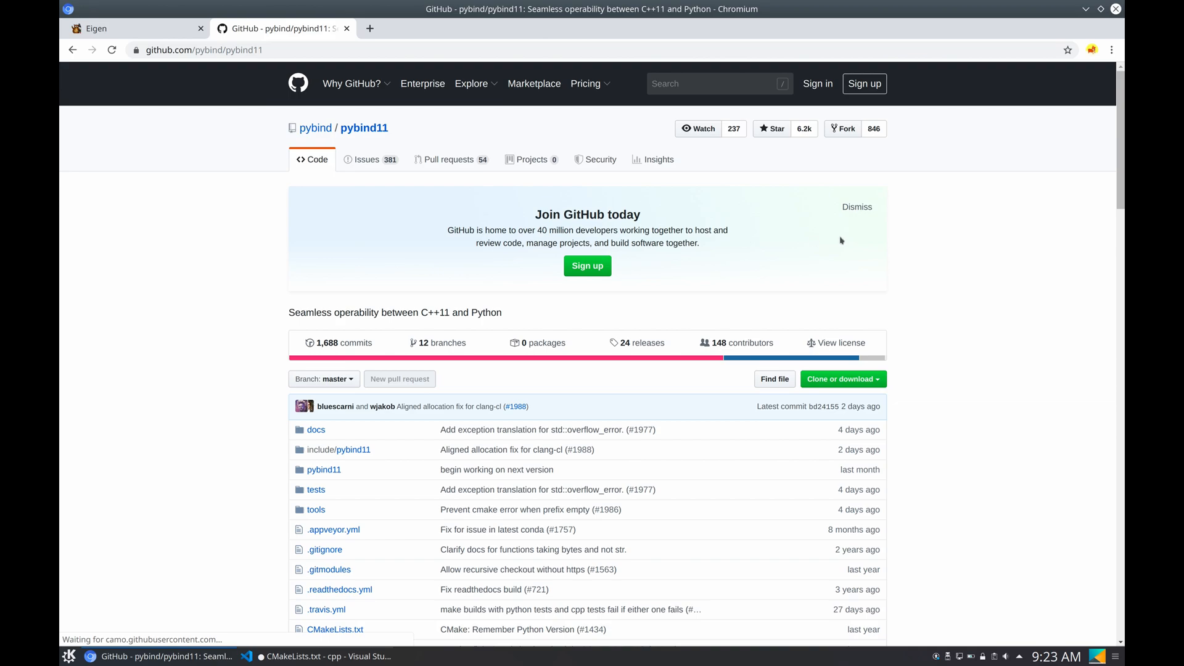
pyautogui.click(840, 378)
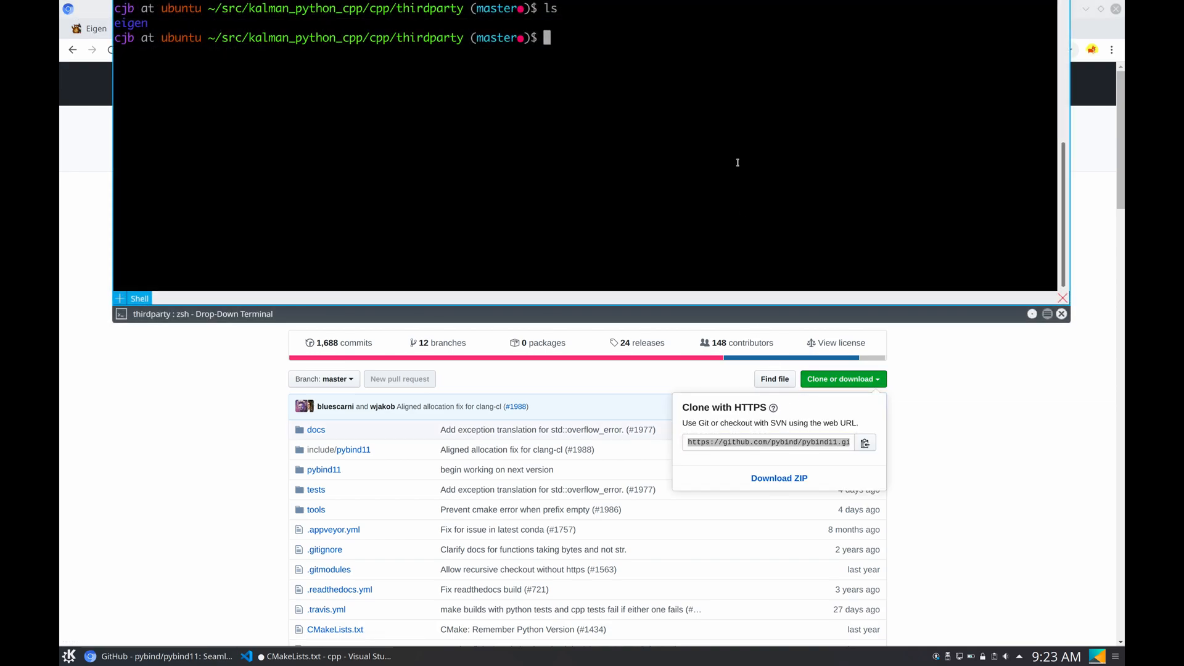
pyautogui.write('git clone https://github.com/pybind/pybind11.git')
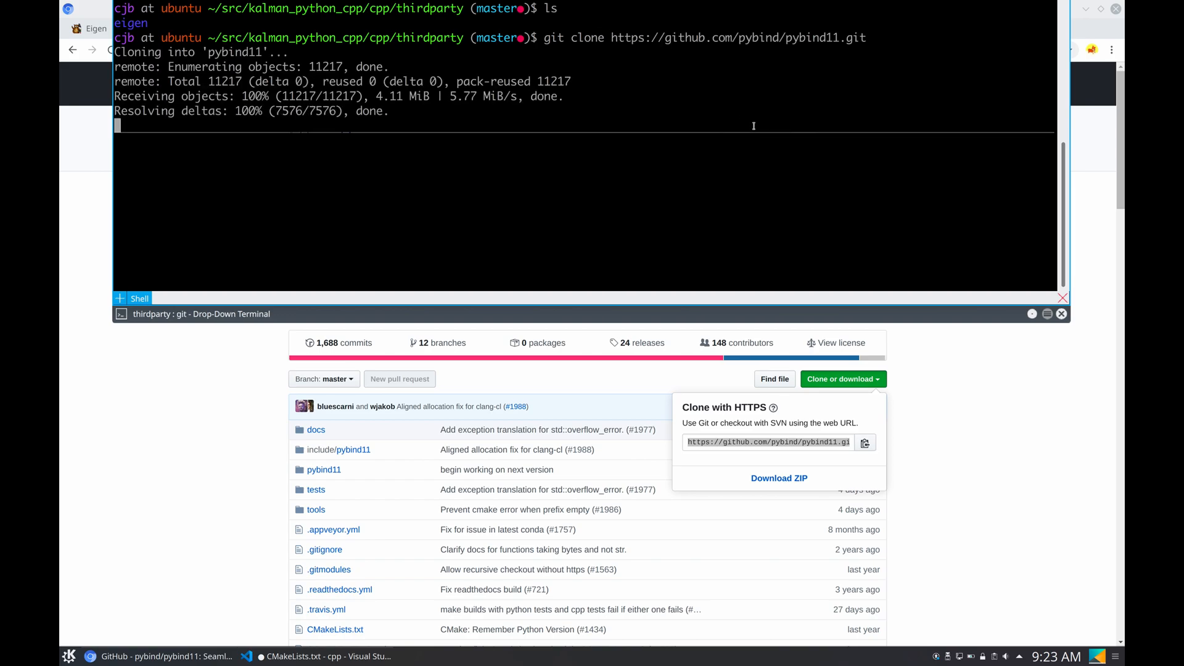
pyautogui.write('clear')
pyautogui.write('ls')
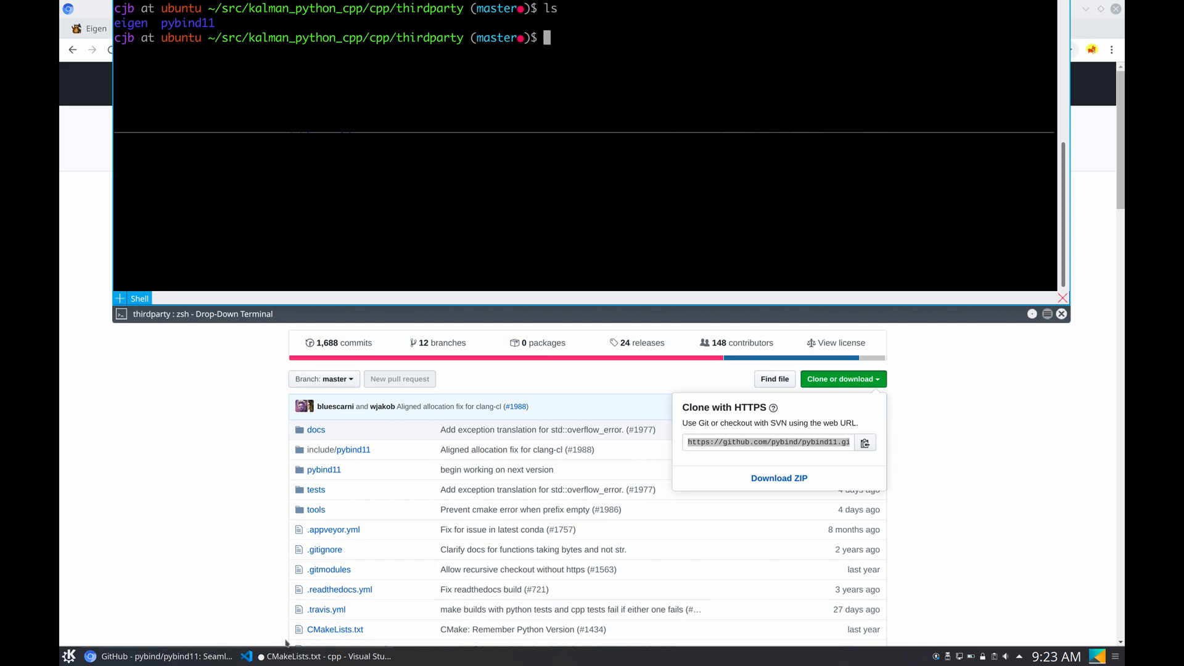
pyautogui.click(246, 655)
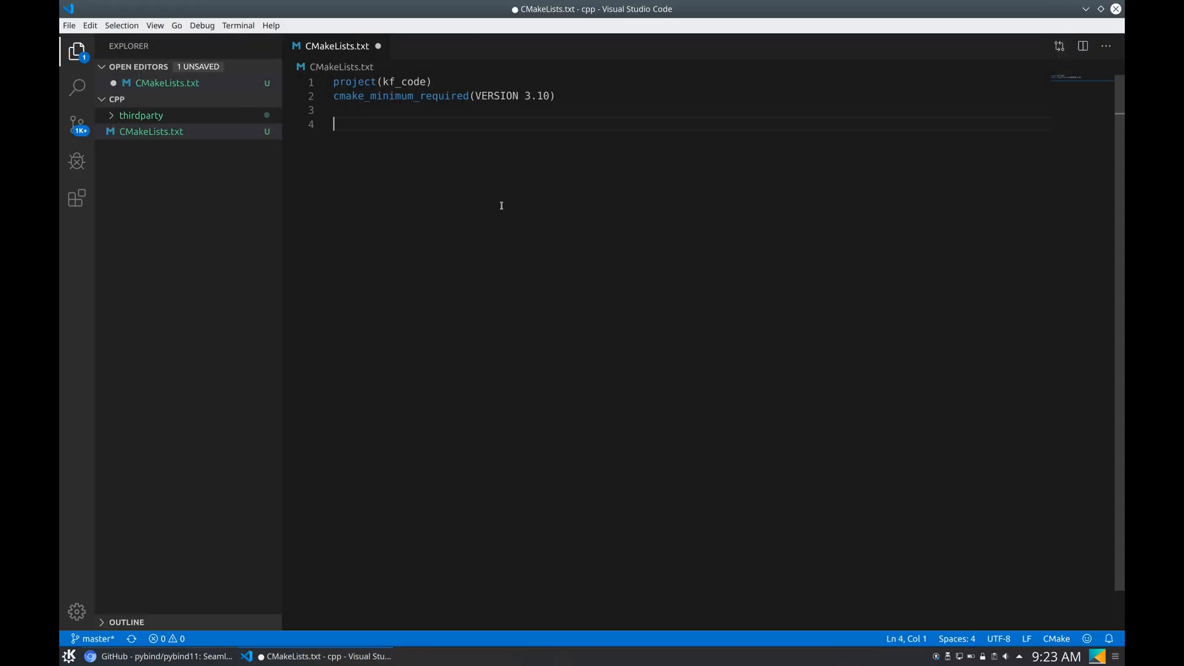
# Add add_subdirectory(thirdparty/pybind11) and include_directories(thirdparty/eigen) to CMakeLists.txt
pyautogui.write('add_subdirectory(p')
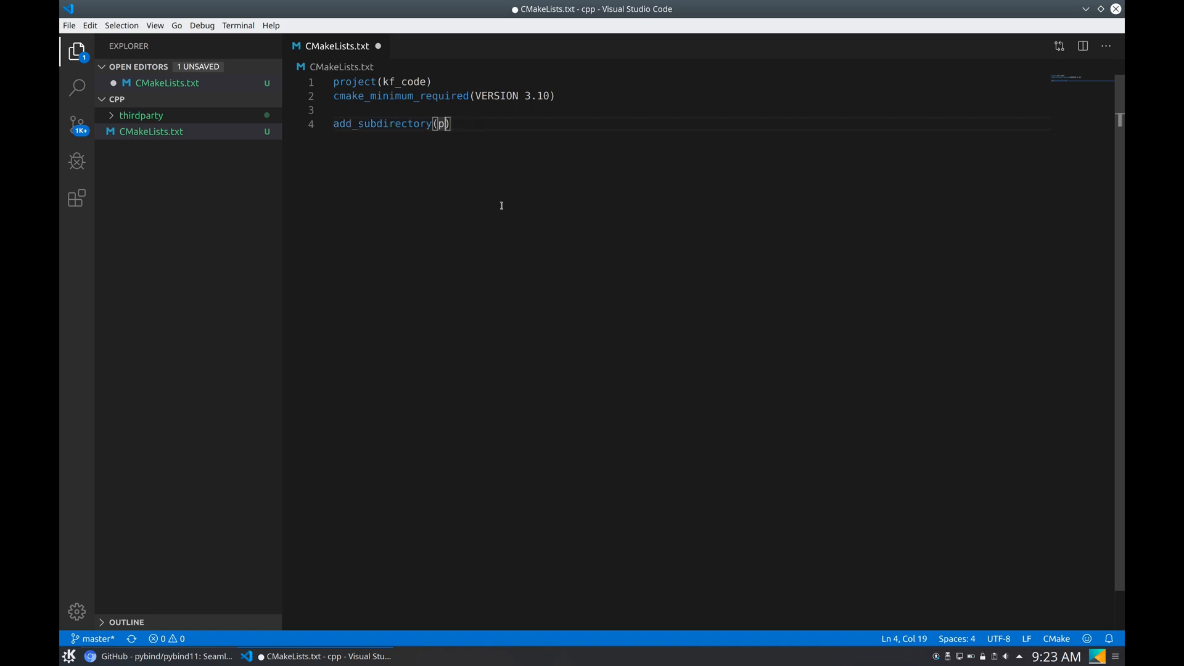
pyautogui.write('thirdparty/pybind11')
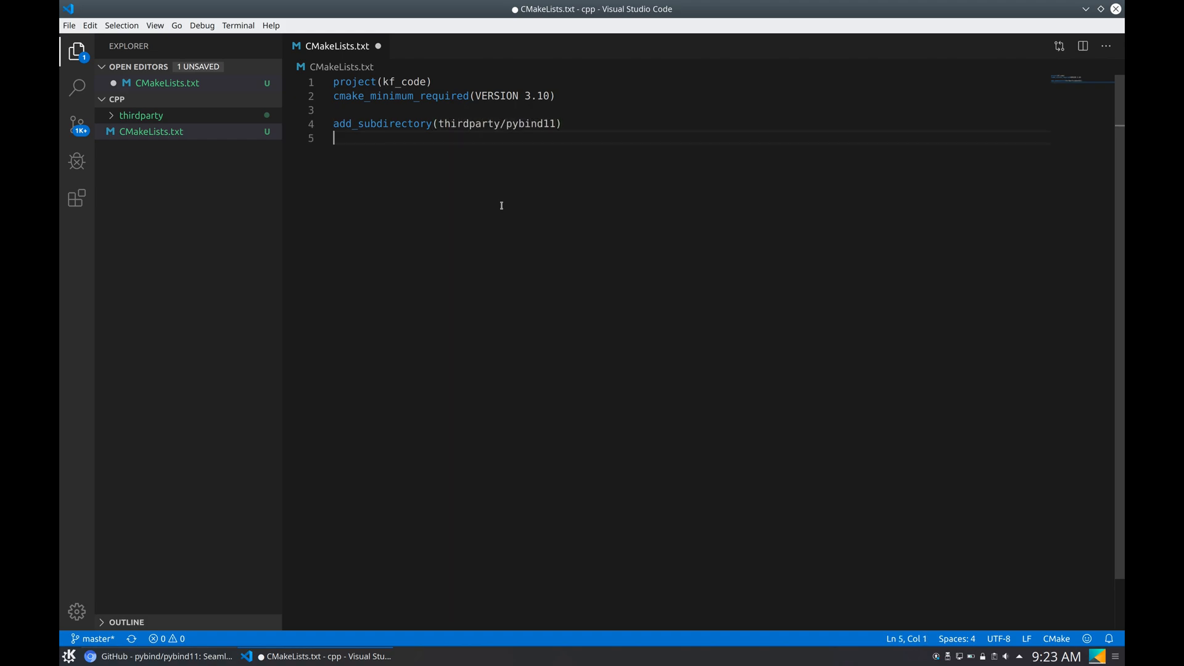
pyautogui.write('include_directories(')
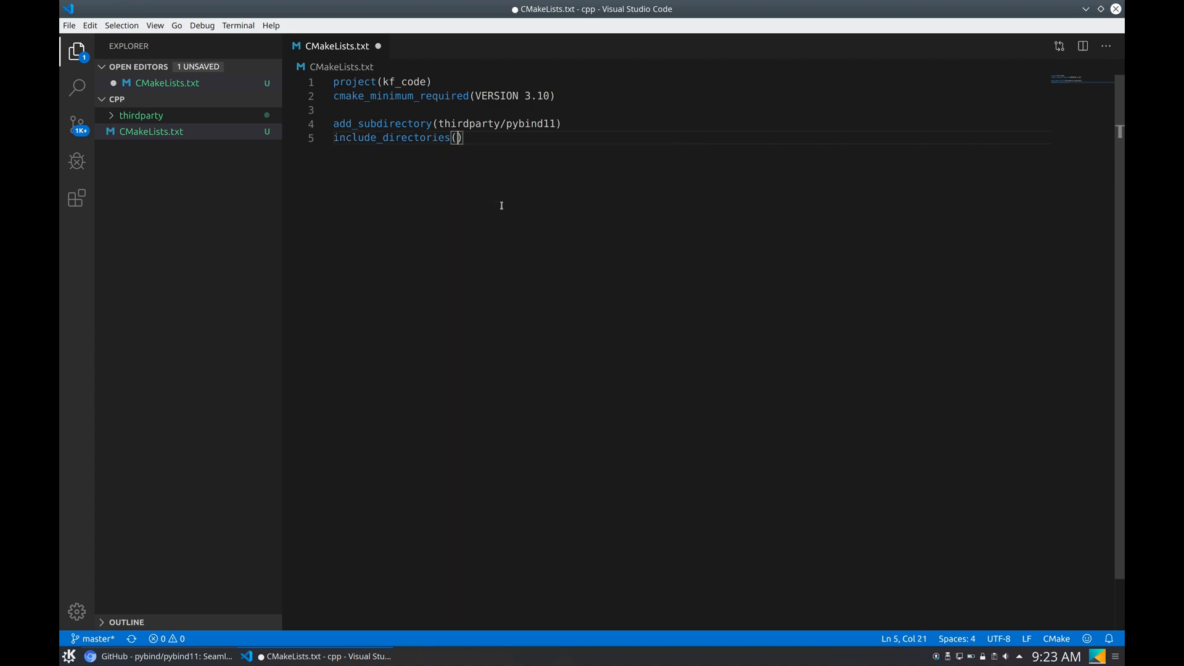
pyautogui.write('thirdpart')
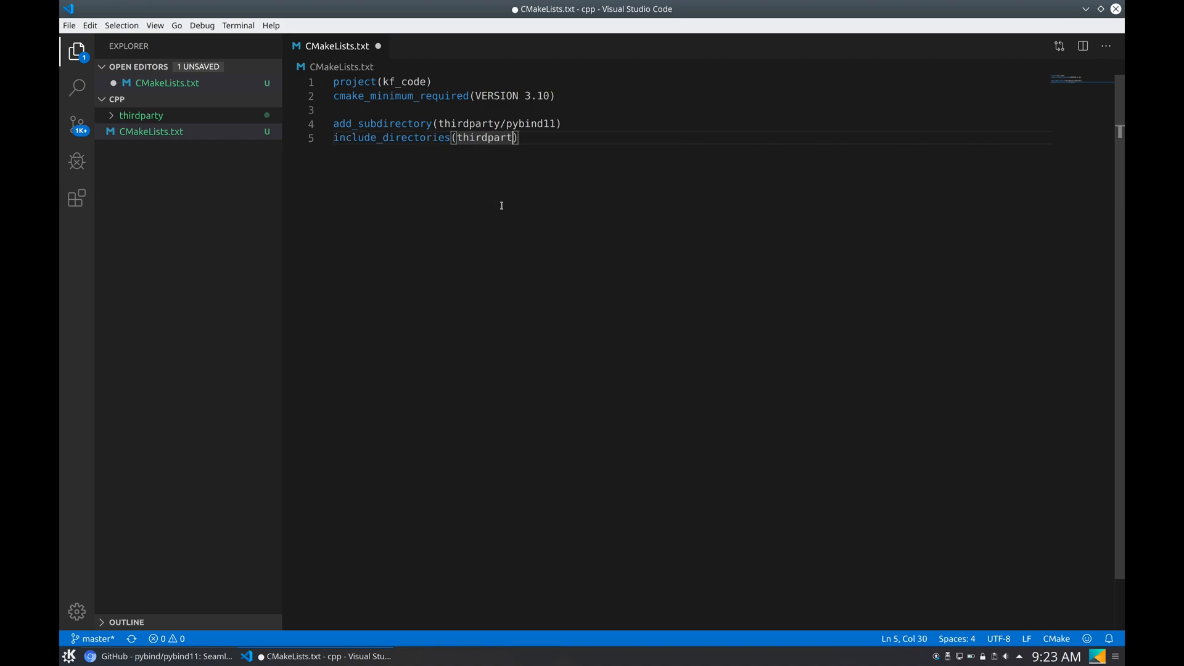
pyautogui.write('y/eigen')
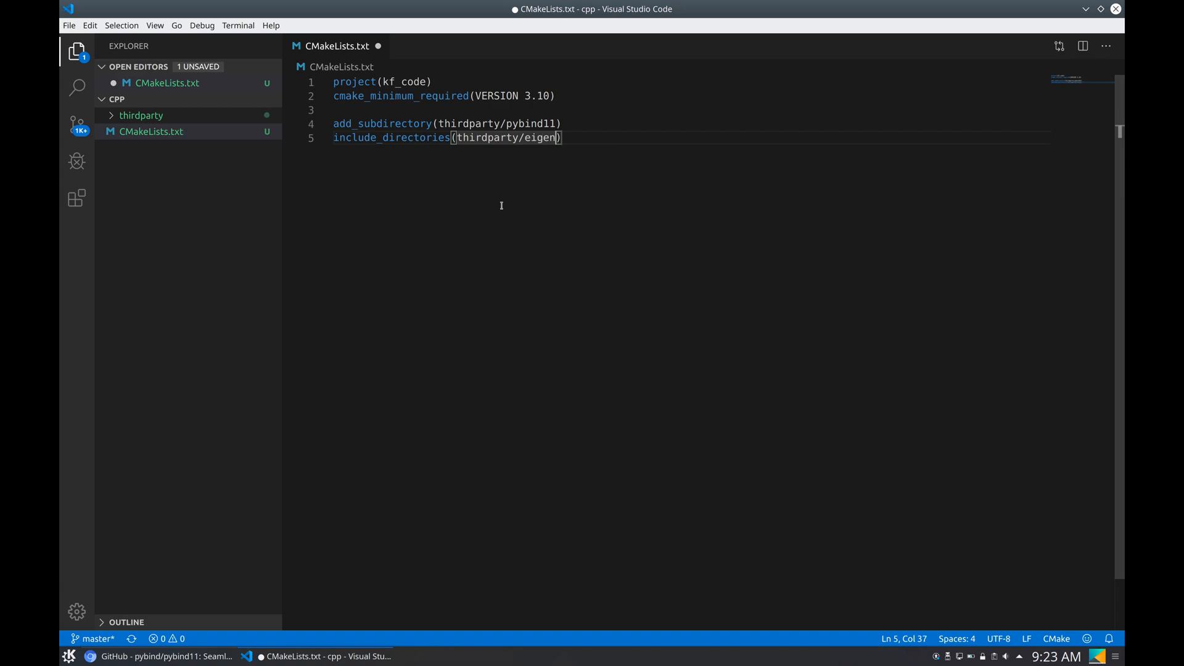
# Leave a blank line after the includes and position the cursor there
pyautogui.press('Enter')
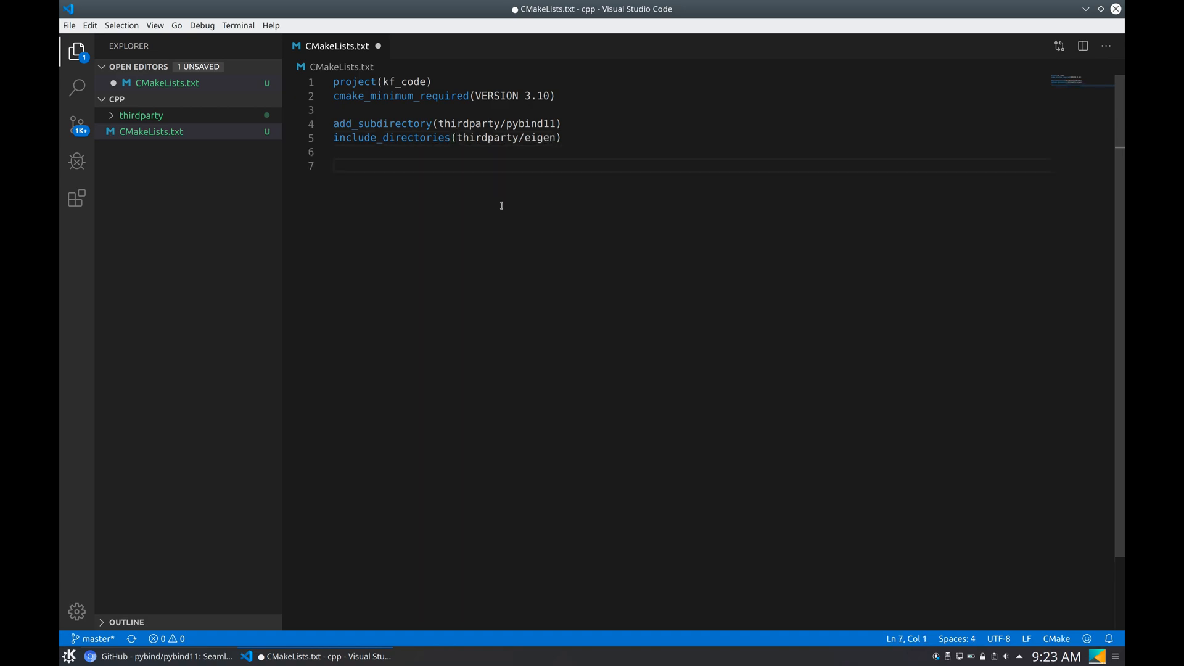
pyautogui.click(556, 123)
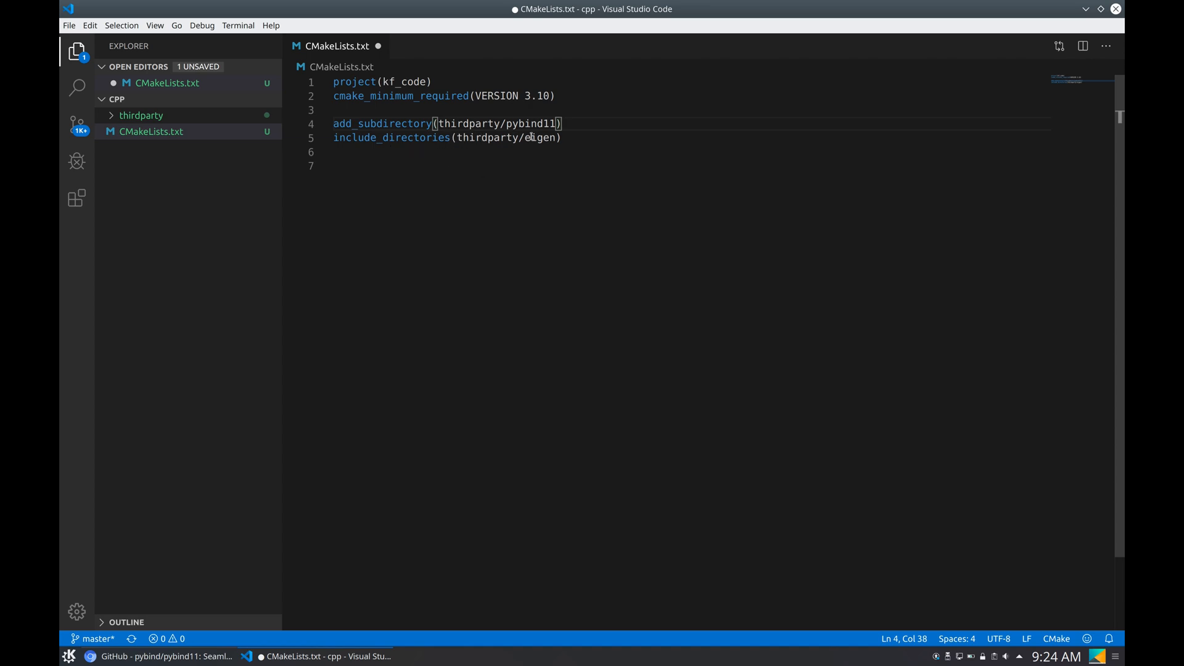
pyautogui.doubleClick(538, 137)
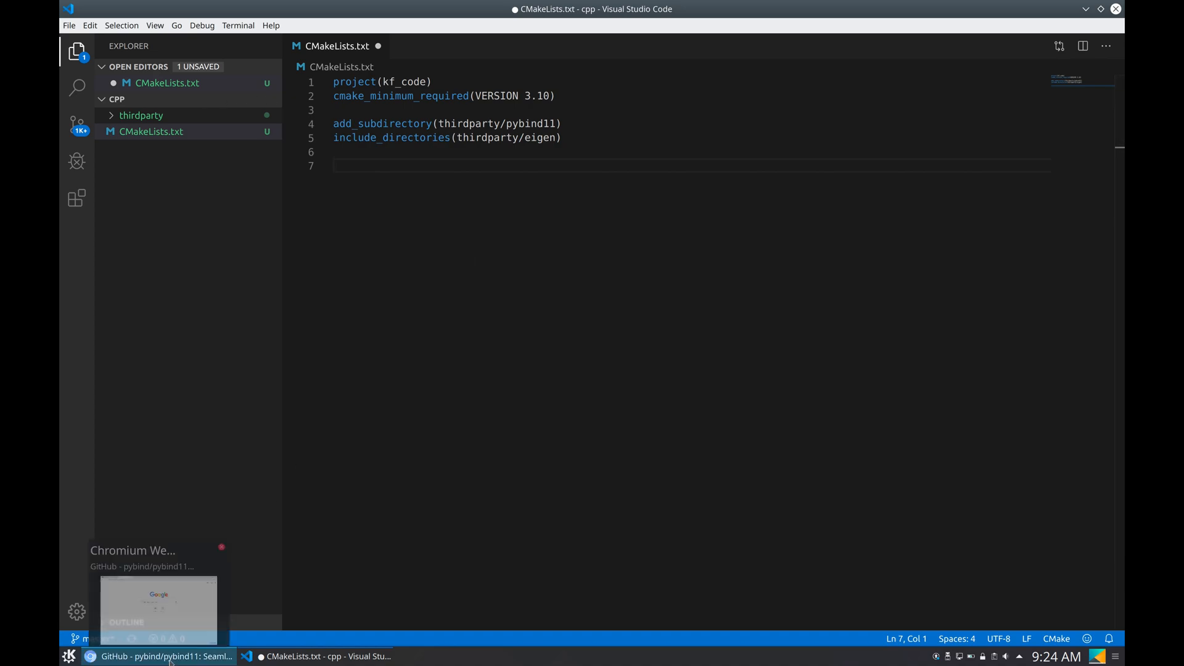
# Select the pybind11_add_module line from the Building with CMake docs example
pyautogui.click(159, 655)
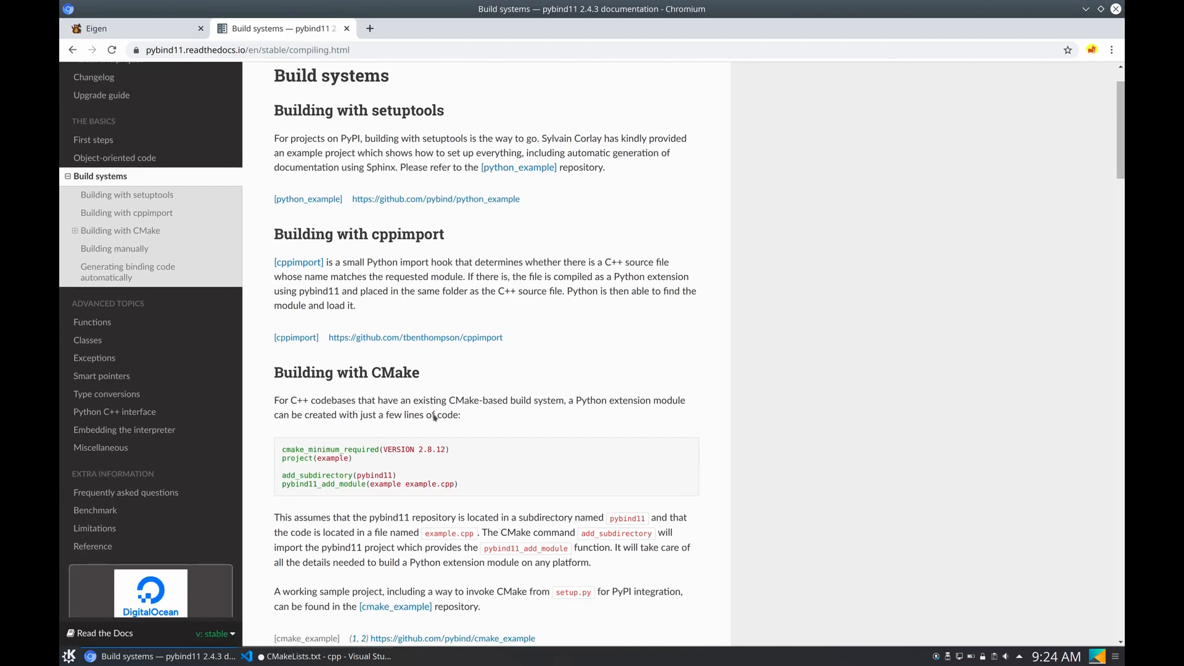
pyautogui.scroll(-3)
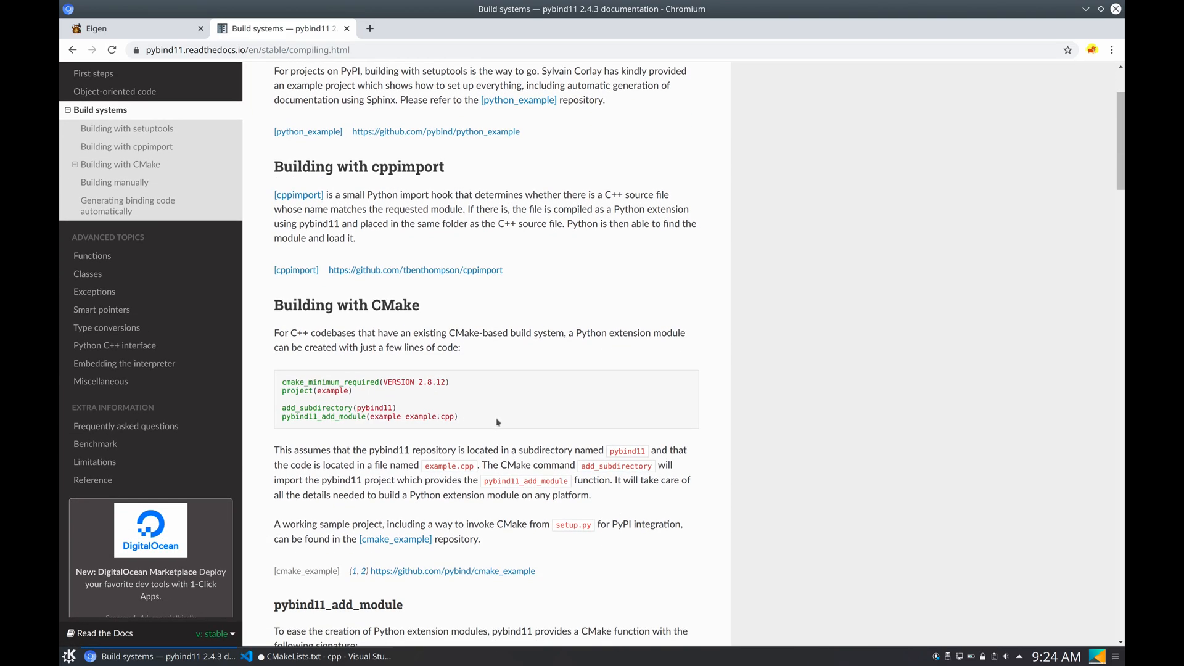
pyautogui.moveTo(280, 381); pyautogui.dragTo(456, 415)
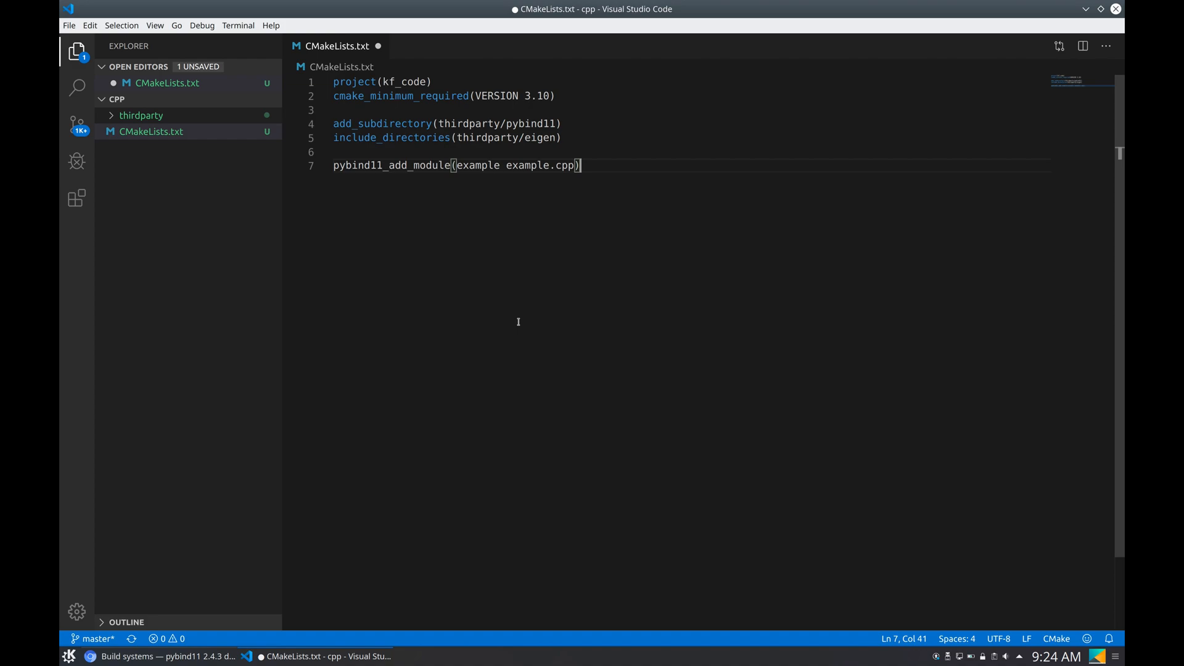
pyautogui.moveTo(472, 165)
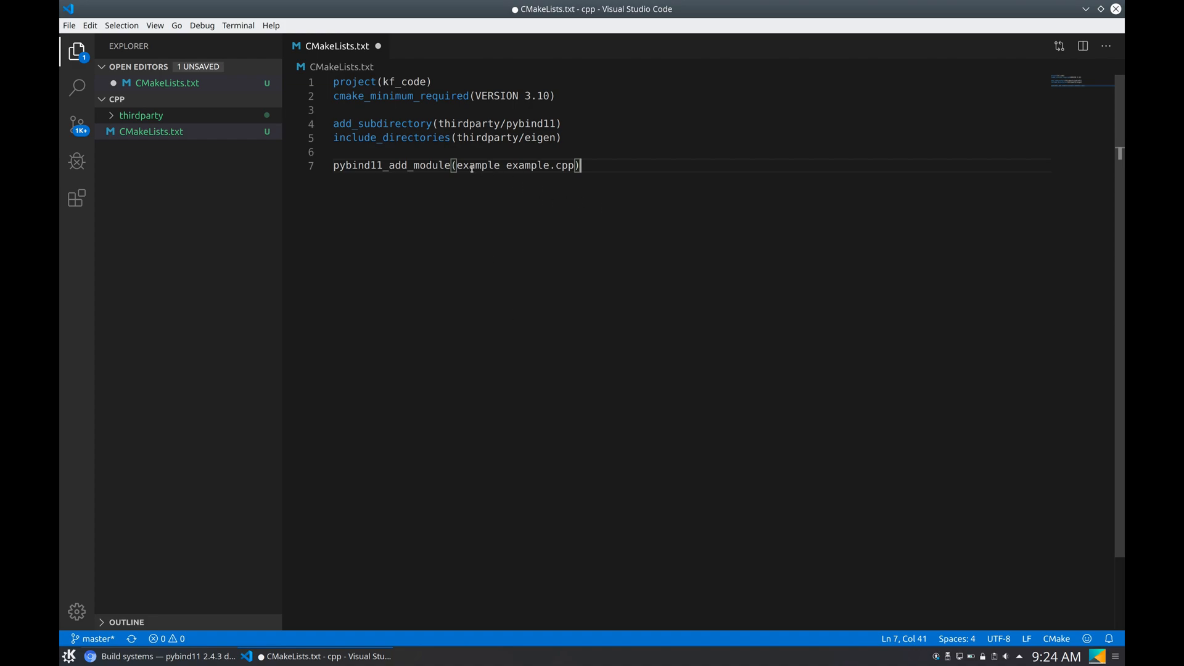
# Change the pasted line to pybind11_add_module(kf_cpp wrappers.cpp) and save CMakeLists.txt
pyautogui.doubleClick(477, 164)
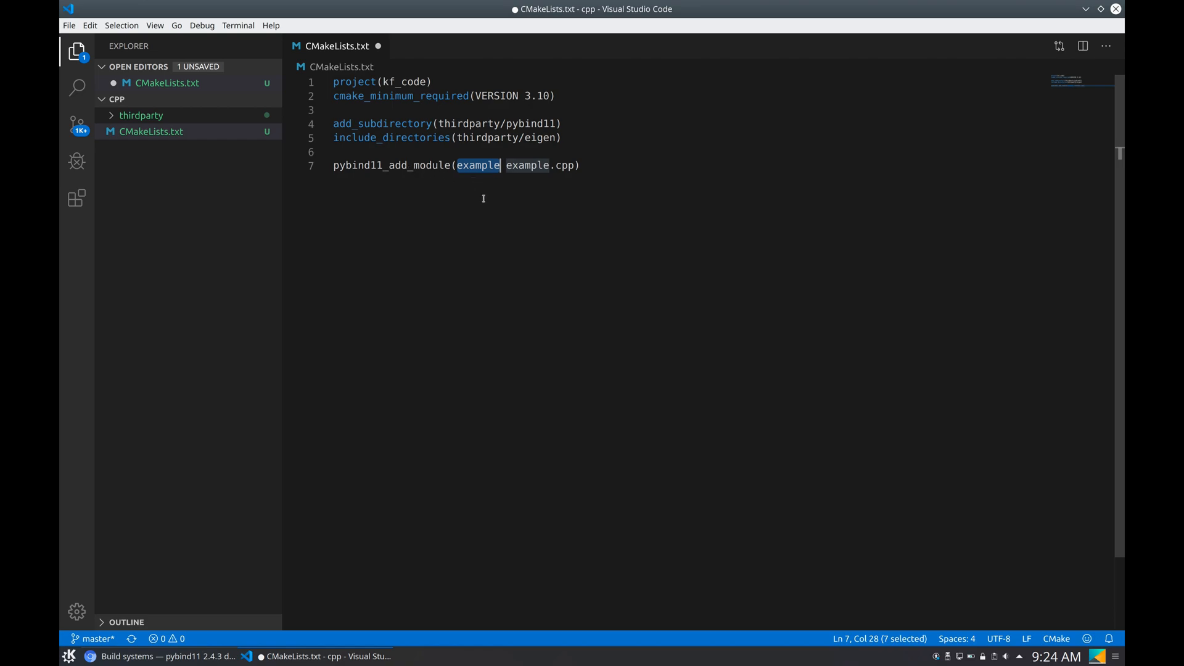
pyautogui.write('kfc')
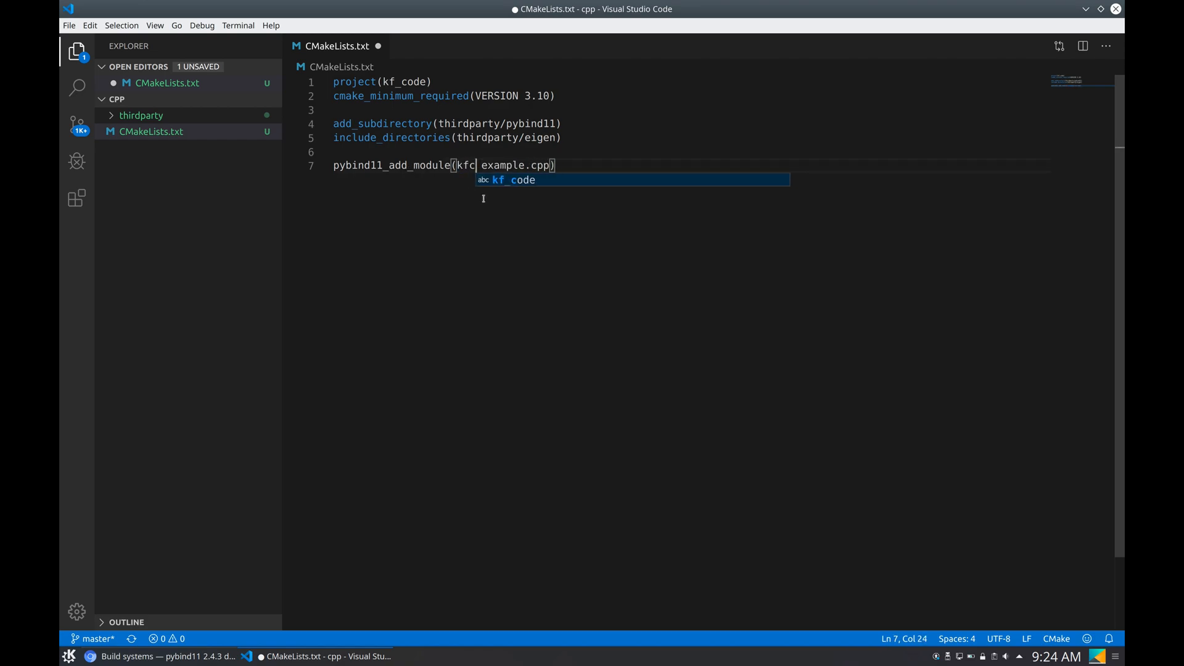
pyautogui.write('pp')
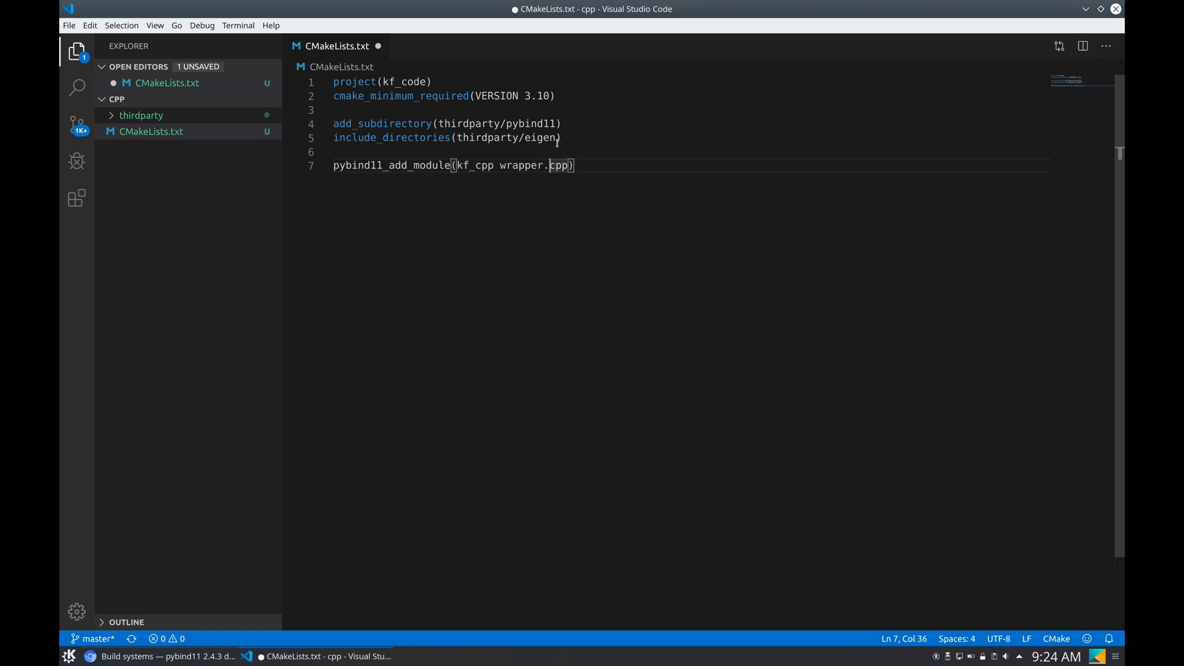
pyautogui.write('s')
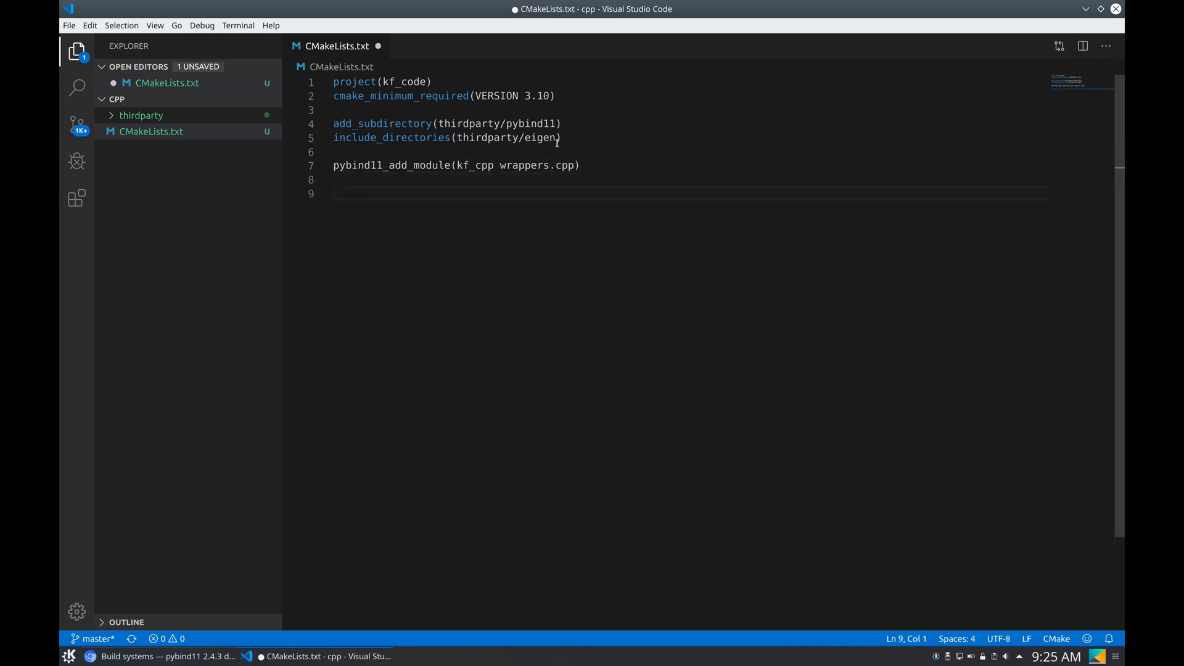
pyautogui.press('Backspace')
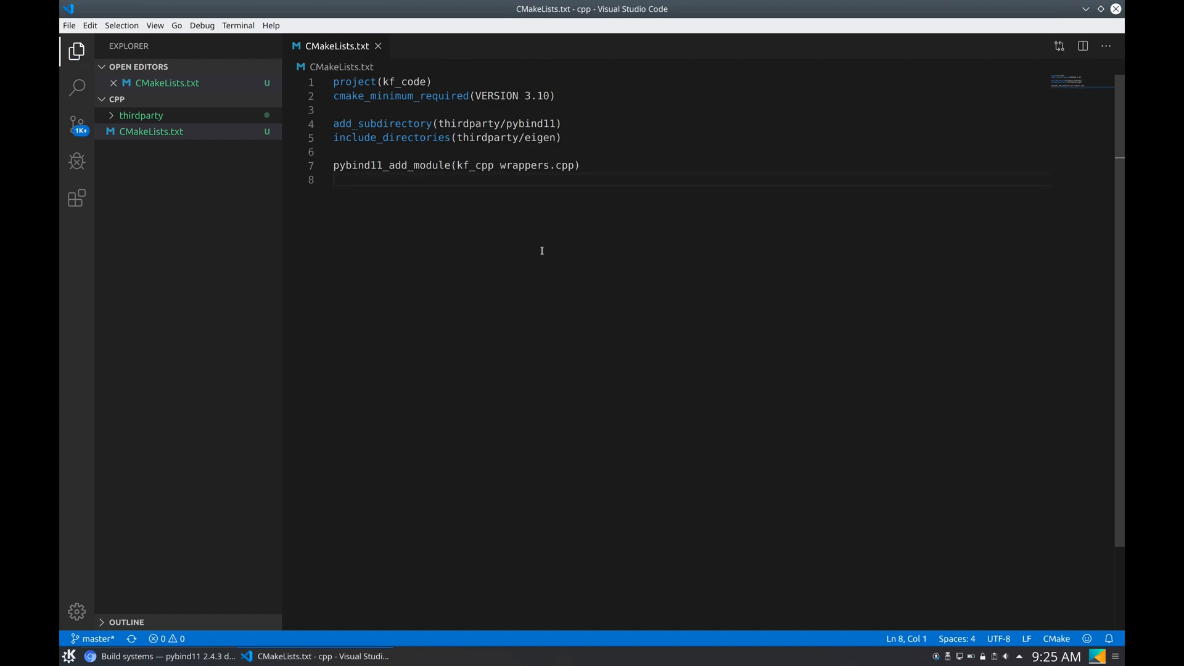
pyautogui.doubleClick(526, 165)
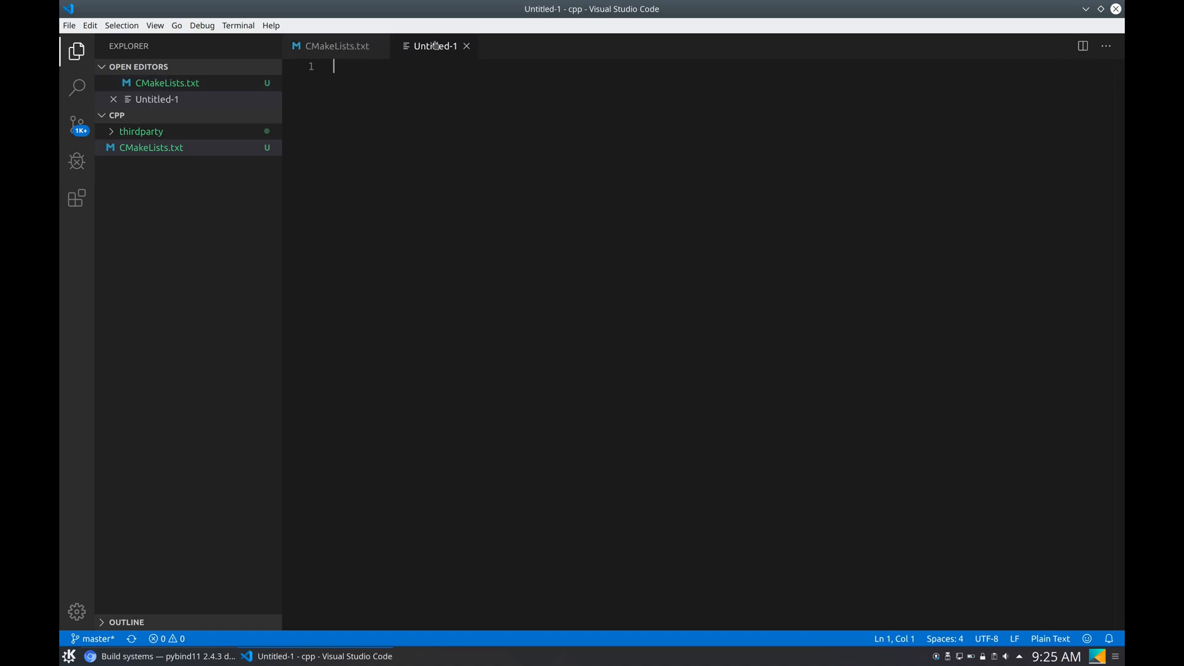
# Save the new empty file as wrappers.cpp in the cpp folder
pyautogui.press('ctrl+s')
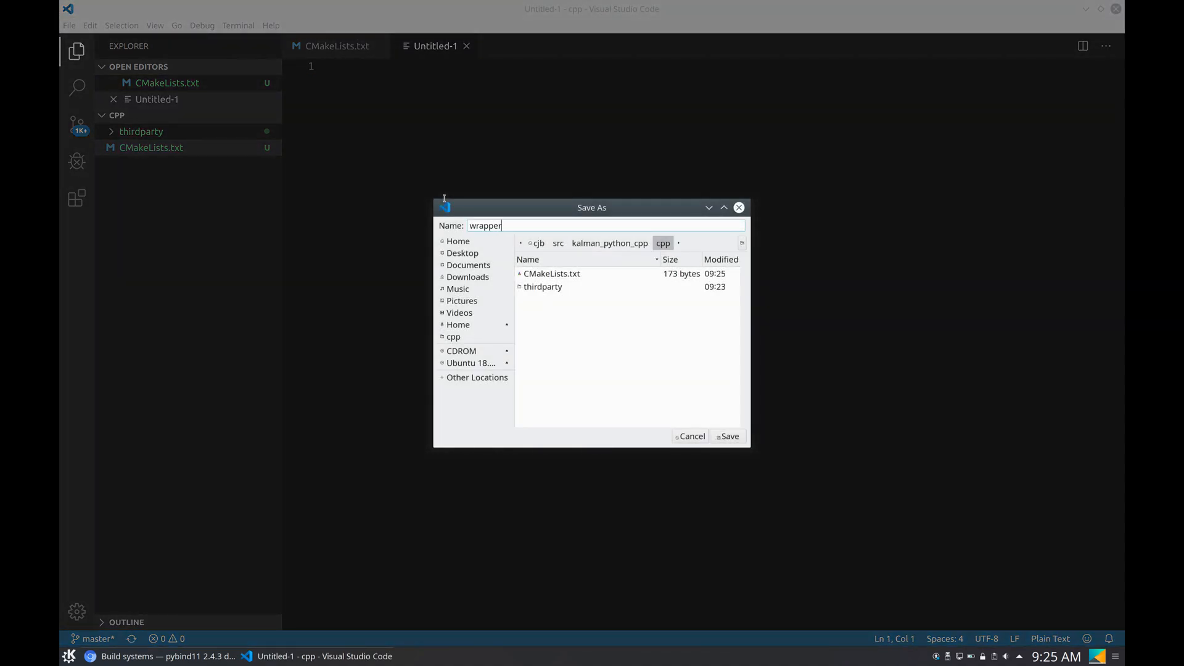
pyautogui.click(726, 435)
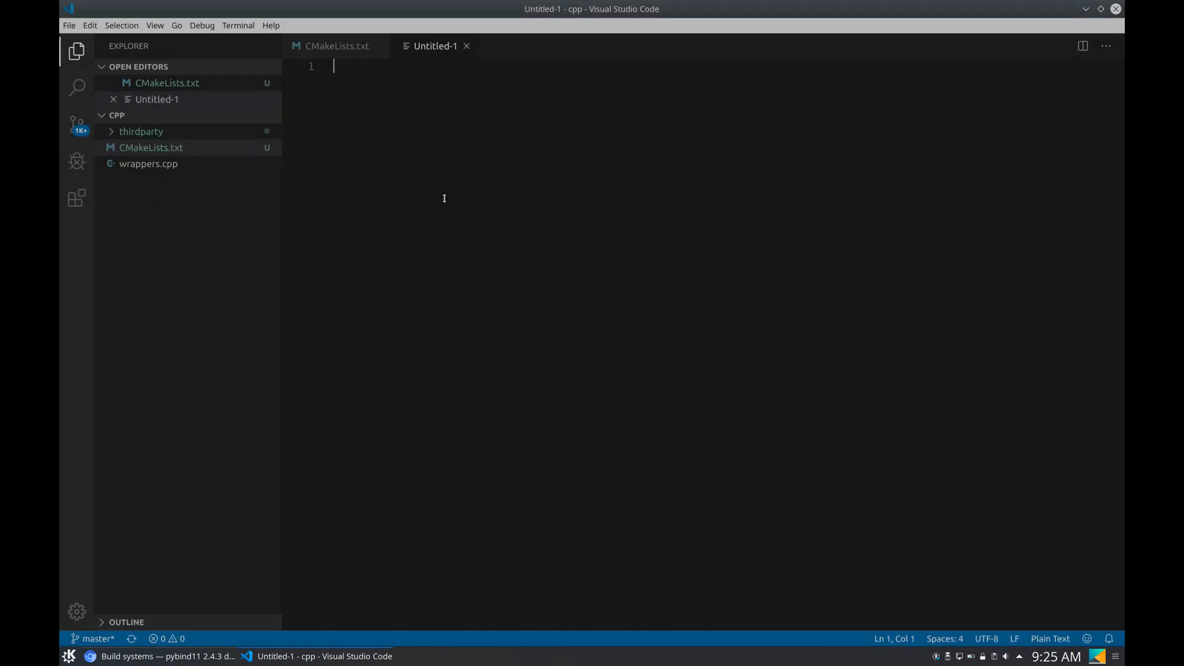
pyautogui.click(149, 164)
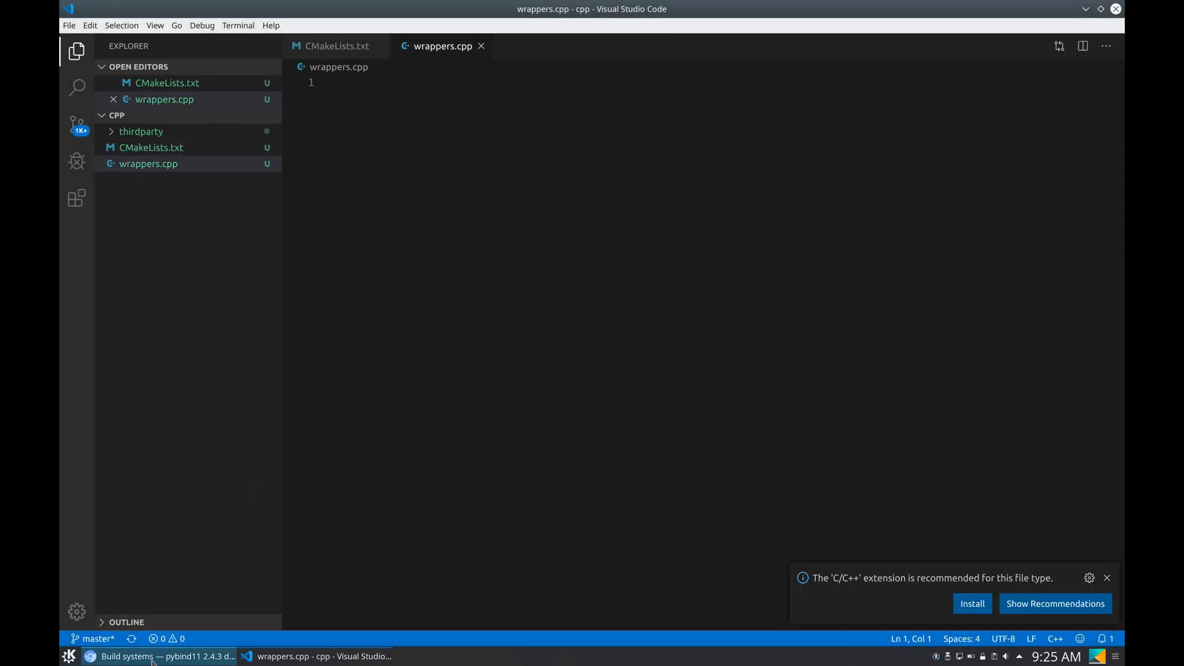
# Select the example.cpp binding code block on the pybind11 First steps page
pyautogui.click(157, 654)
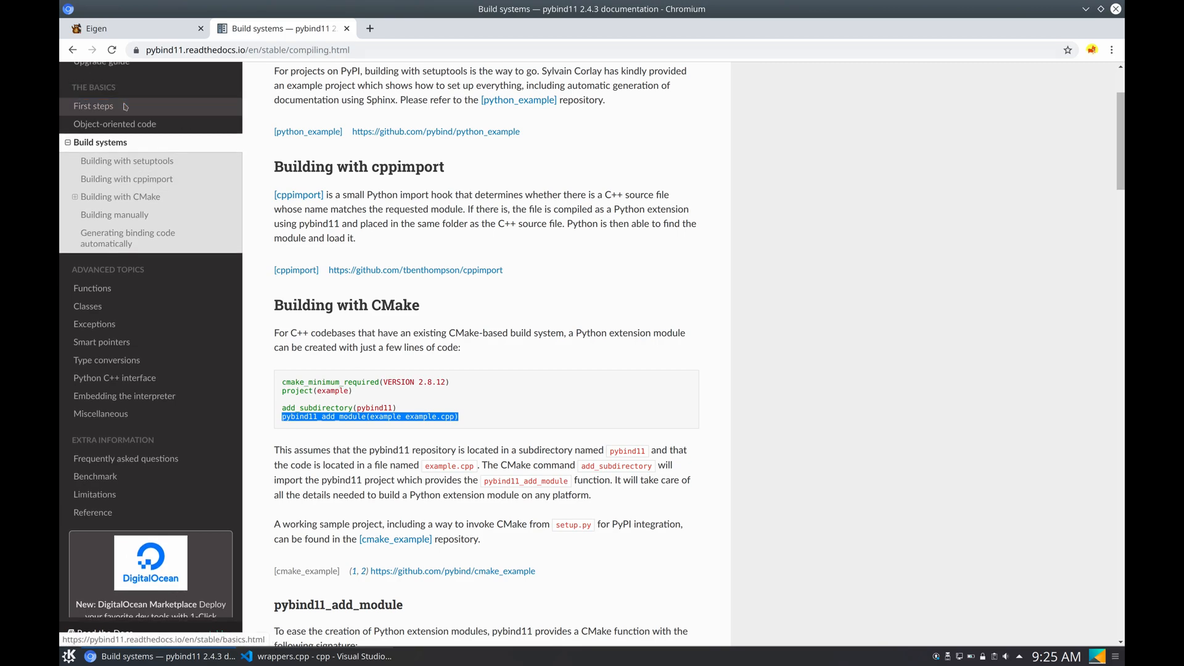
pyautogui.click(93, 106)
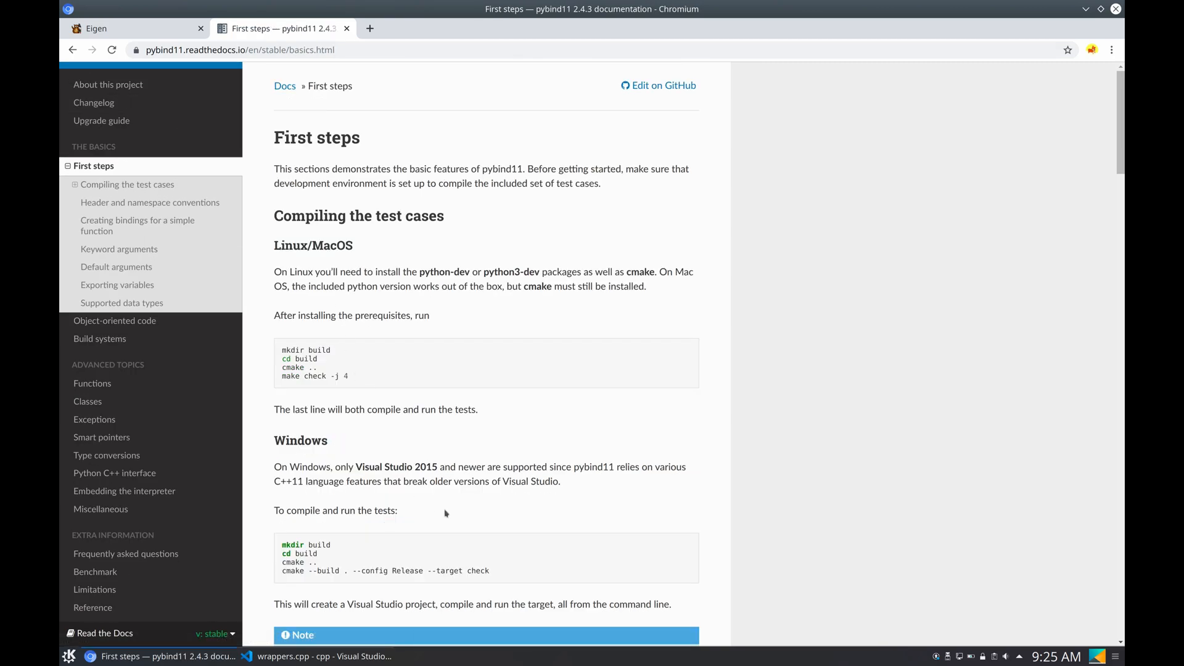
pyautogui.scroll(-3)
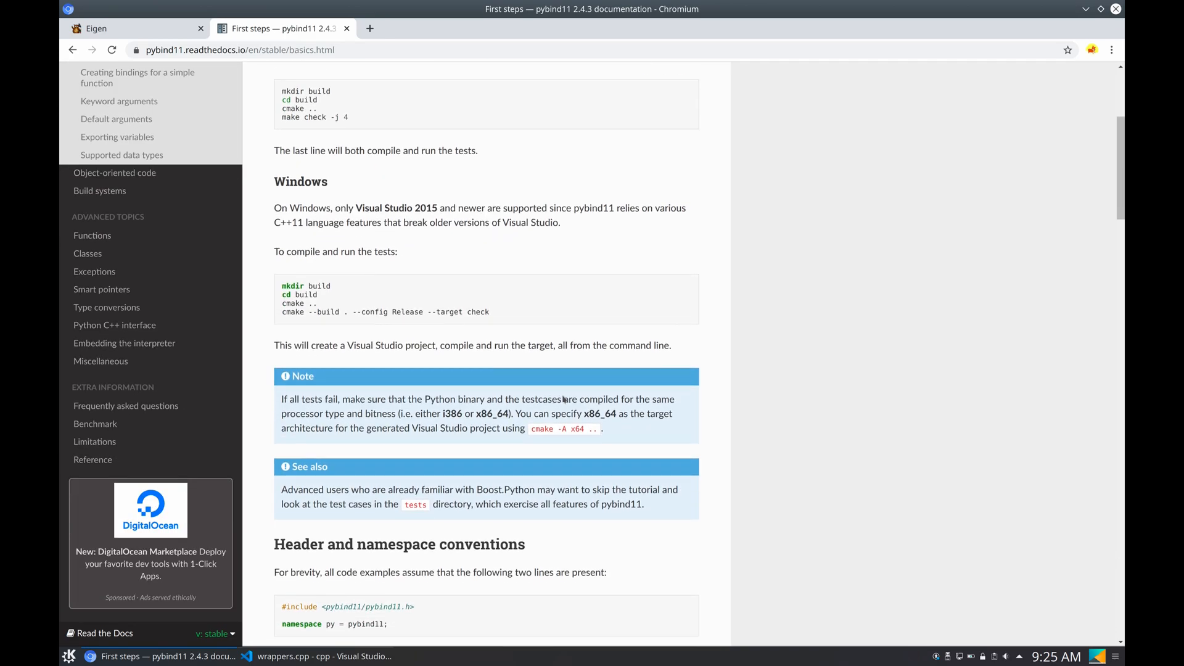
pyautogui.scroll(-3)
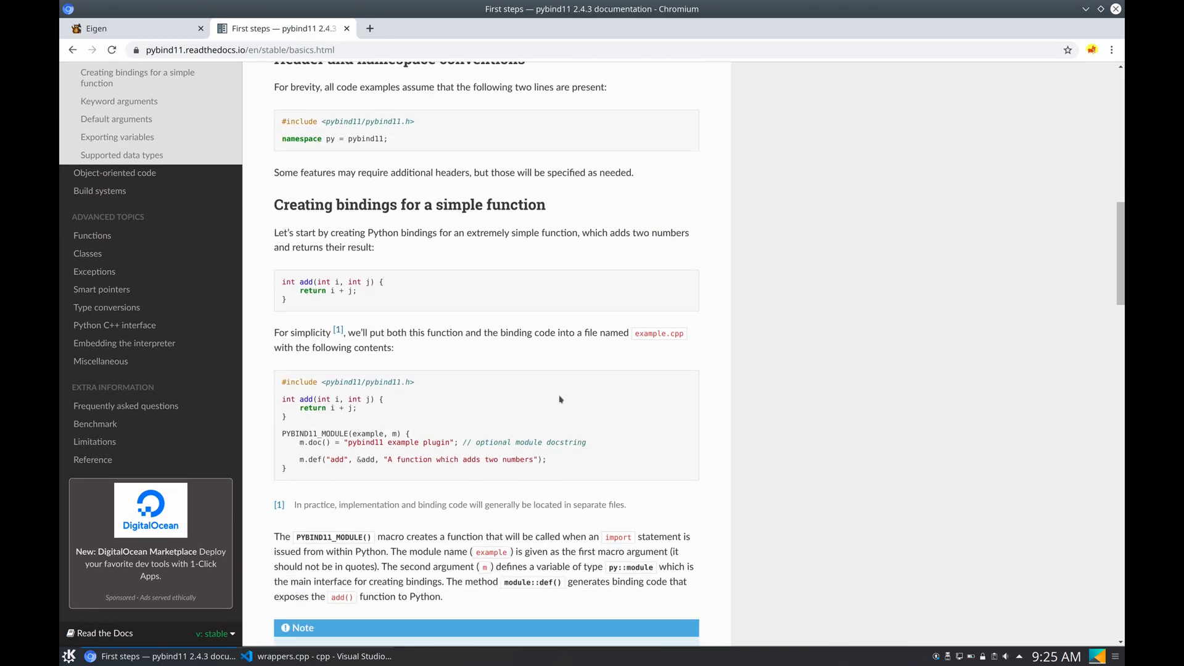
pyautogui.moveTo(283, 398); pyautogui.dragTo(548, 468)
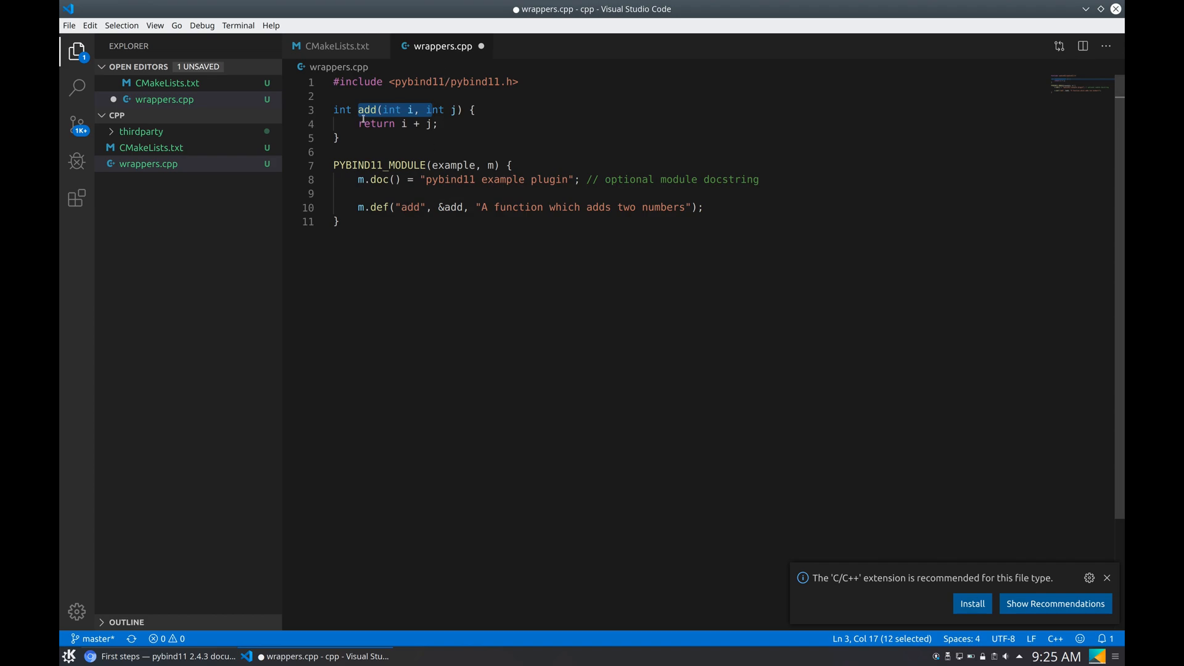
pyautogui.moveTo(462, 238)
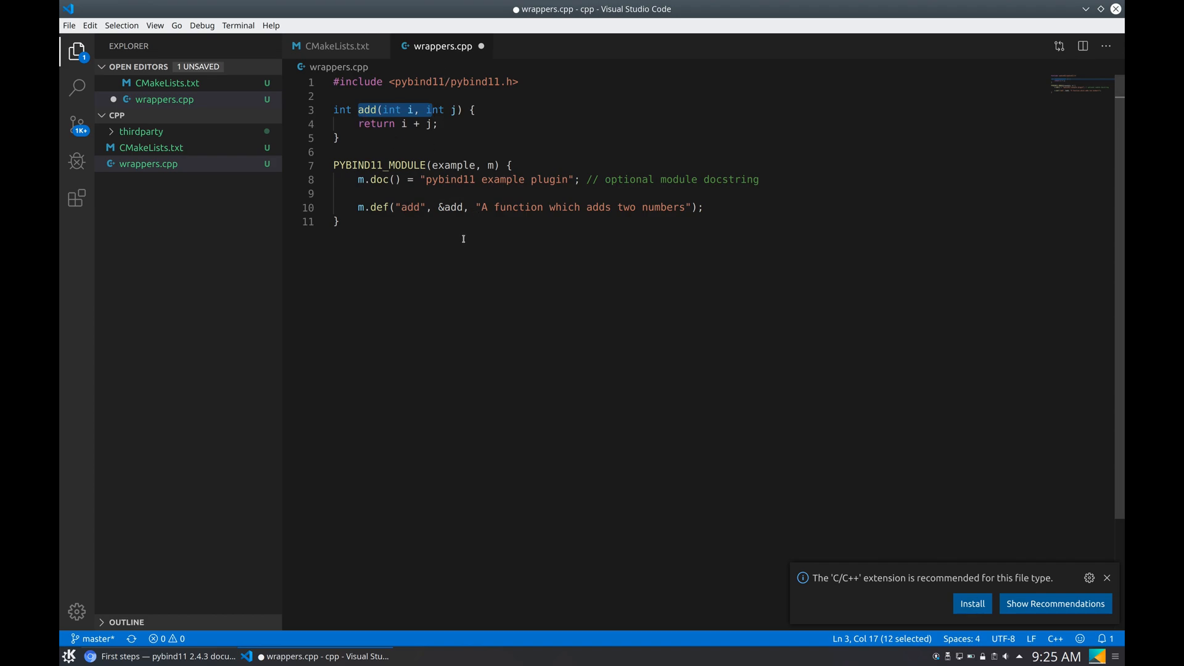
pyautogui.moveTo(442, 299)
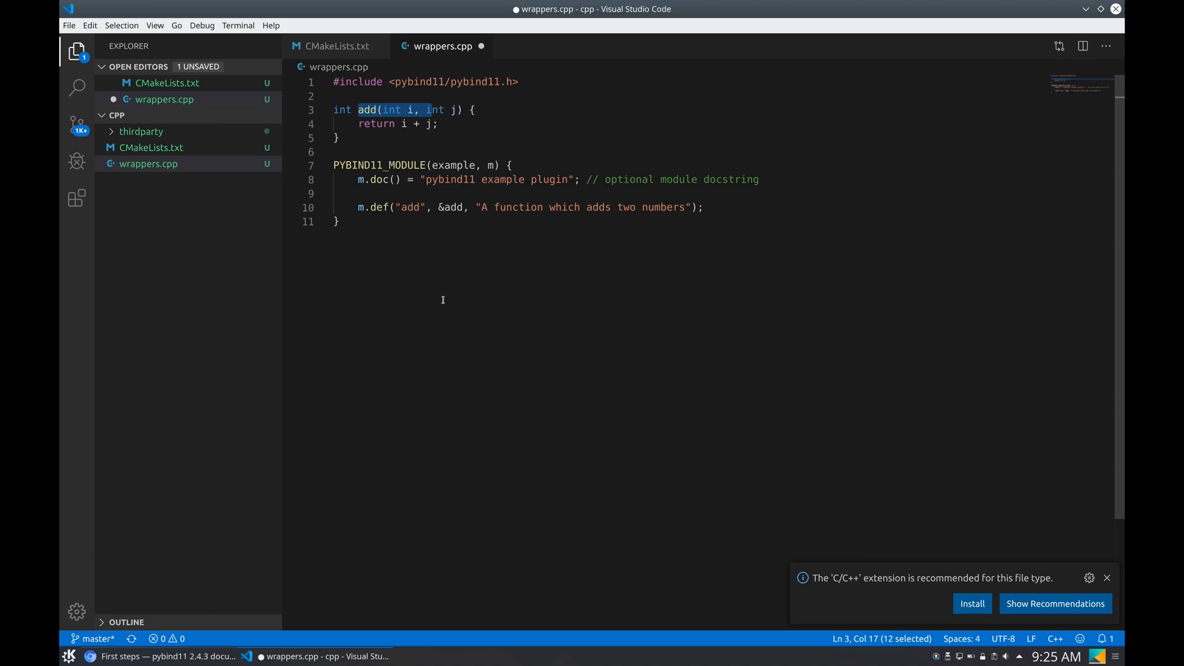
# Replace the PYBIND11_MODULE name example with kf_cpp, checked against CMakeLists.txt
pyautogui.doubleClick(453, 165)
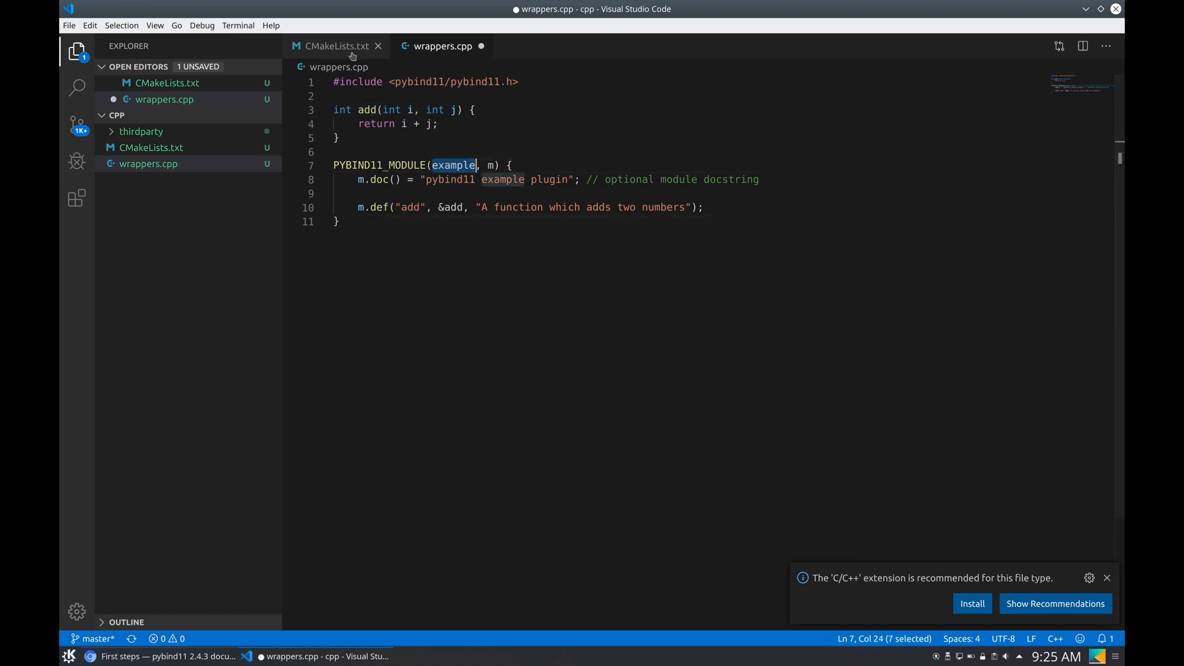
pyautogui.click(335, 45)
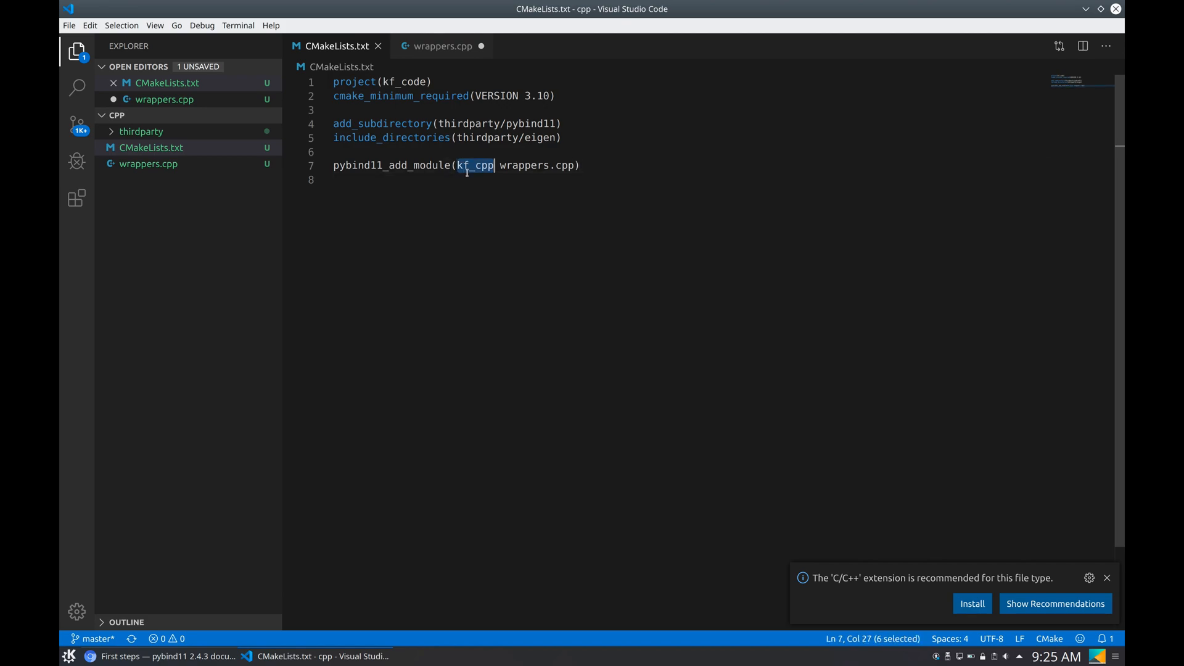
pyautogui.click(443, 45)
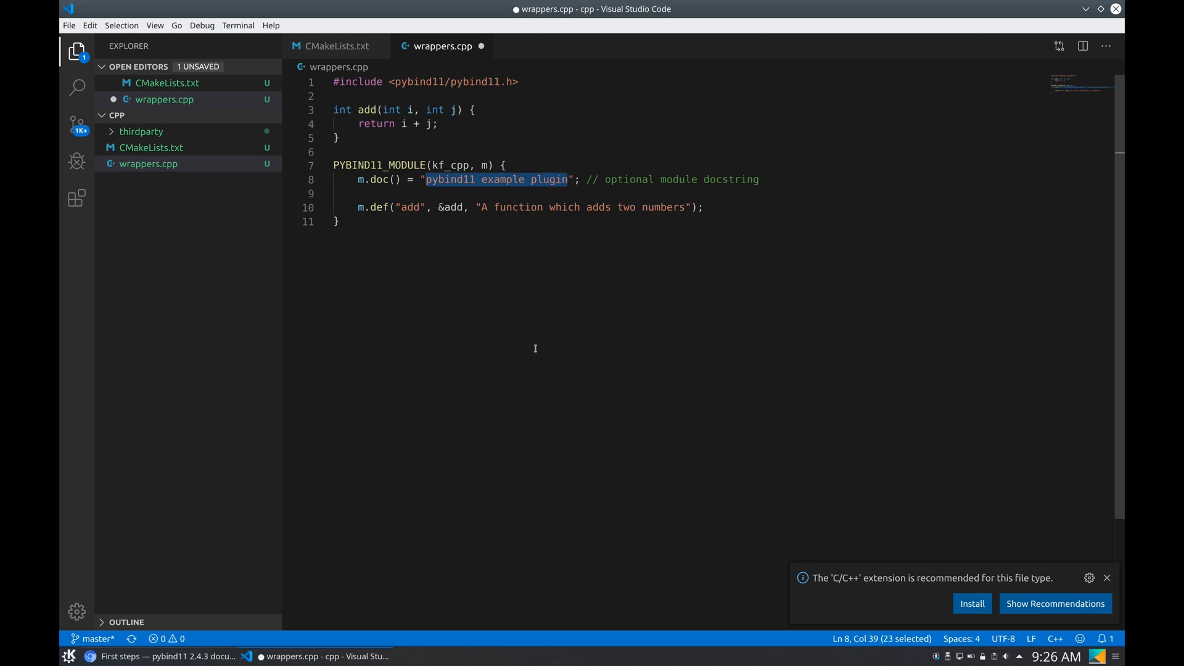
# Set the module docstring to "C++ KF implementation wrappers"
pyautogui.write('C++')
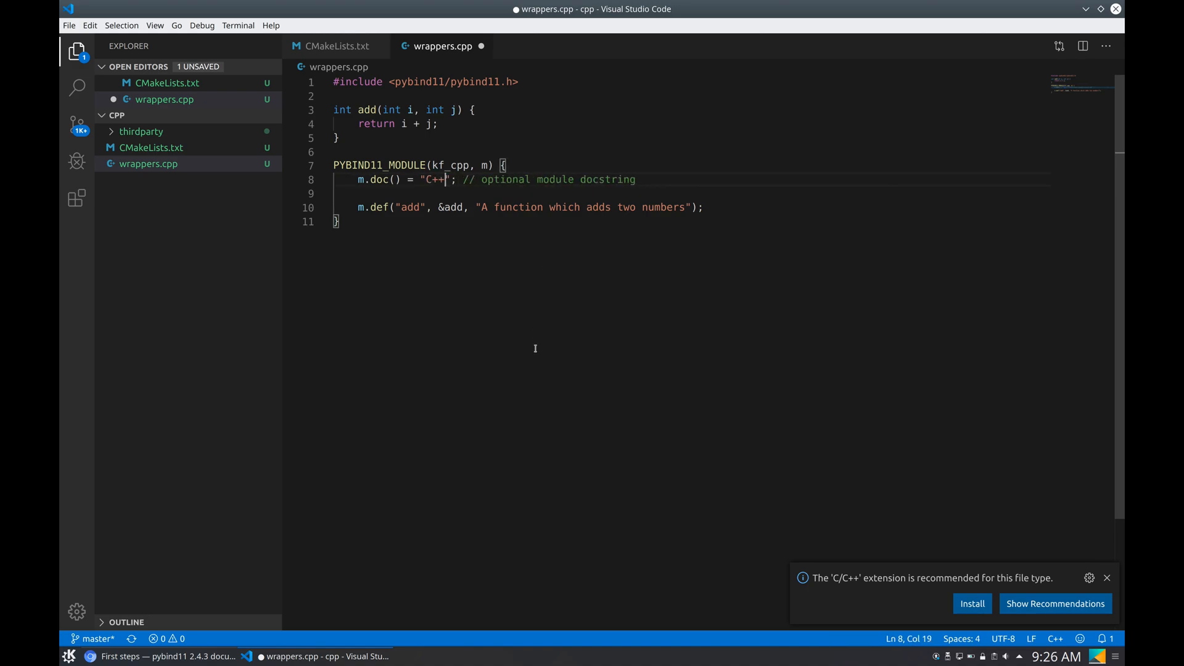
pyautogui.write('KF implementation')
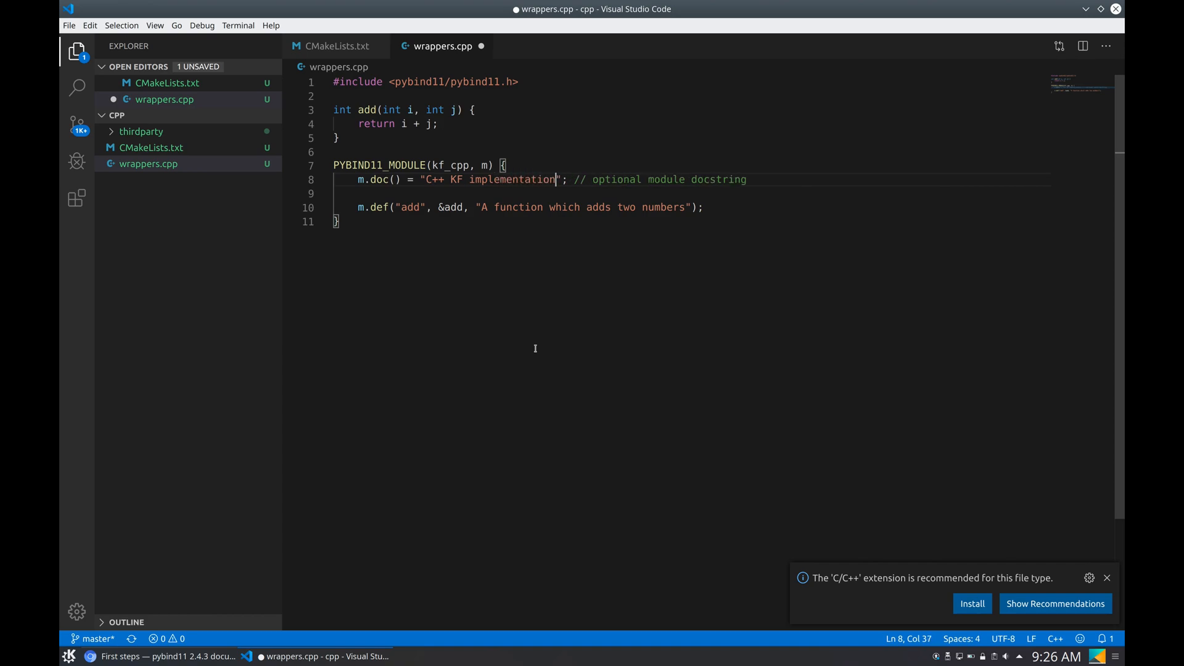
pyautogui.write('wrappers')
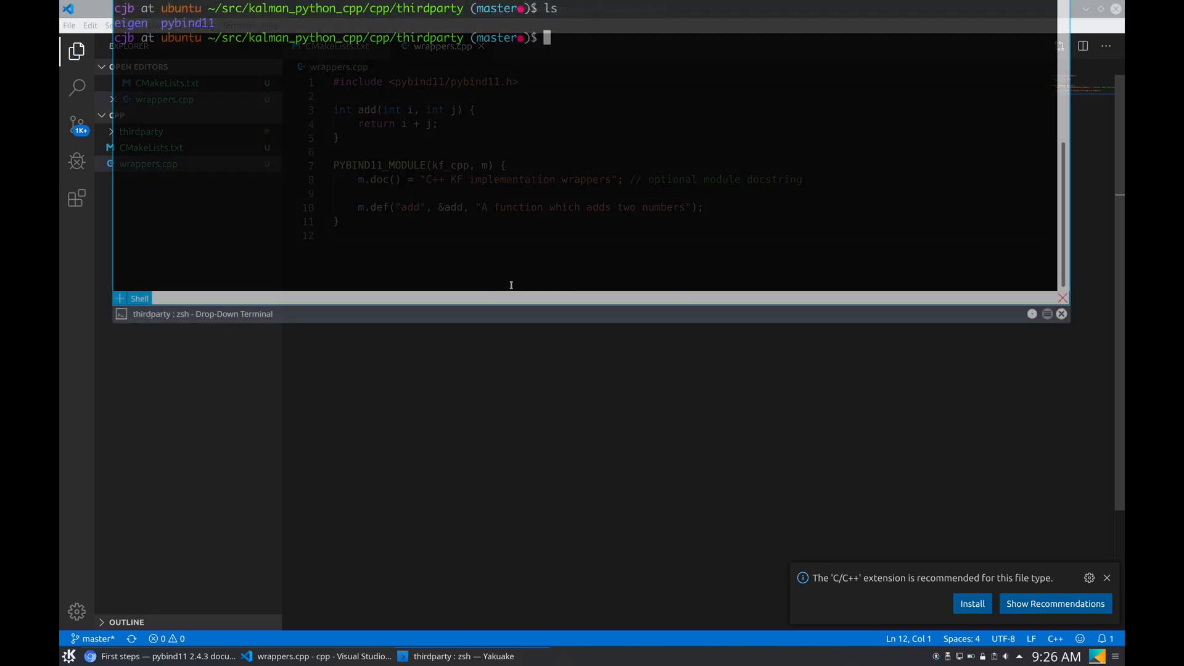
# Run cmake .. in the build folder, then start make to compile the kf_cpp module
pyautogui.write('cd ..')
pyautogui.write('ls')
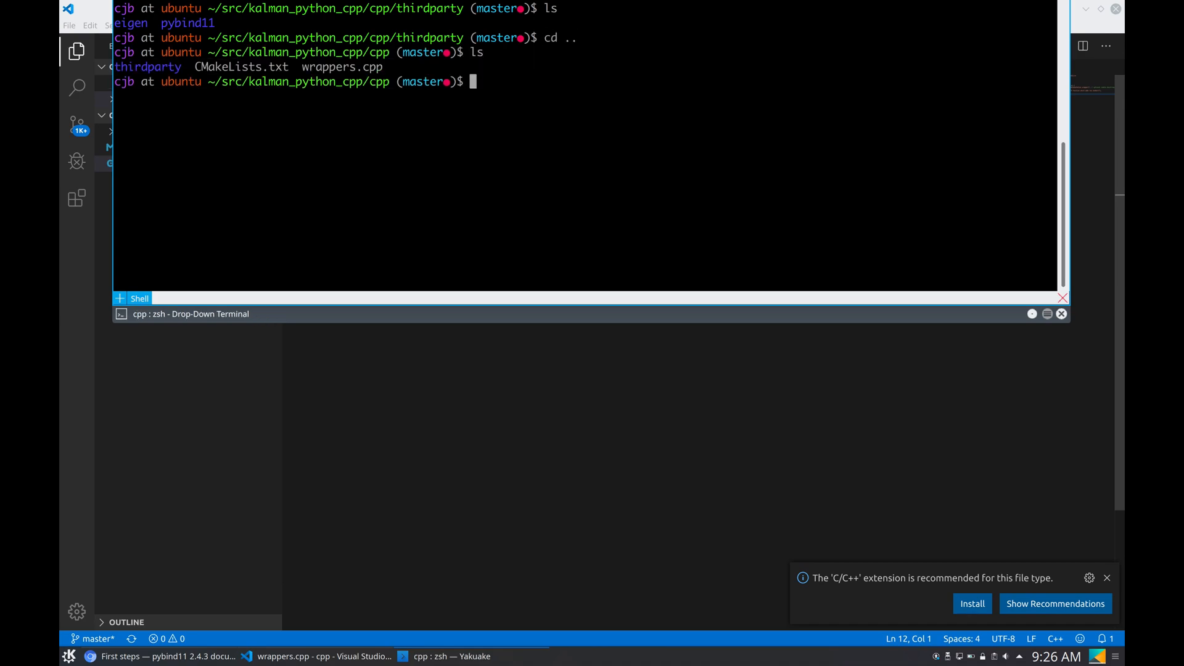
pyautogui.doubleClick(148, 67)
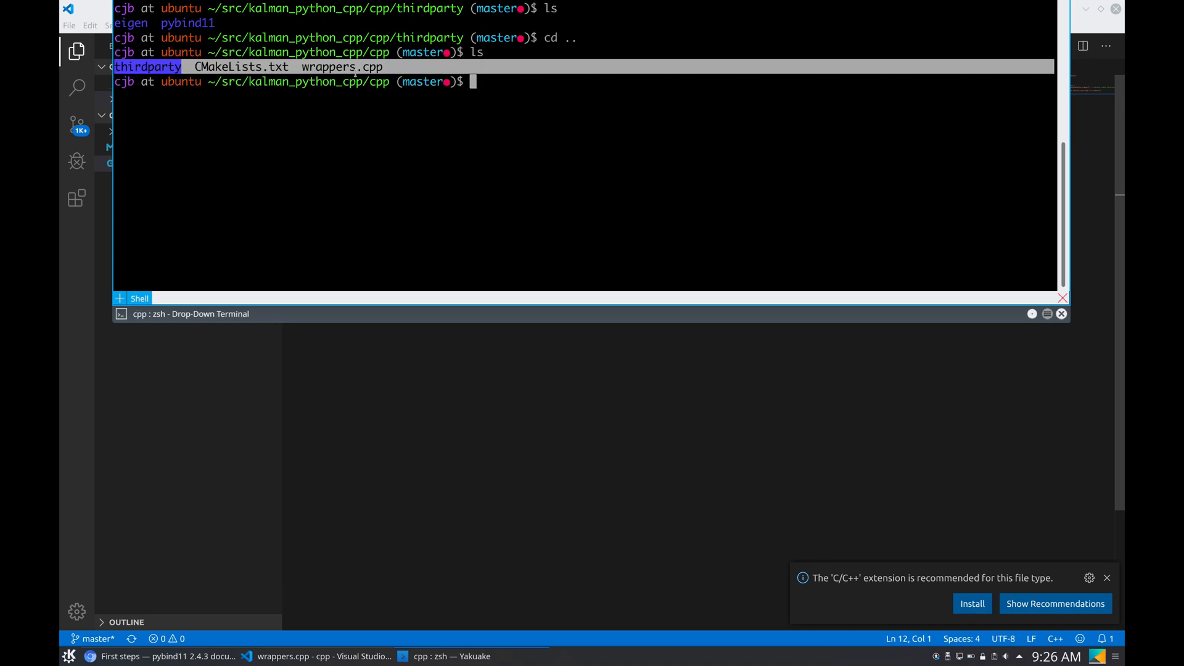
pyautogui.write('mkdir build')
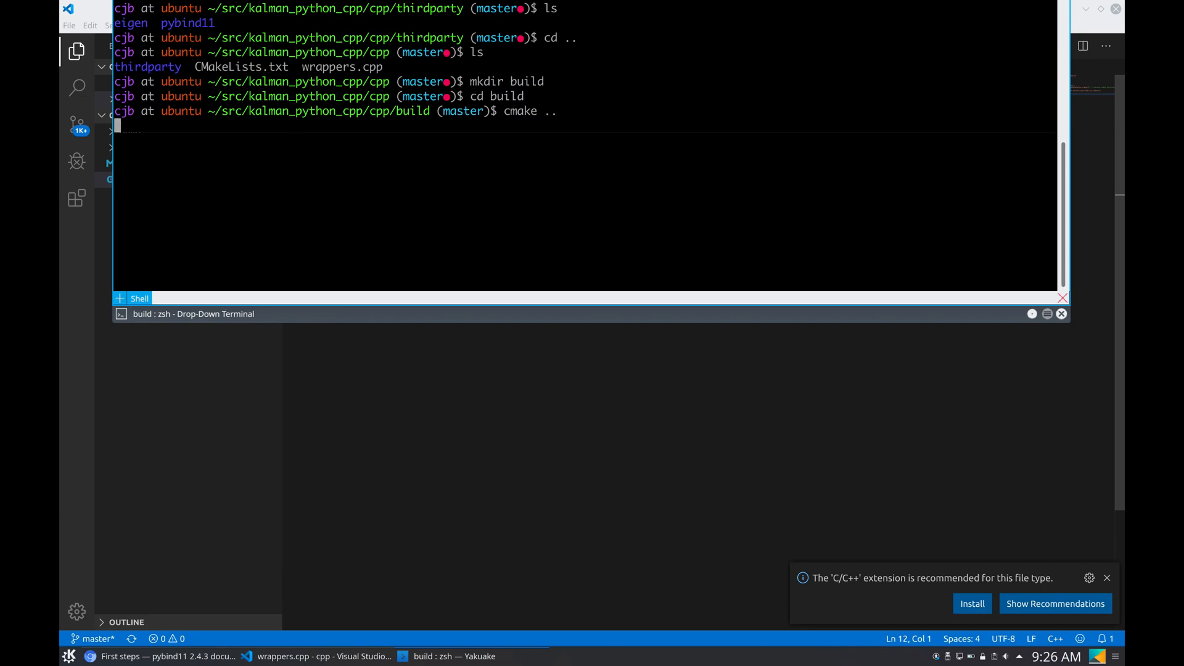
pyautogui.press('Return')
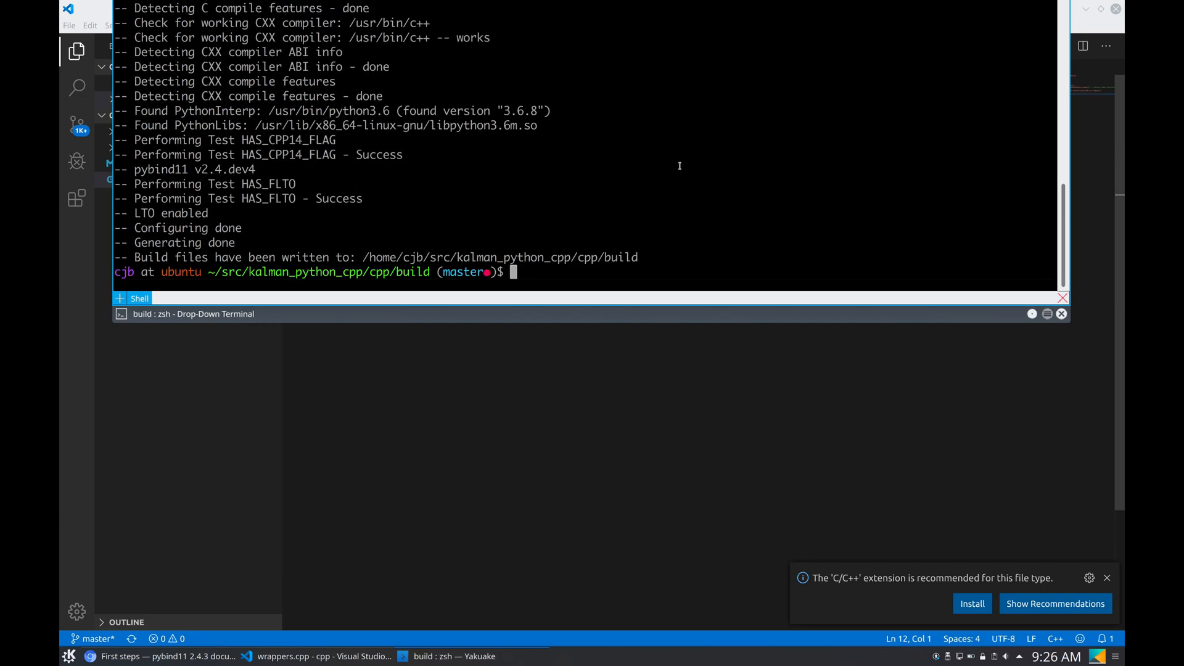
pyautogui.write('make')
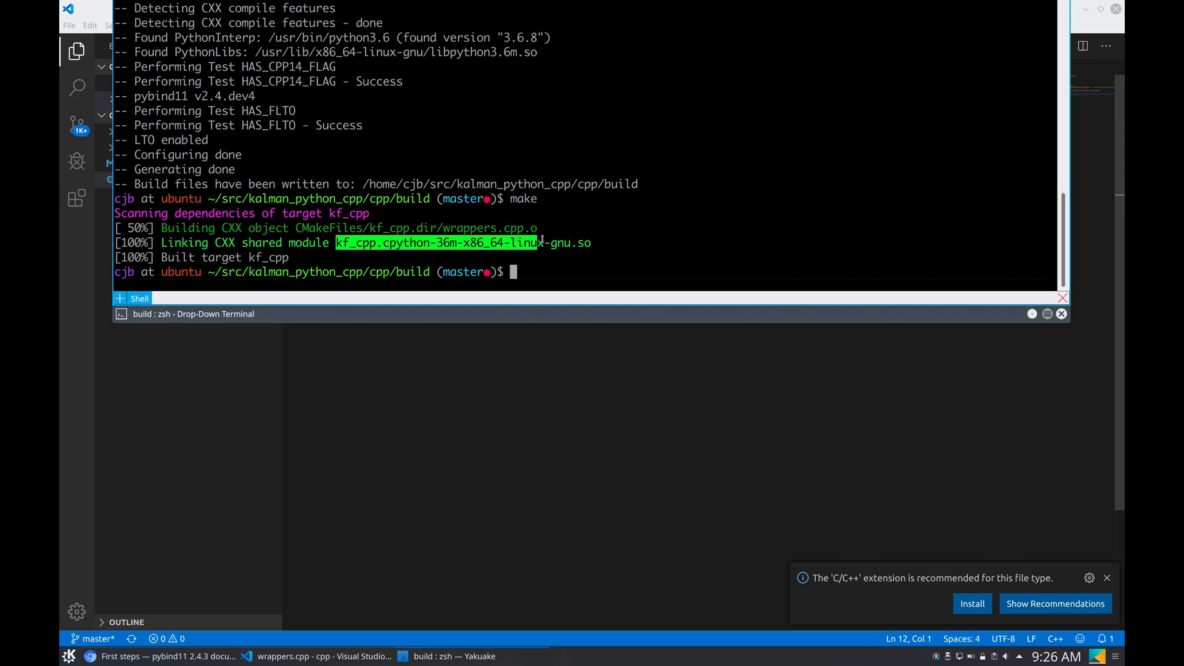
# List the built files, start python3, import kf_cpp and call kf_cpp.add(2, 3)
pyautogui.write('ls')
pyautogui.write('python3')
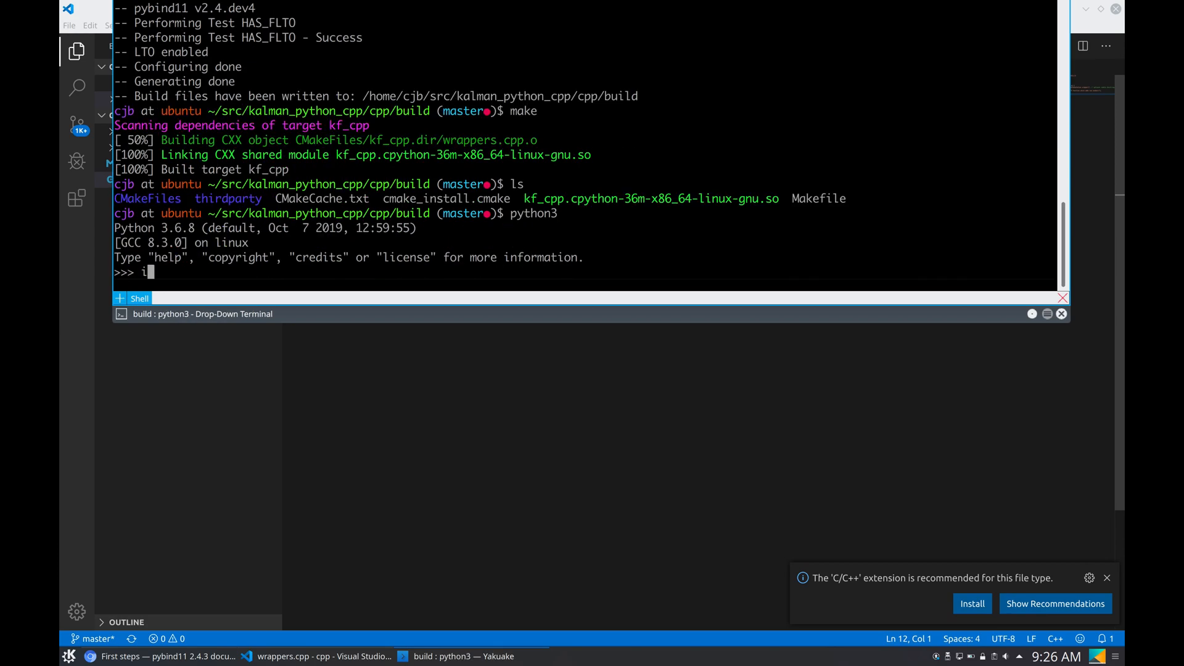
pyautogui.write('mport kf_cpp')
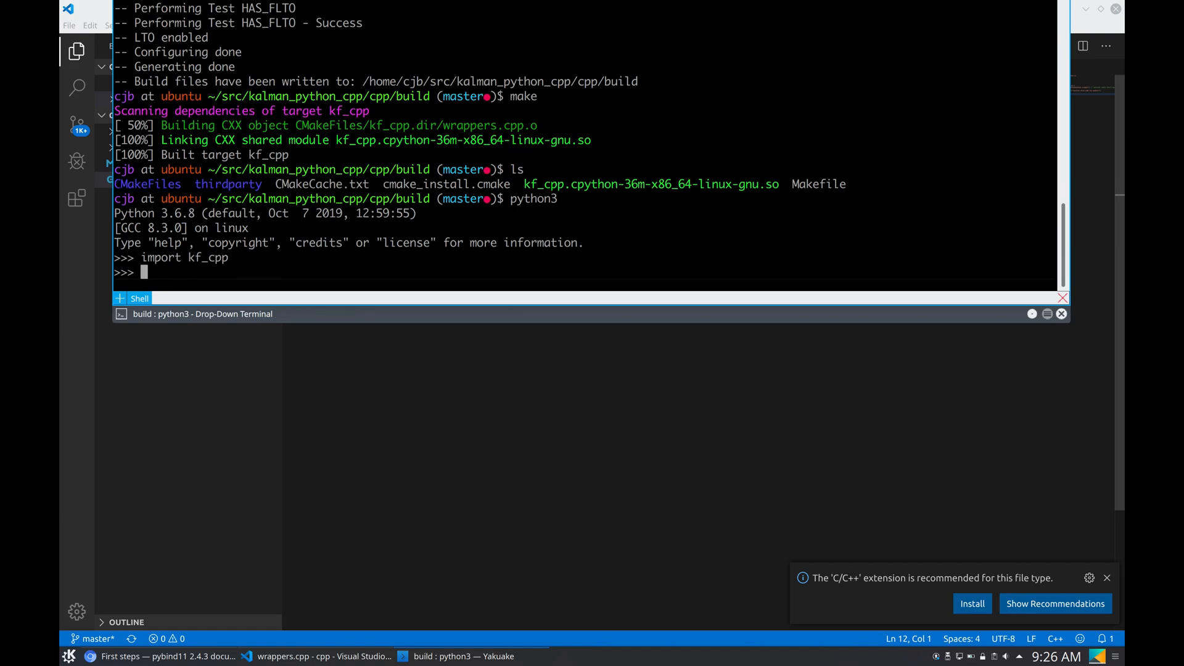
pyautogui.write('kf_cpp.add')
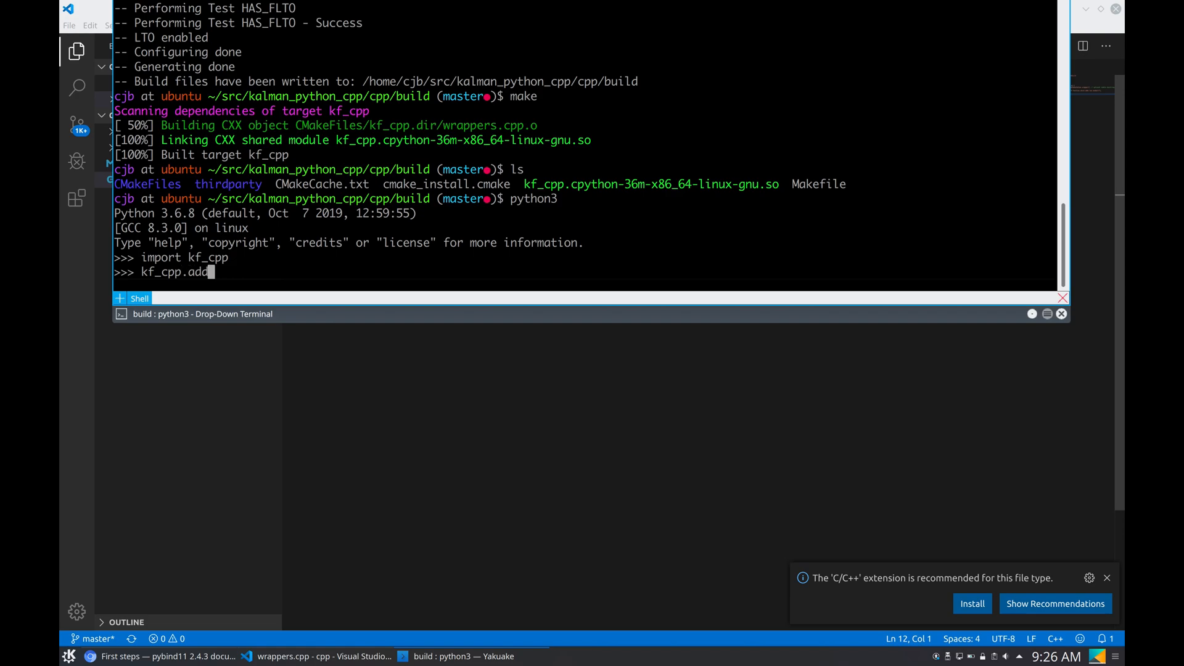
pyautogui.write('(2, 3)')
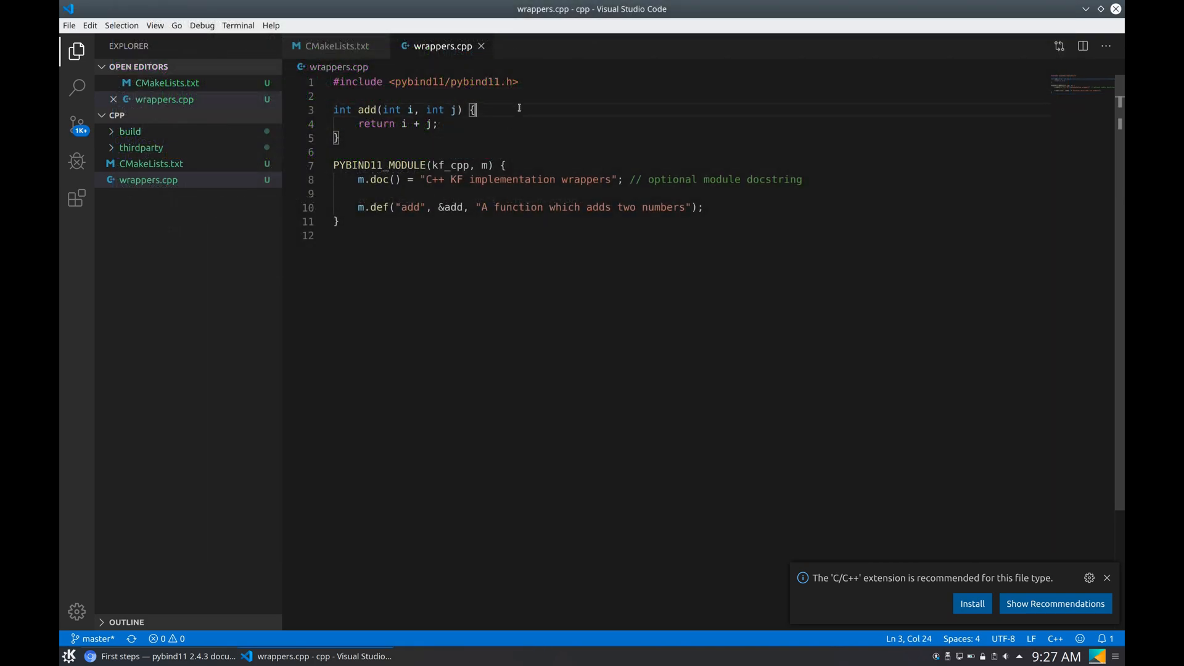
# Add #include <cstdio> and a printf("C++ being called! %d %d", i, j) line inside add()
pyautogui.write('#include <cstdio>')
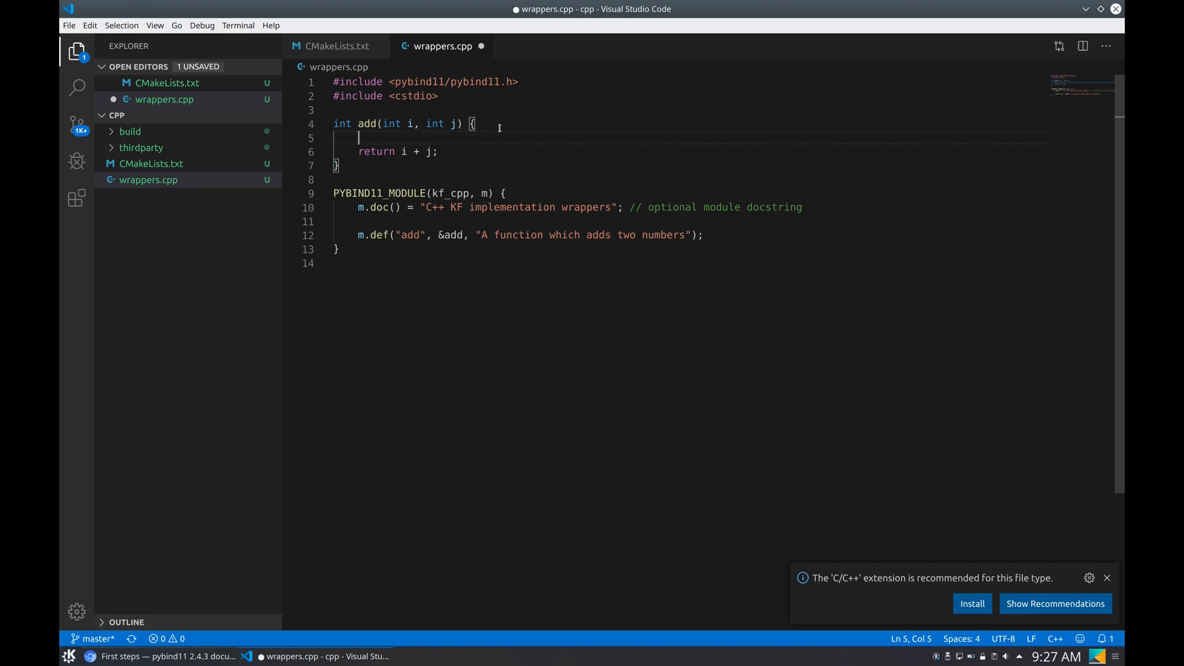
pyautogui.write('printf("")')
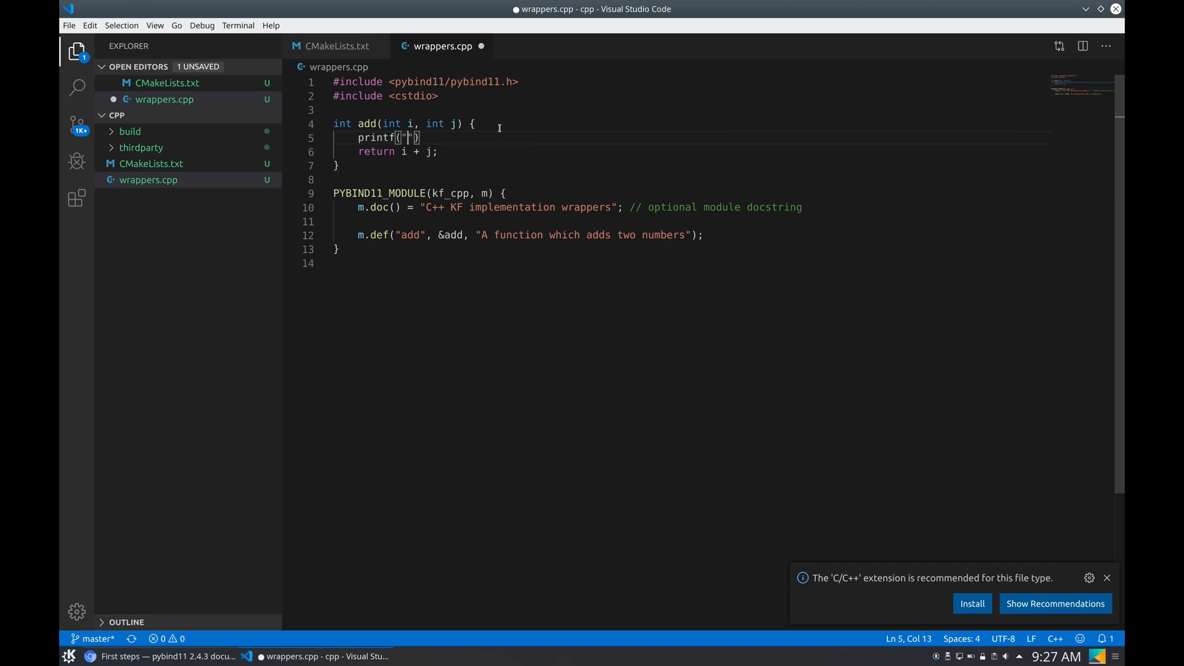
pyautogui.write('C++ being called! %d %d')
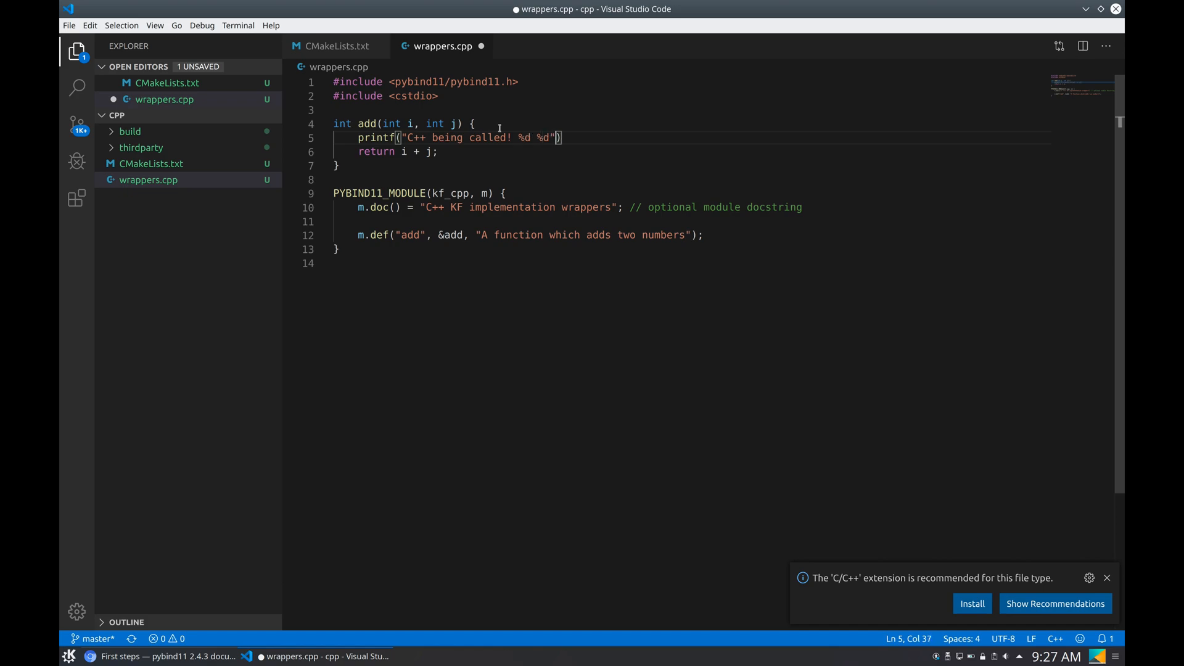
pyautogui.write(', i, k')
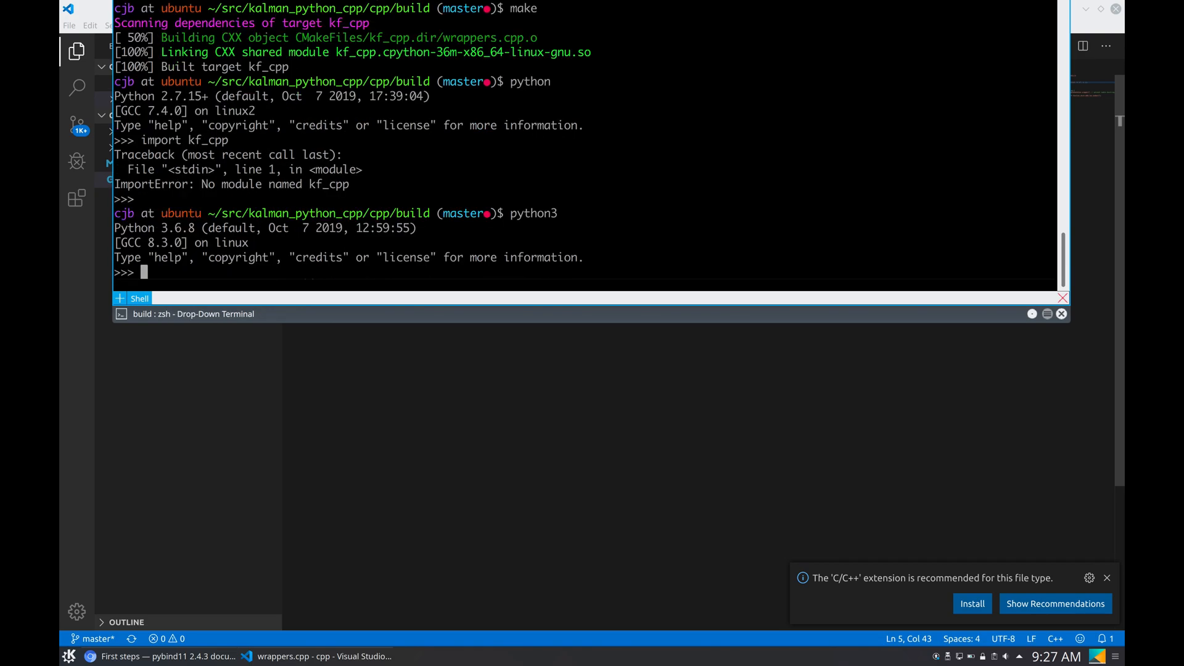
# Import kf_cpp and call add in Python 3, then end the printf string with \n and save
pyautogui.write('import kf_c')
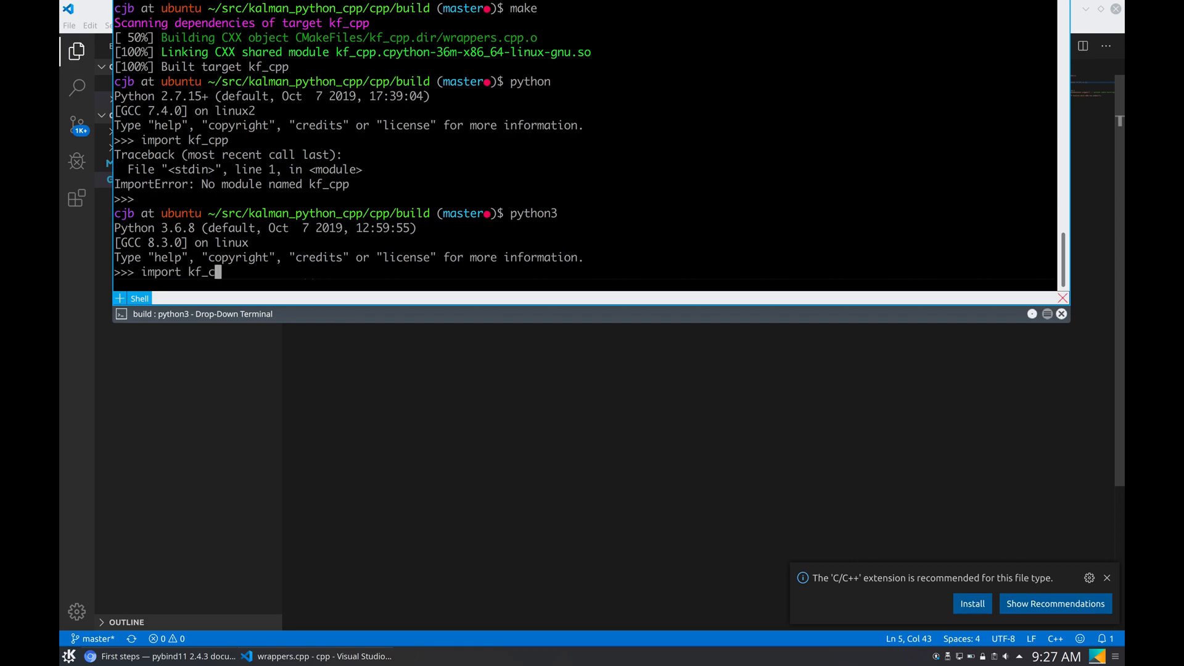
pyautogui.write('kf_cpp.add(')
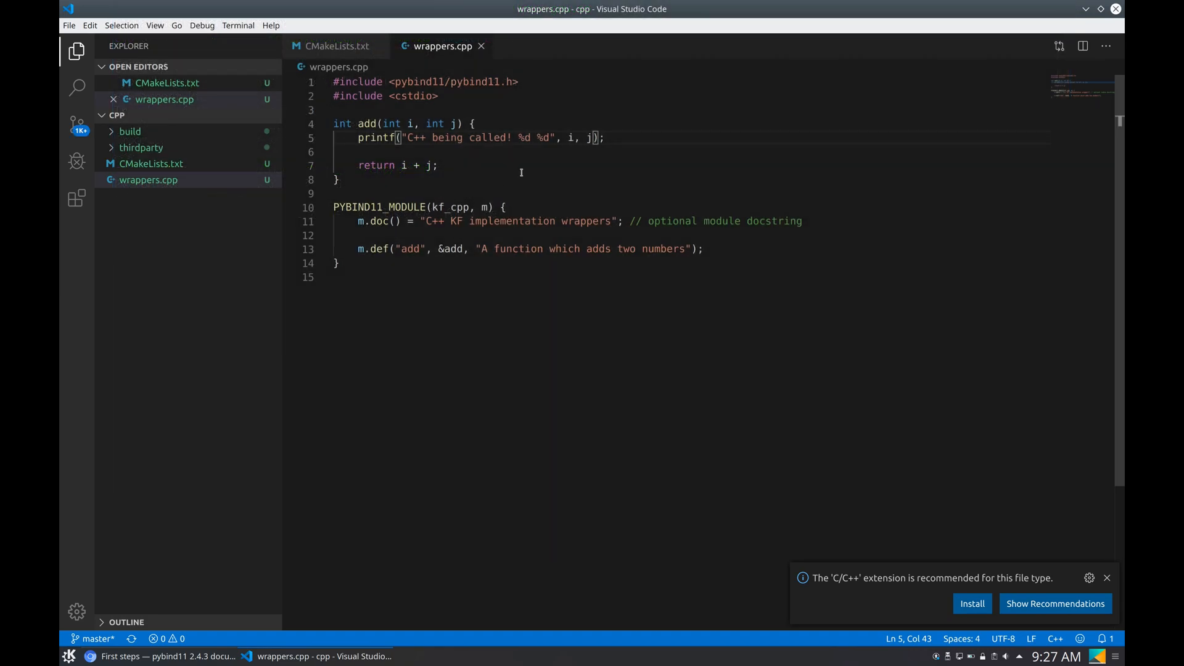
pyautogui.write('\\n')
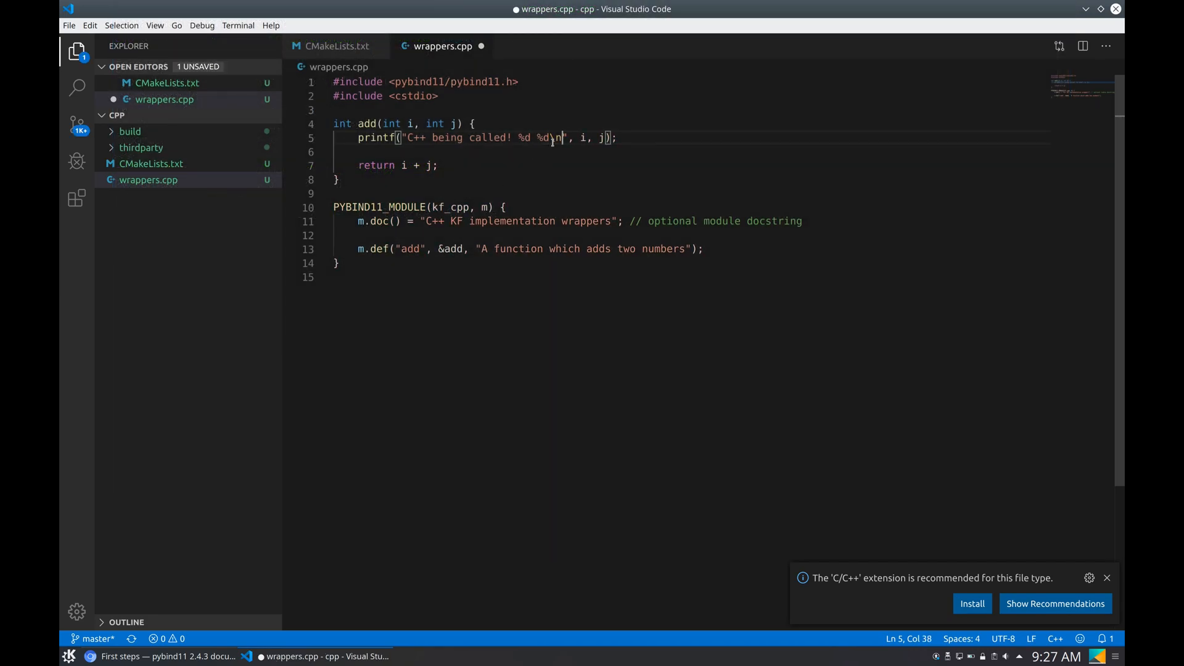
pyautogui.press('ctrl+s')
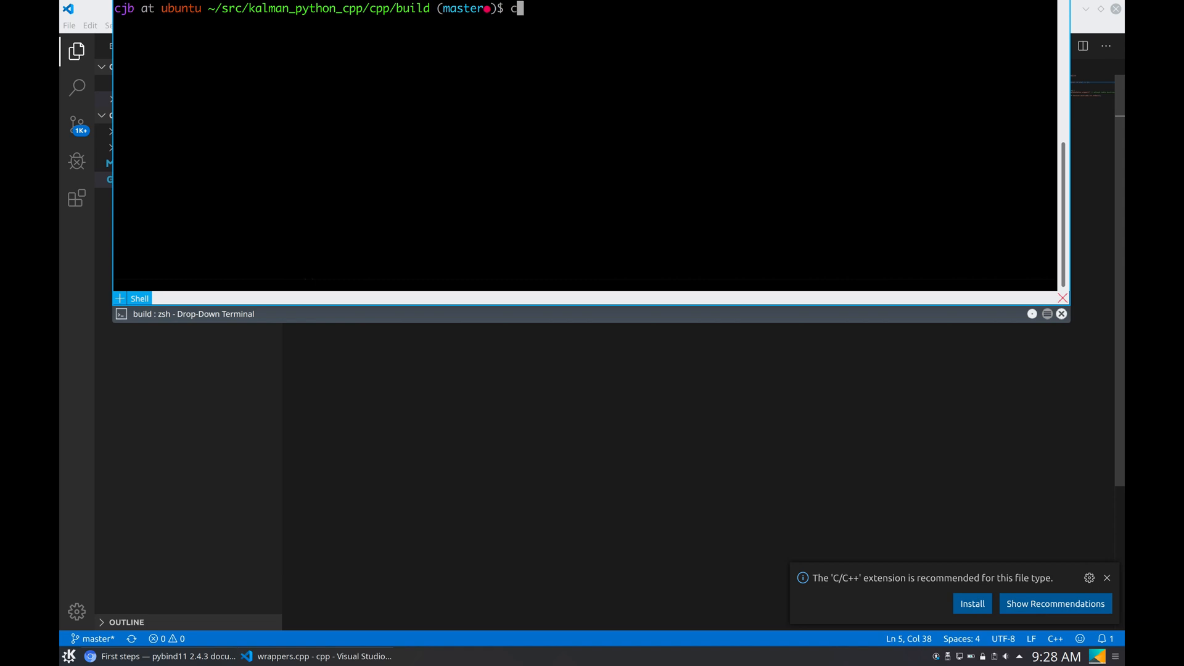
# Move into the cpp folder and copy /tmp/.clang-format there, checking with ls
pyautogui.write('cd ..')
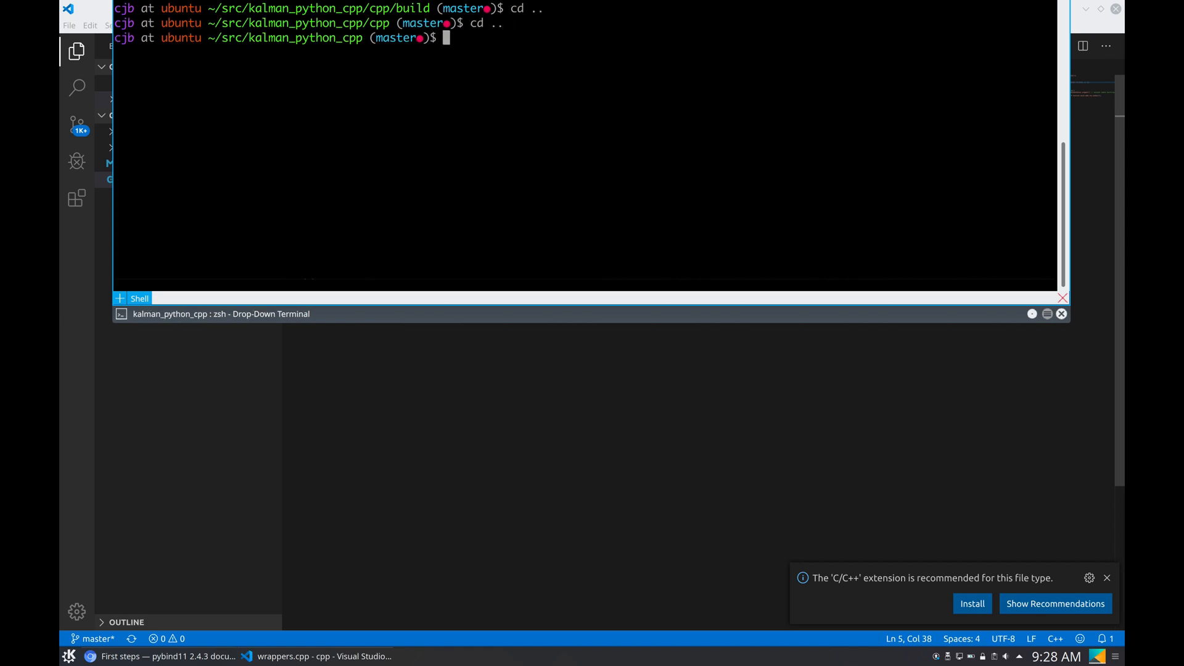
pyautogui.write('cd cpp')
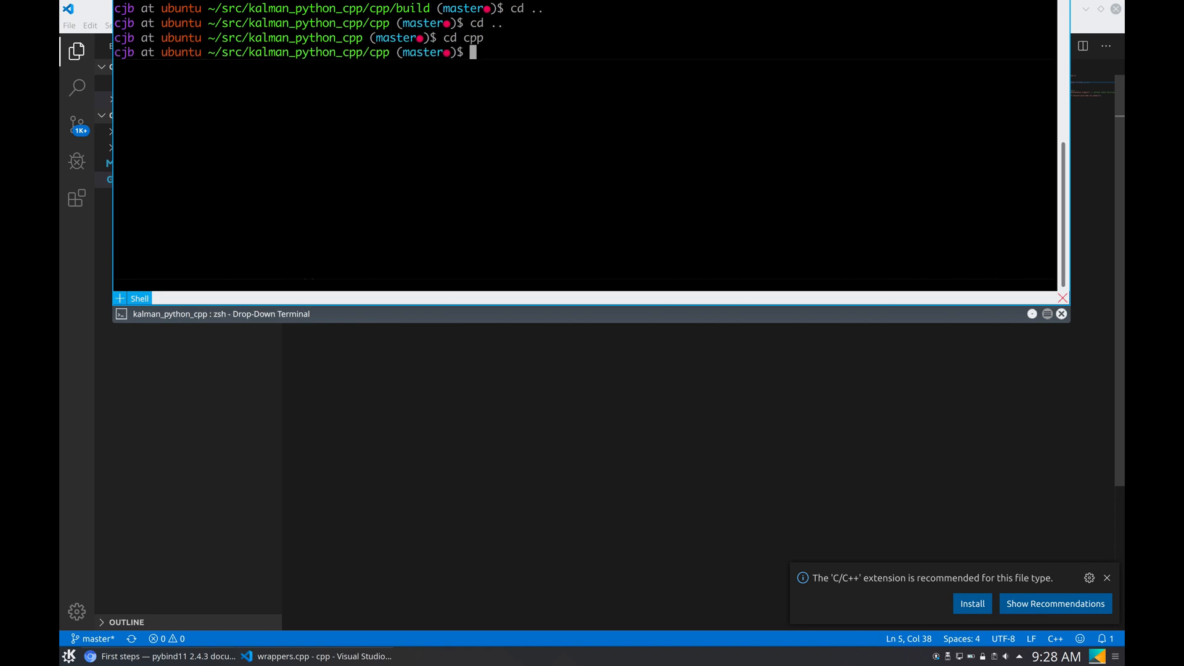
pyautogui.write('ls')
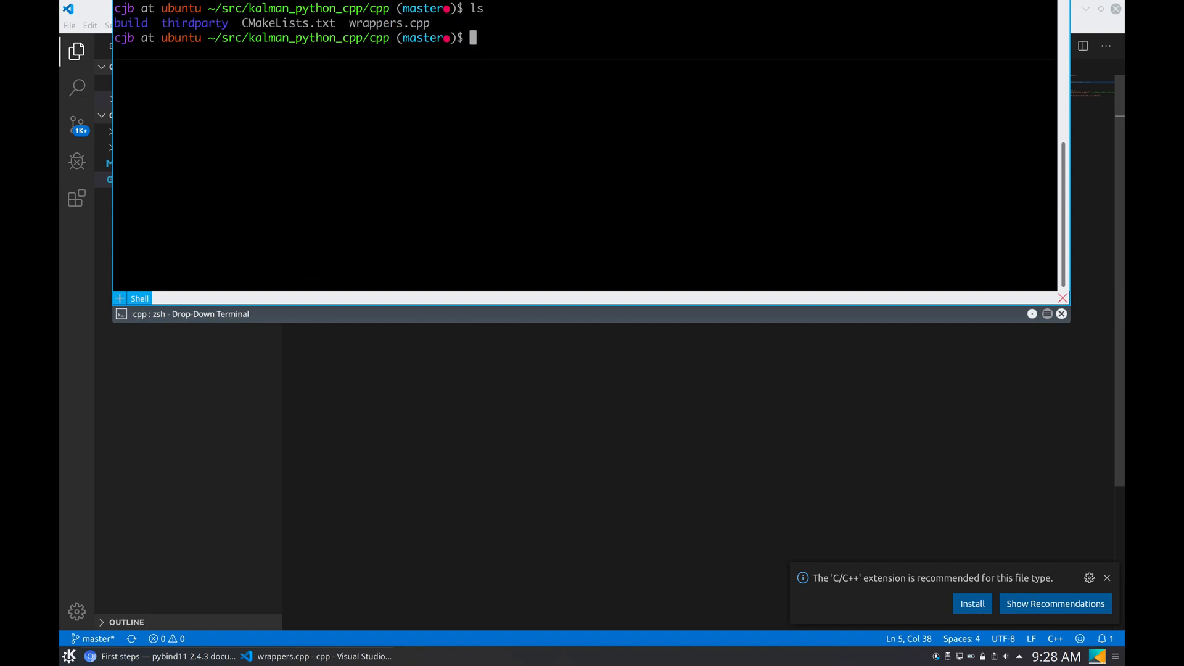
pyautogui.write('cp /tmp/hsperfdata_cjb/')
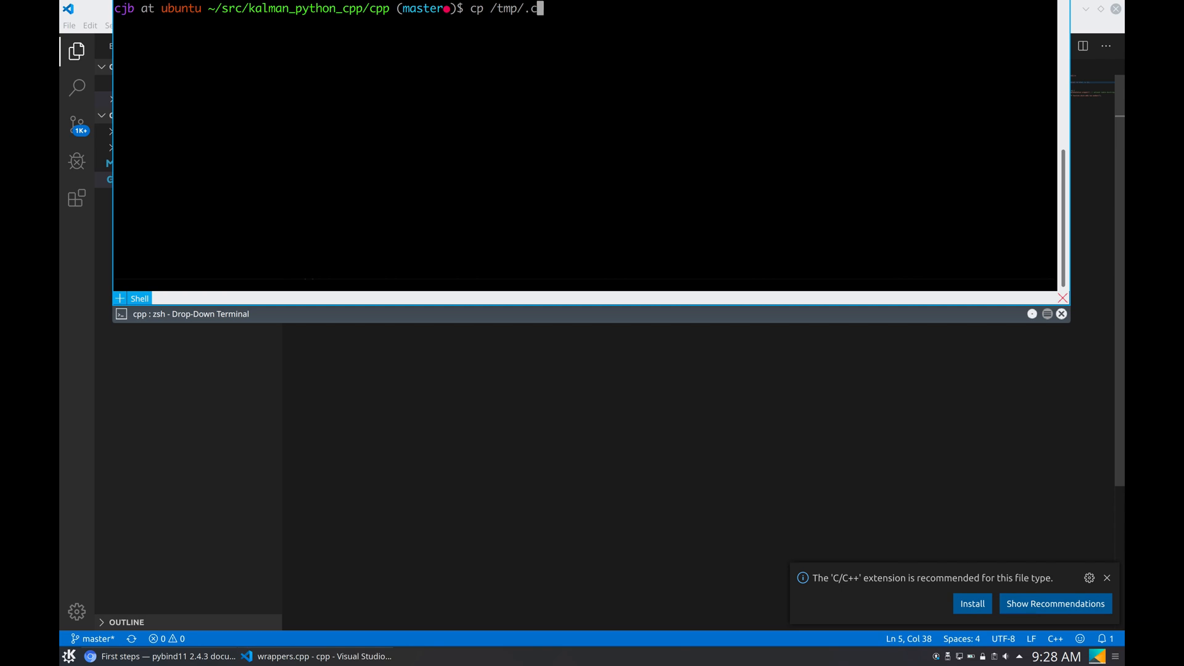
pyautogui.write('lang-format .')
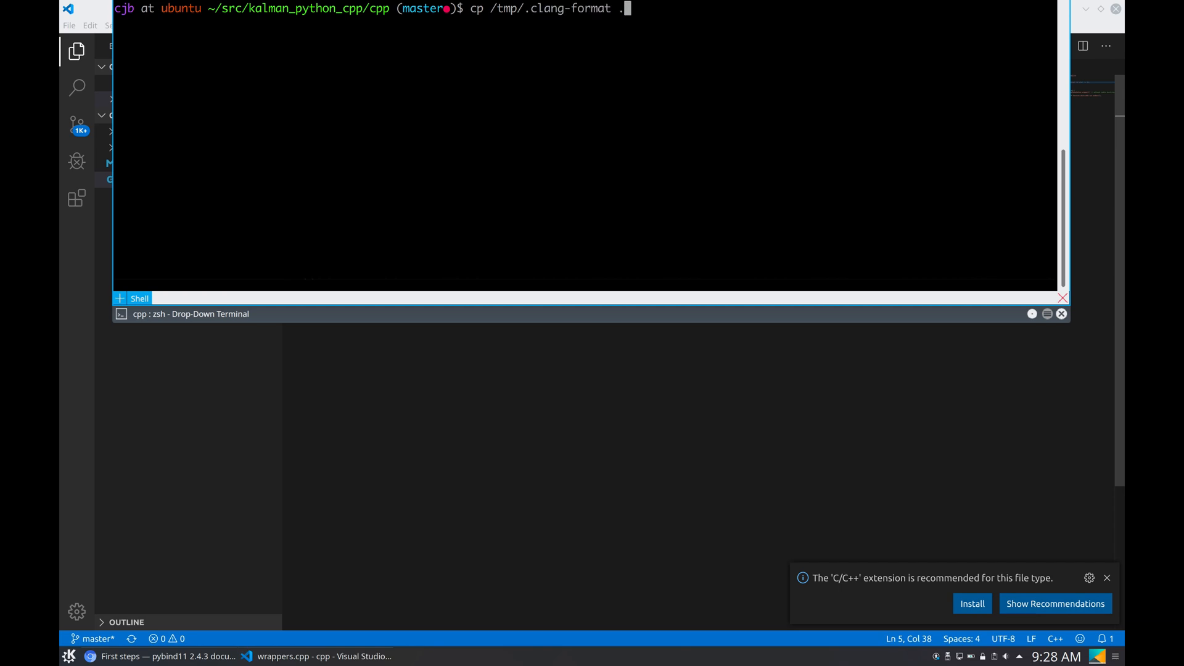
pyautogui.write('ls')
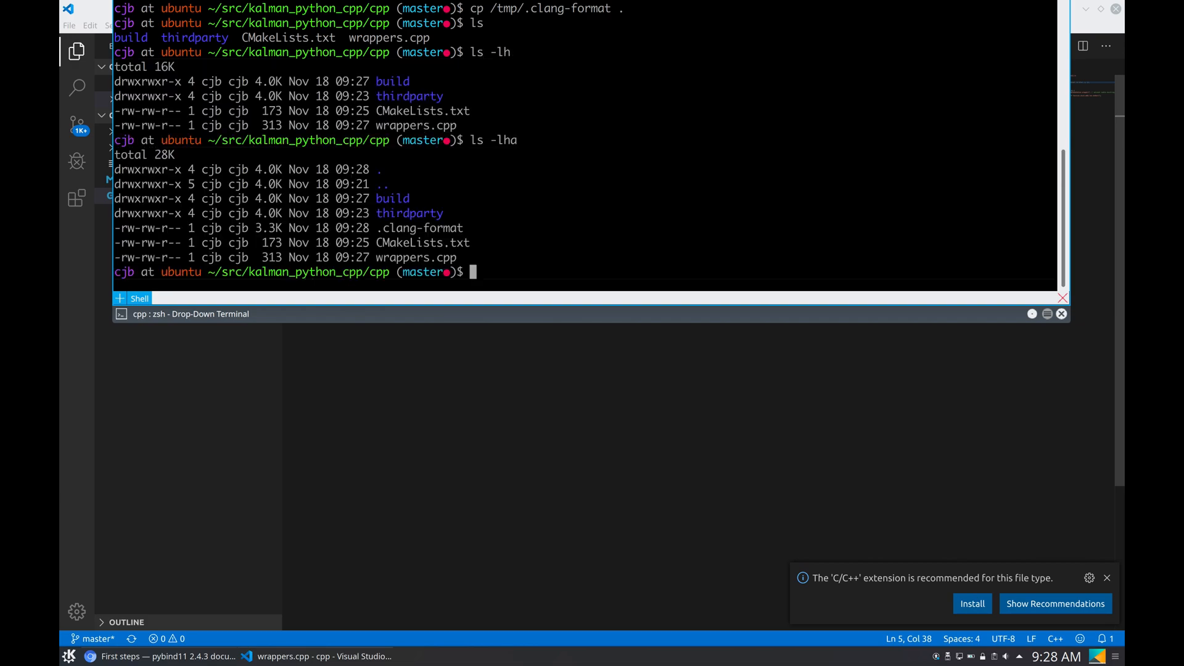
# Clear the terminal and launch qtcreator . on the cpp folder
pyautogui.write('clear')
pyautogui.write('qtcreator .')
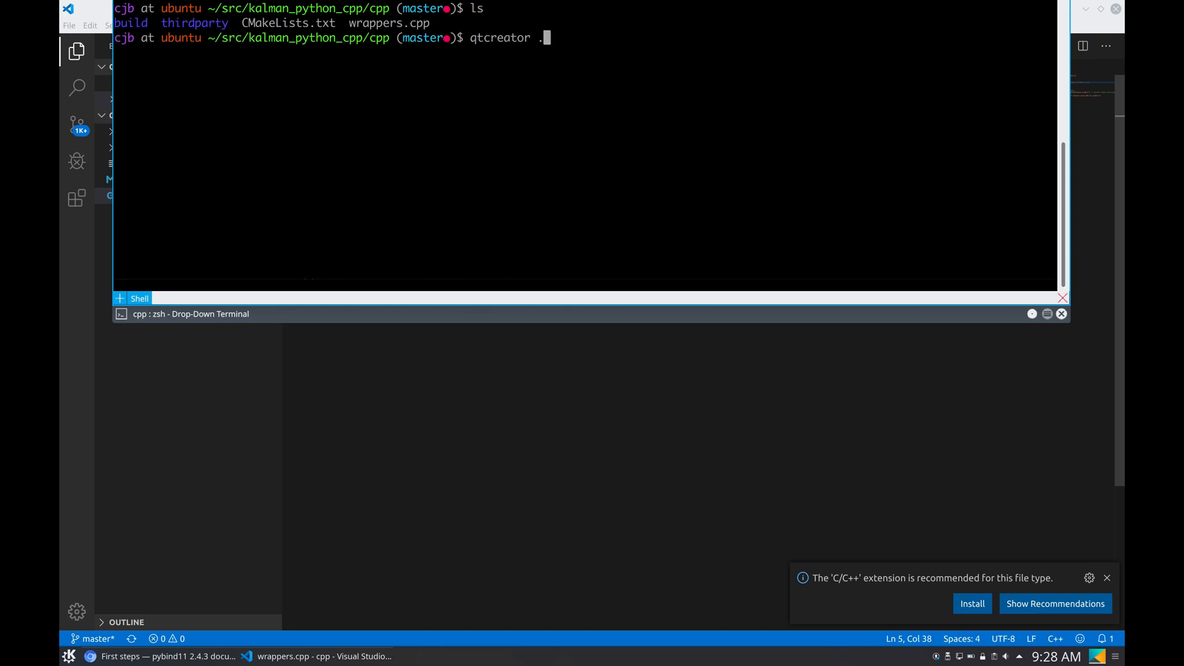
pyautogui.press('Return')
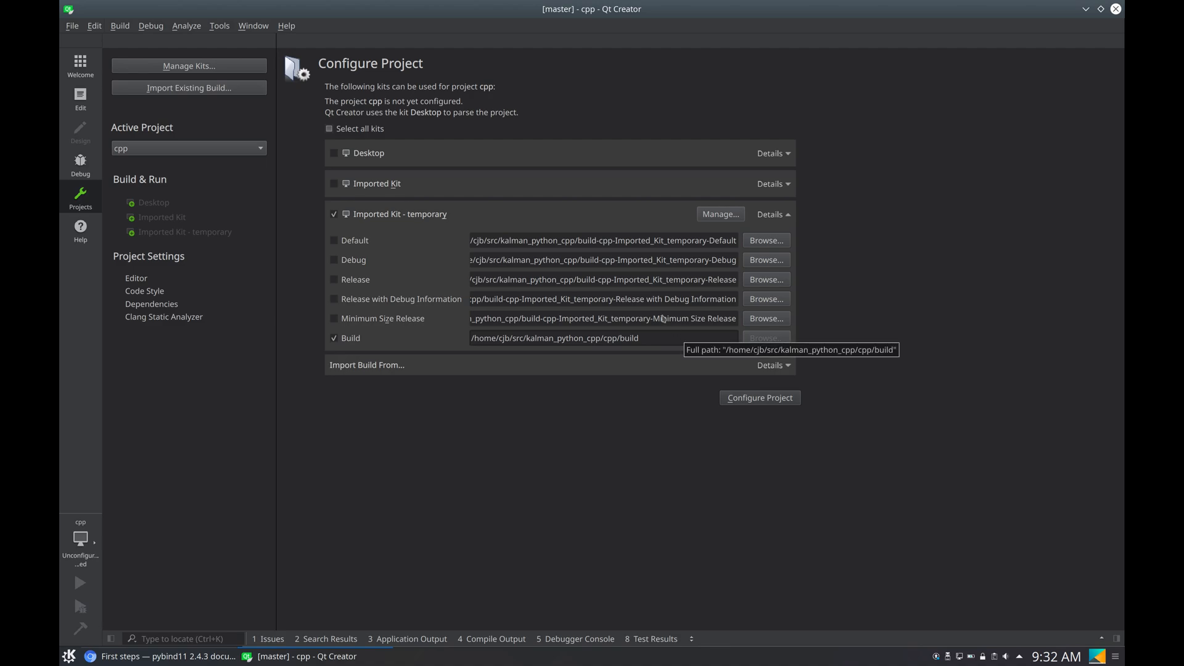
pyautogui.moveTo(774, 413)
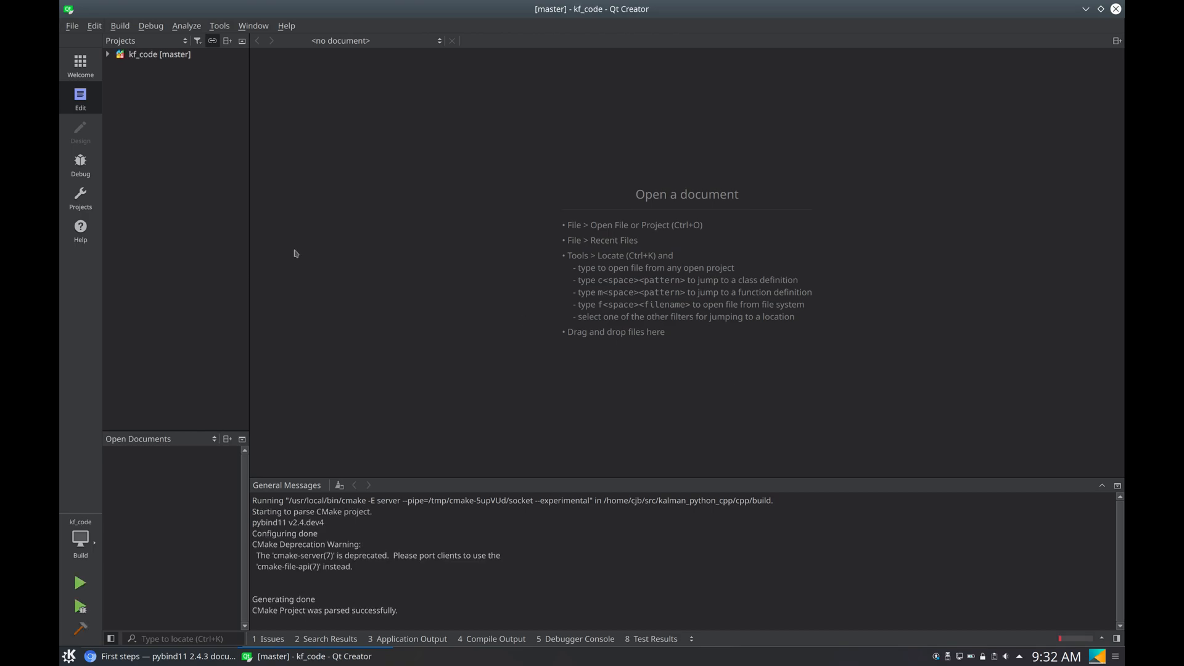
# Expand the kf_code project tree and open wrappers.cpp in the editor
pyautogui.click(109, 53)
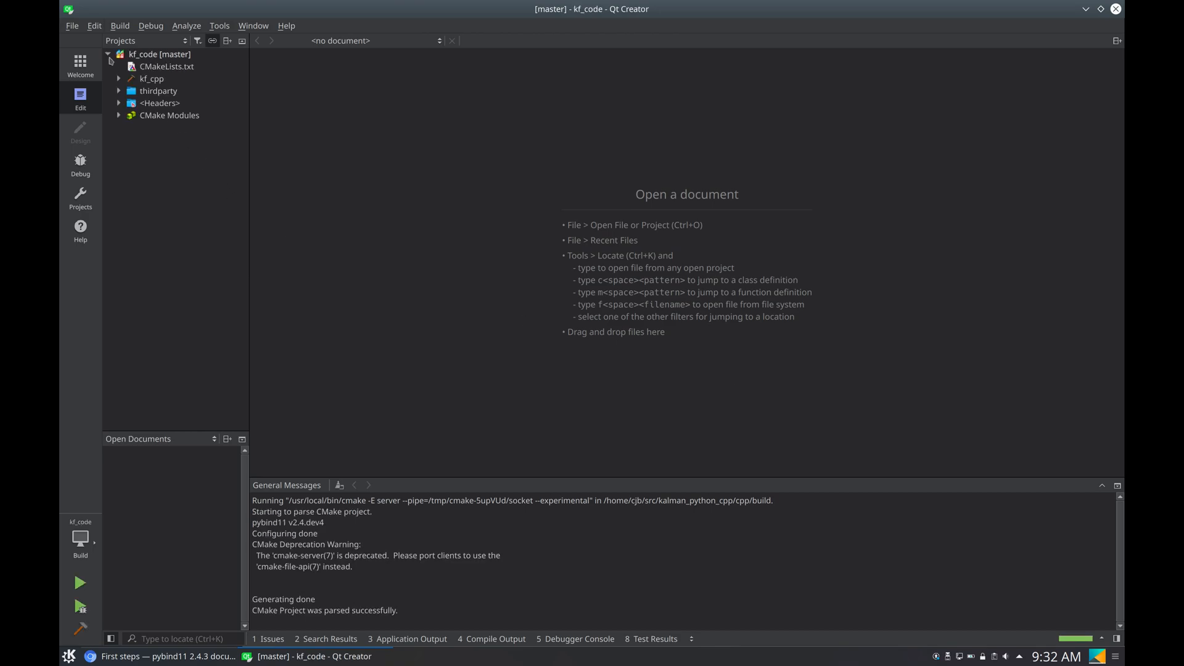
pyautogui.doubleClick(176, 90)
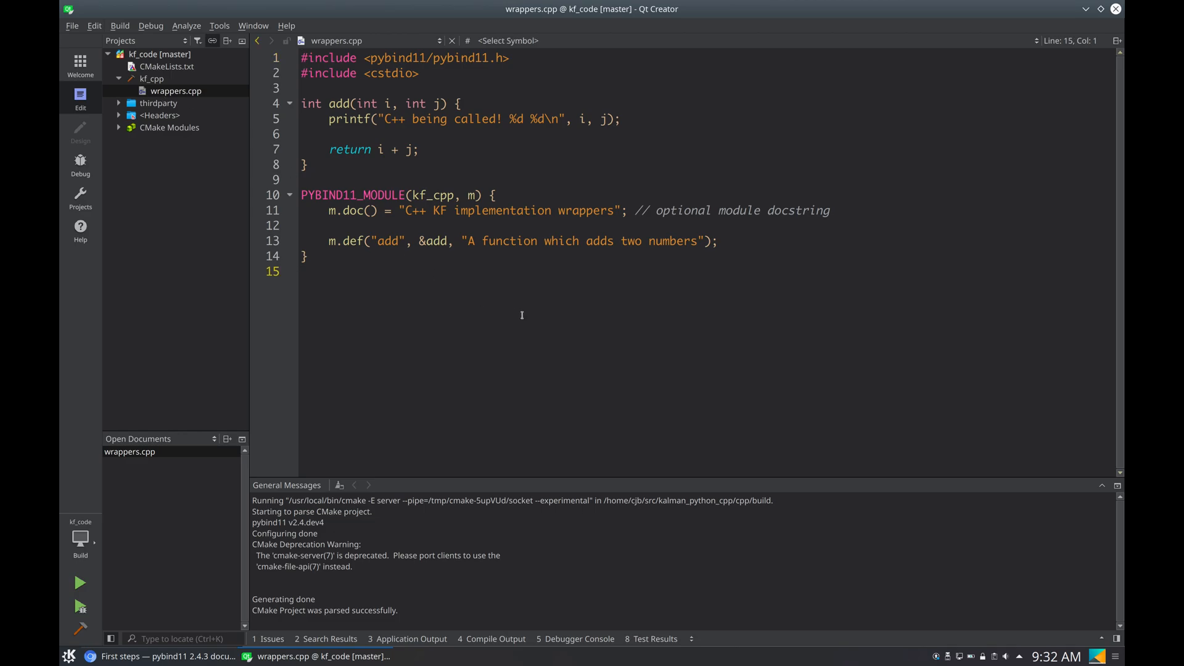
# Reformat wrappers.cpp with ClangFormat and begin a new line inside the add function
pyautogui.click(511, 144)
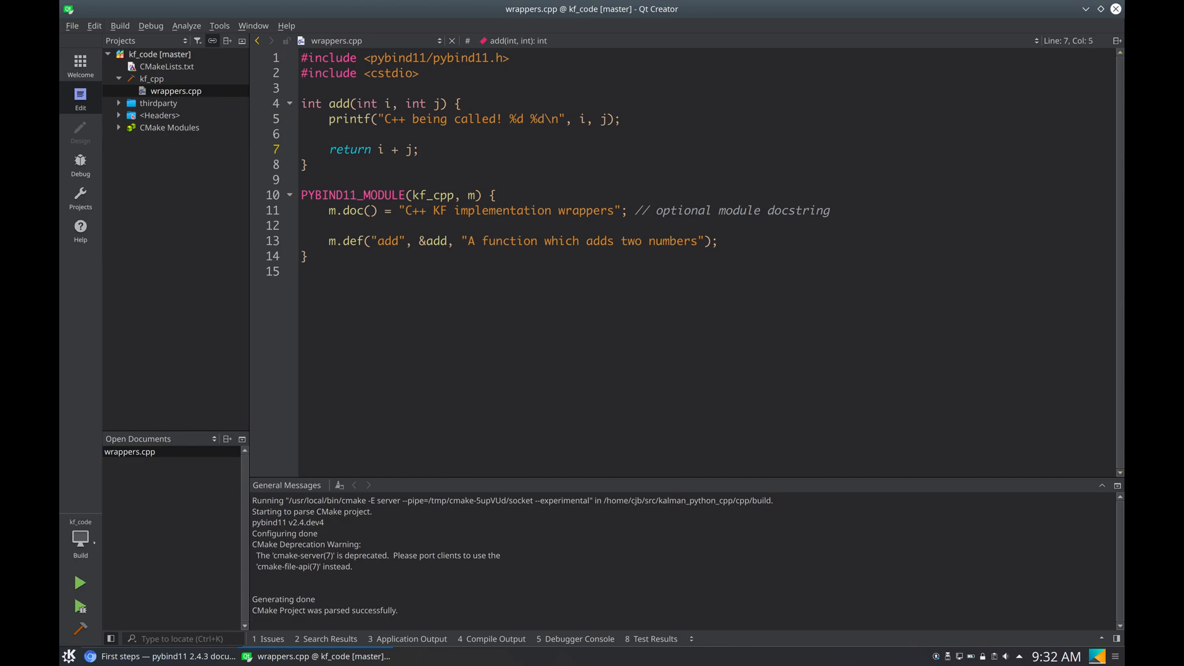
pyautogui.press('BackSpace')
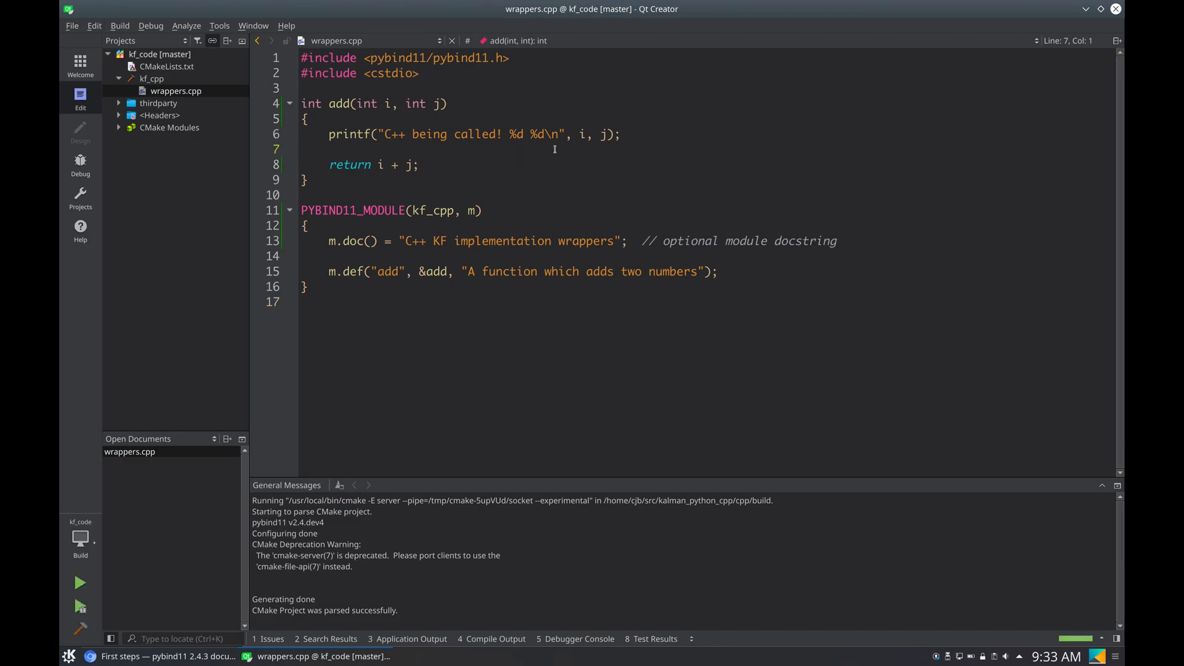
pyautogui.write('p')
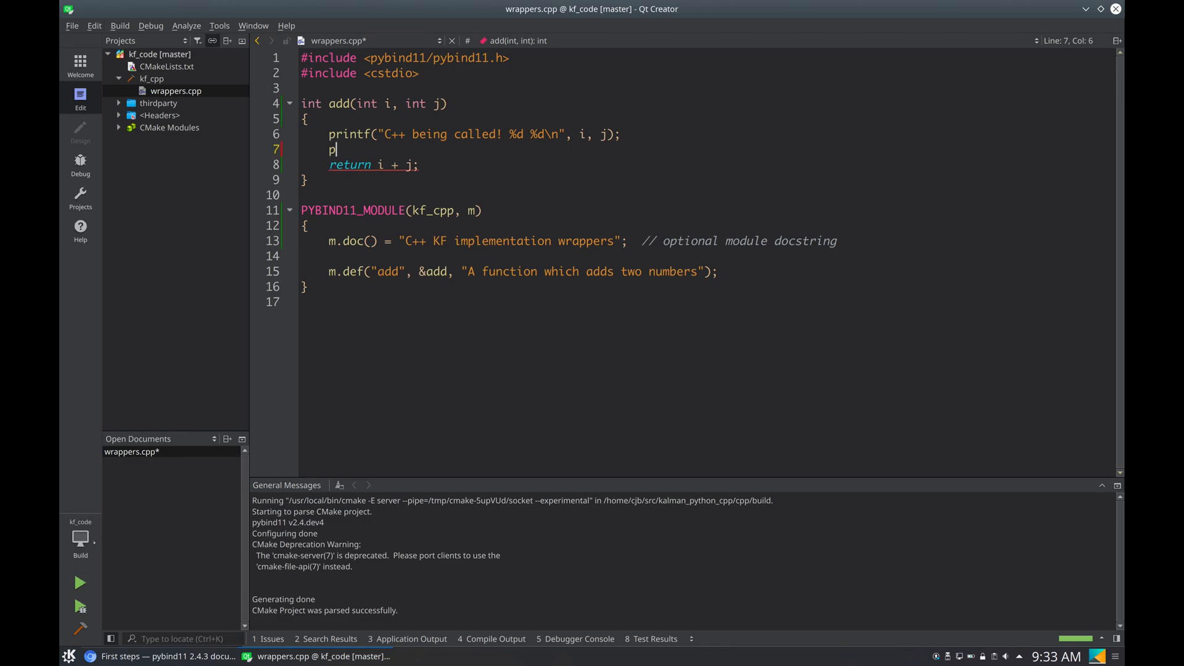